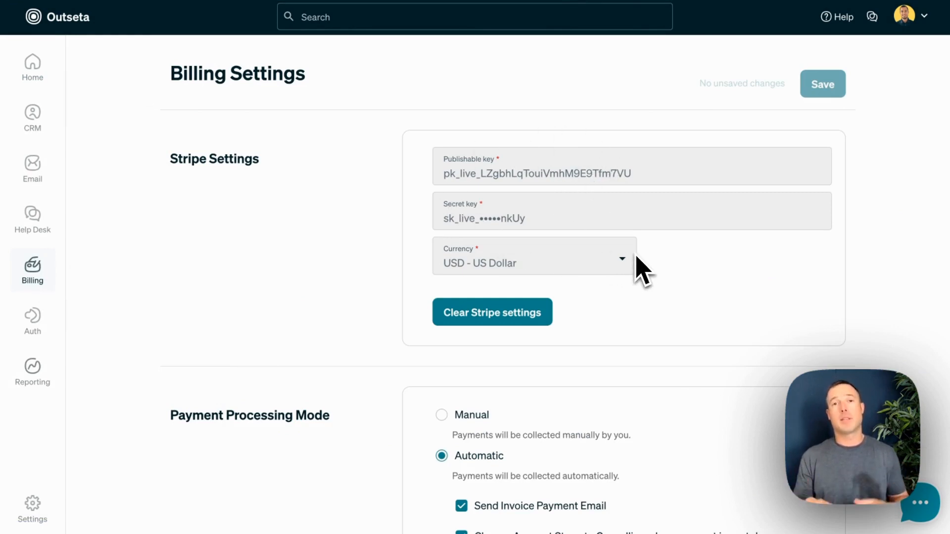
Reveal the Billing submenu listing the billing pages.
click(31, 269)
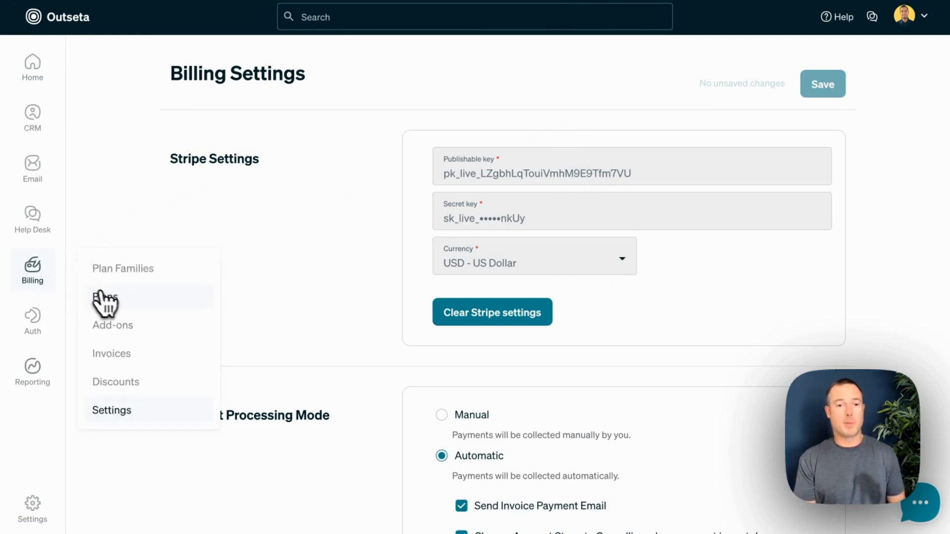
Create a new plan from Billing > Plans and set it to Team registration mode.
click(104, 296)
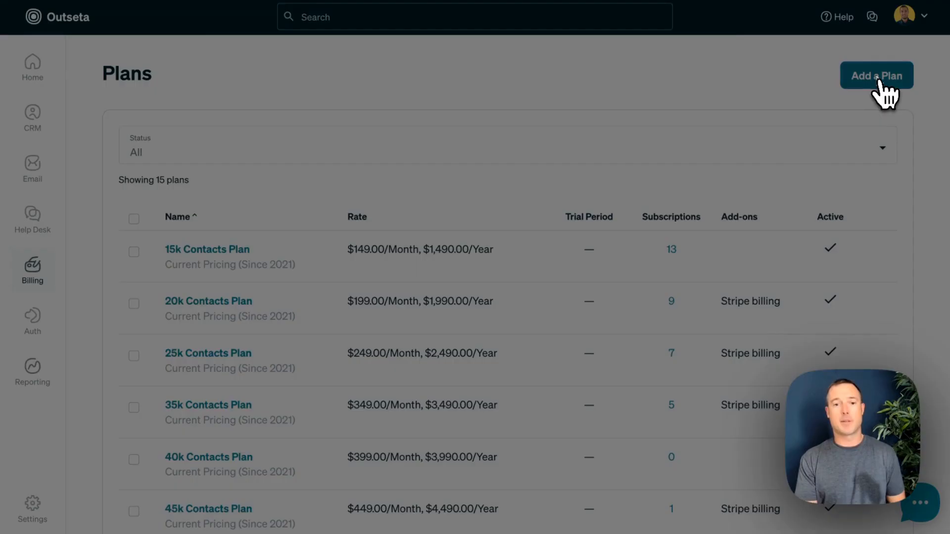
click(875, 75)
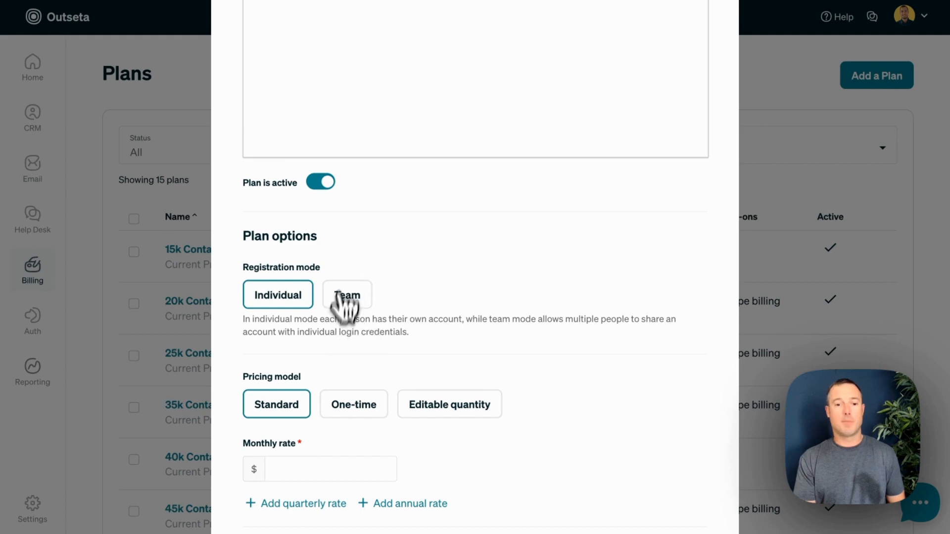
scroll(down, 3)
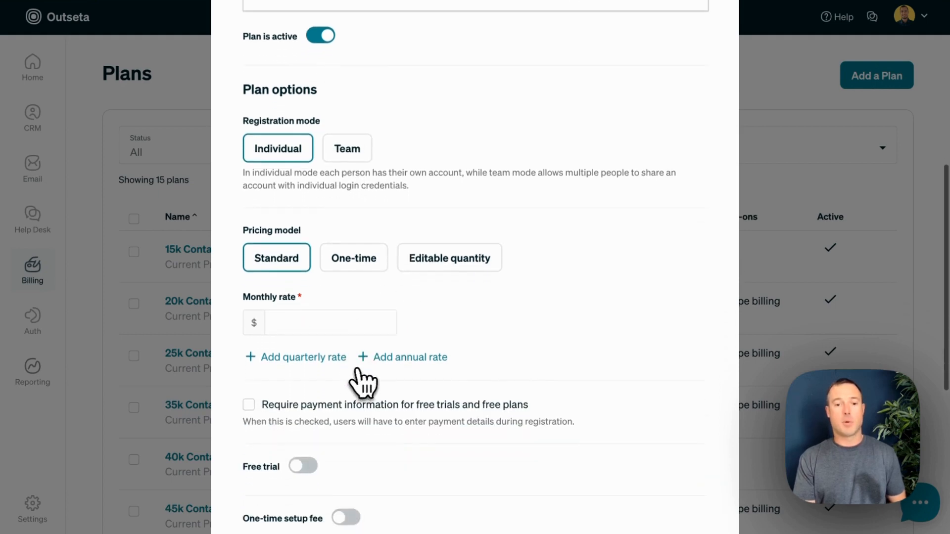
mouse_move(345, 188)
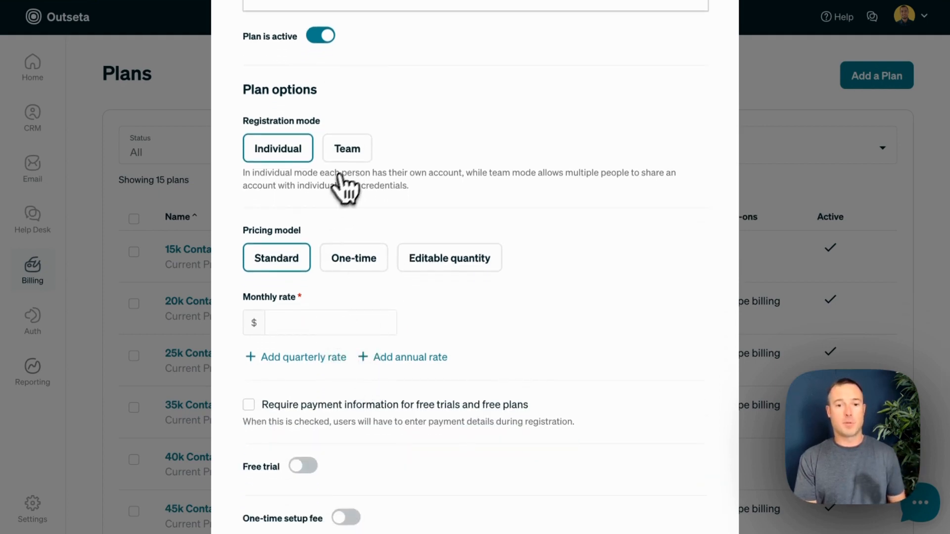
click(346, 147)
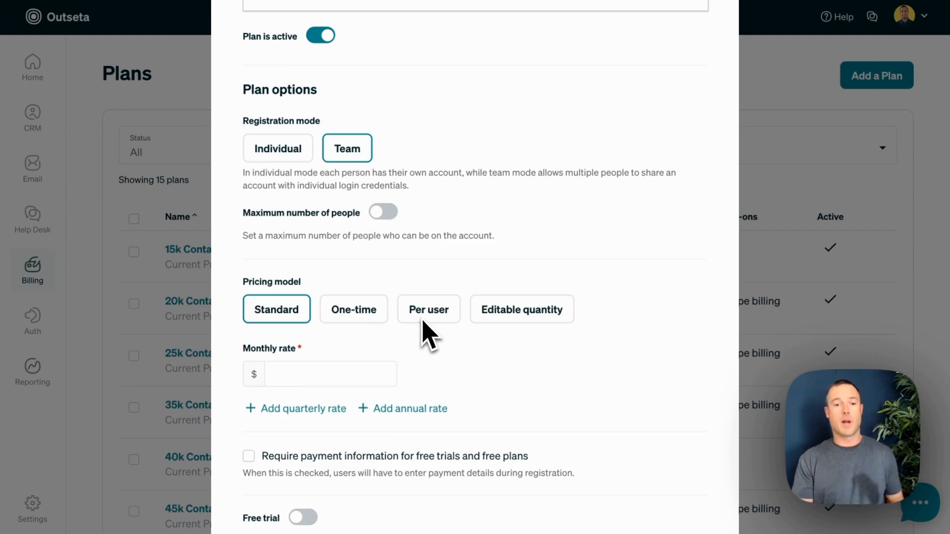
scroll(down, 3)
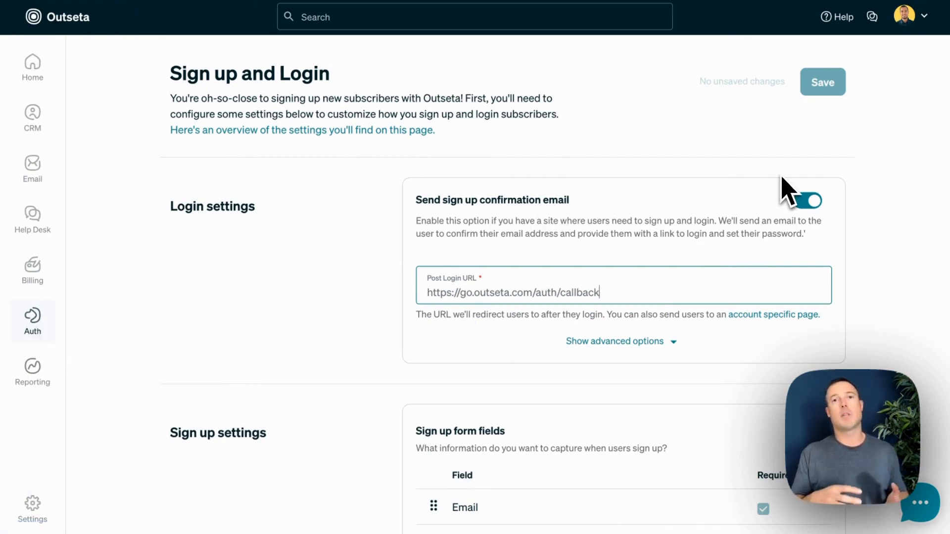
Review the sign-up form fields, post-sign-up URL, CAPTCHA and Google login, then reveal the Auth submenu.
click(805, 200)
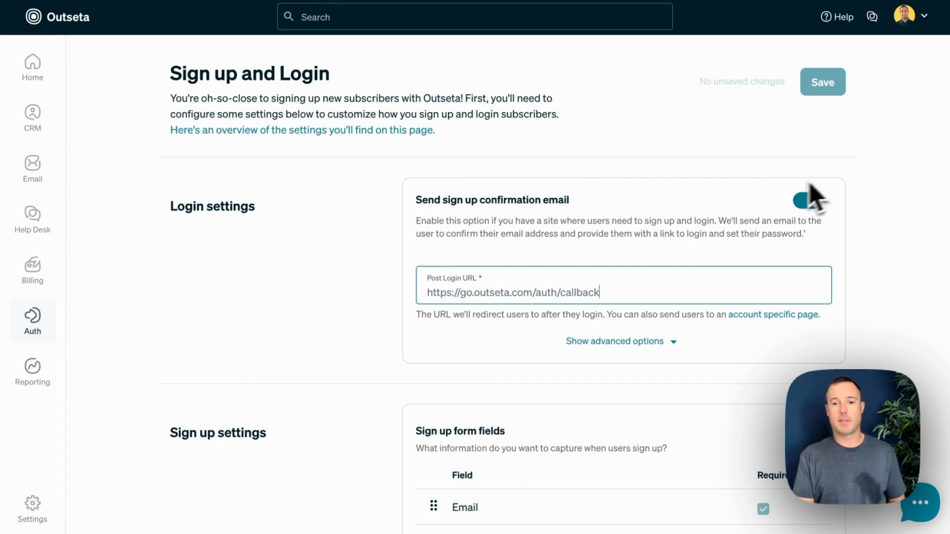
click(806, 201)
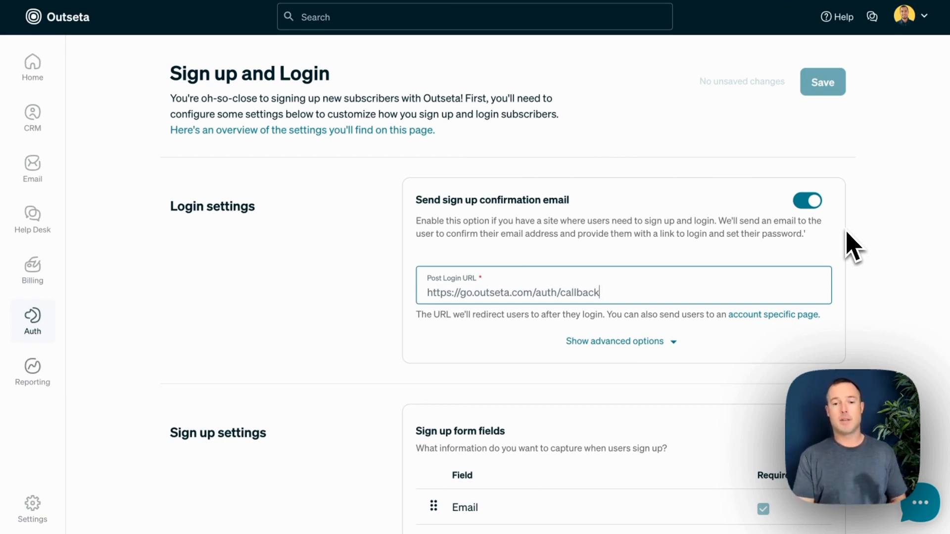
mouse_move(544, 263)
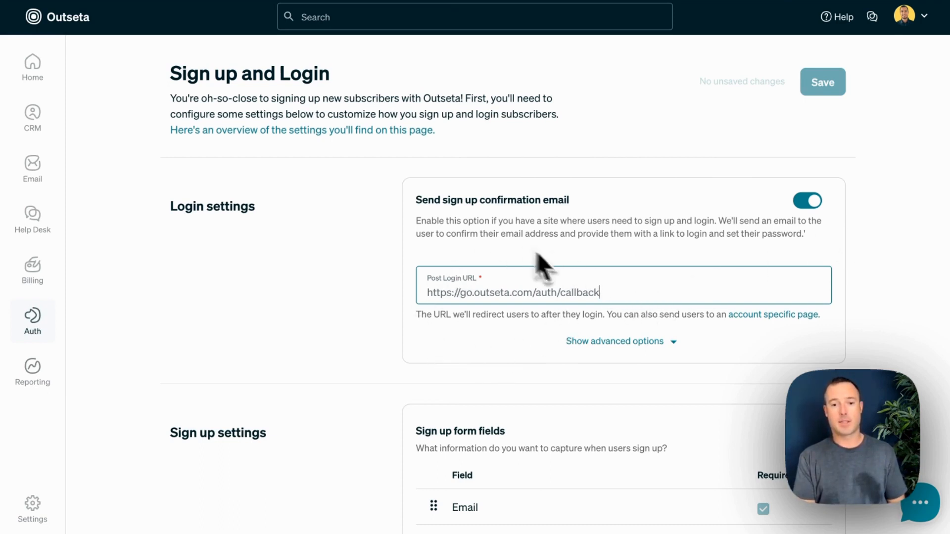
mouse_move(539, 396)
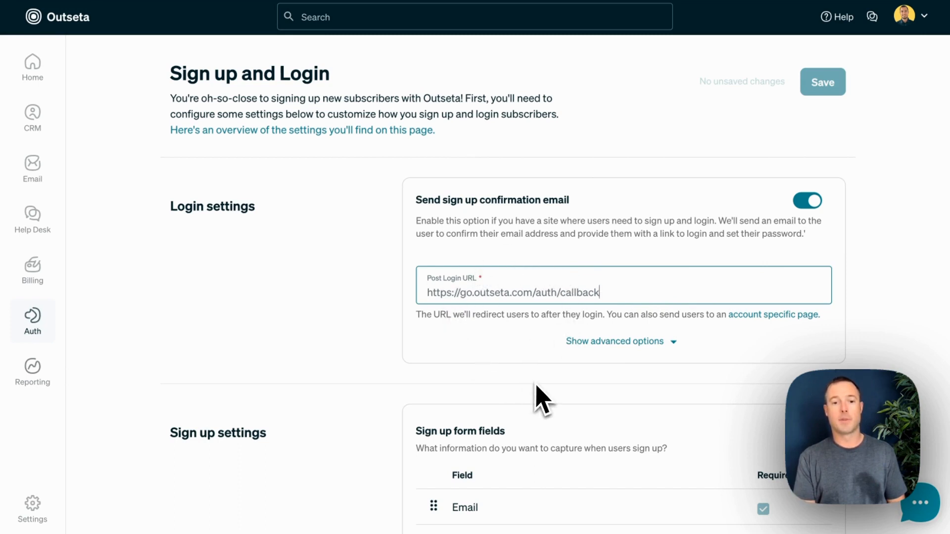
scroll(down, 3)
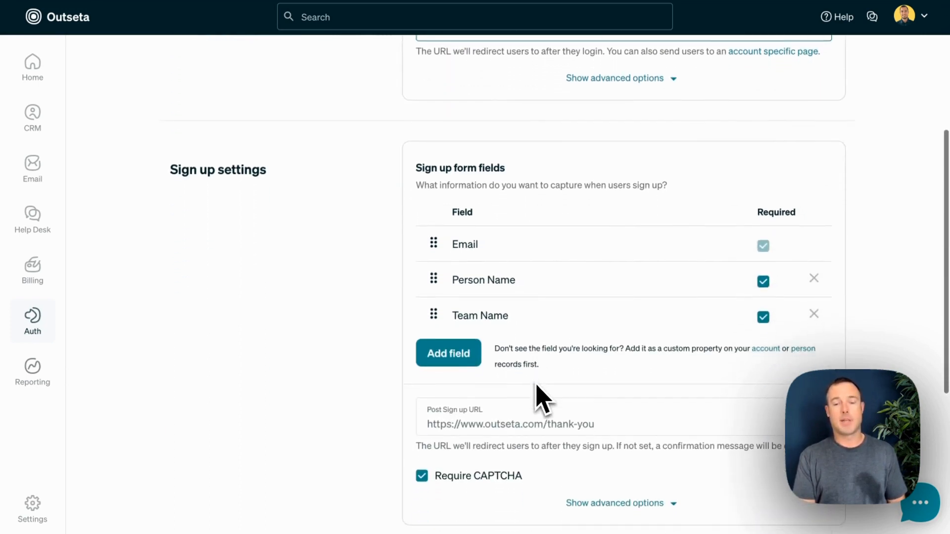
mouse_move(632, 280)
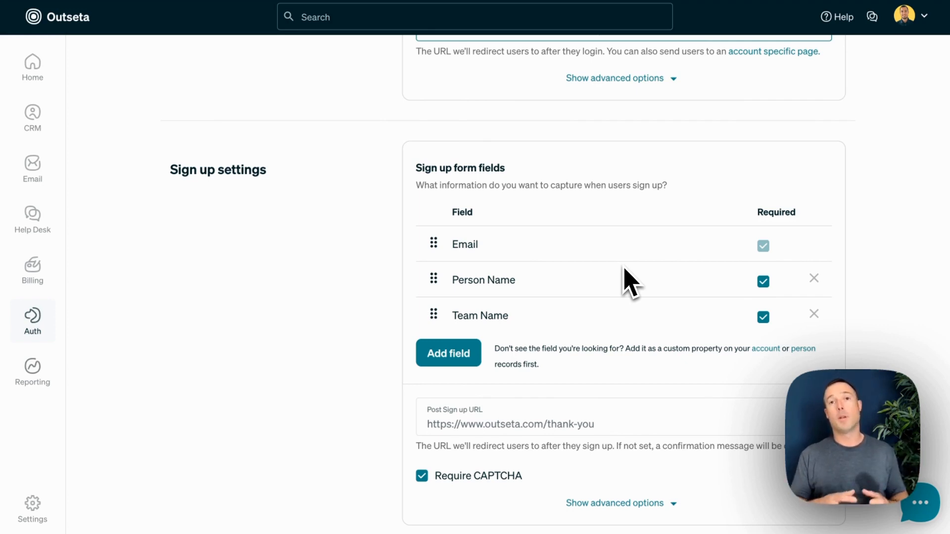
scroll(down, 3)
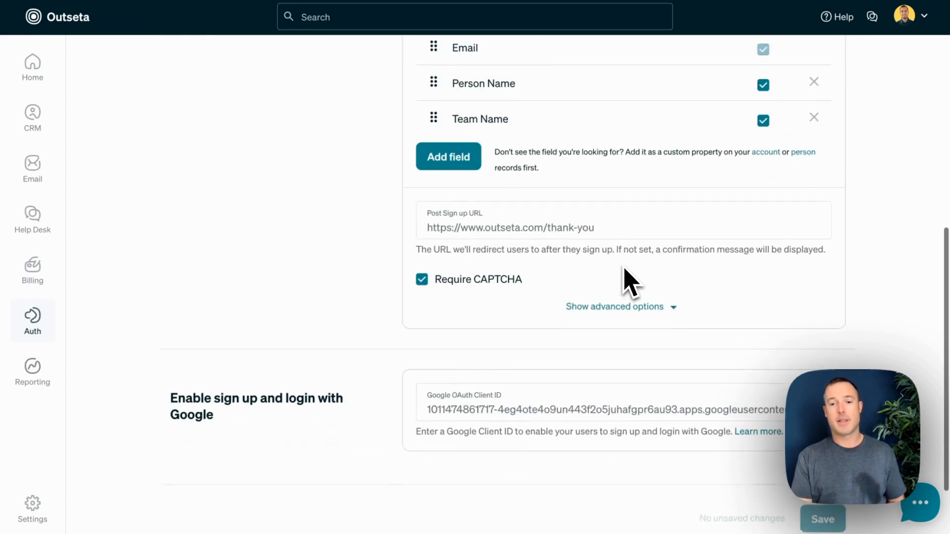
scroll(down, 3)
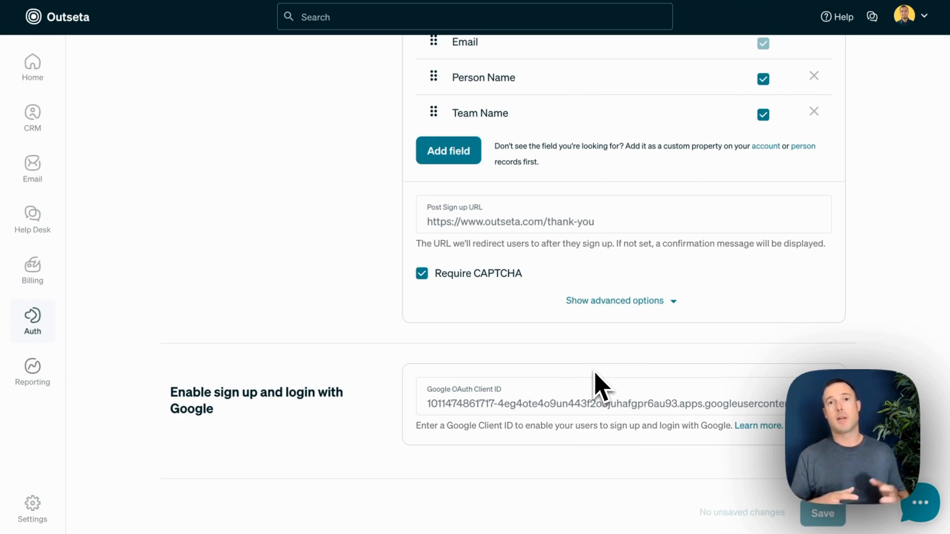
click(32, 321)
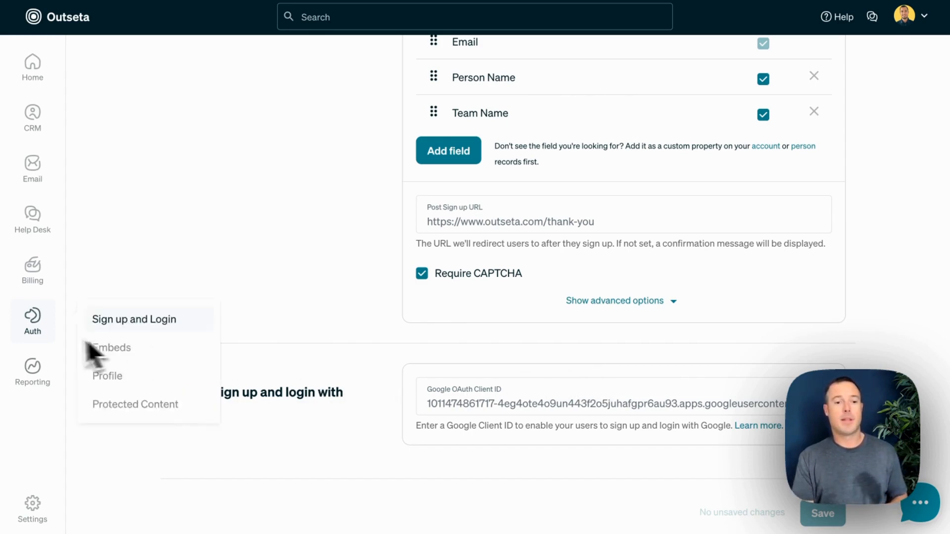
Copy the header script from Auth > Embeds and view the pop-up sign-up, login and logout links.
click(110, 347)
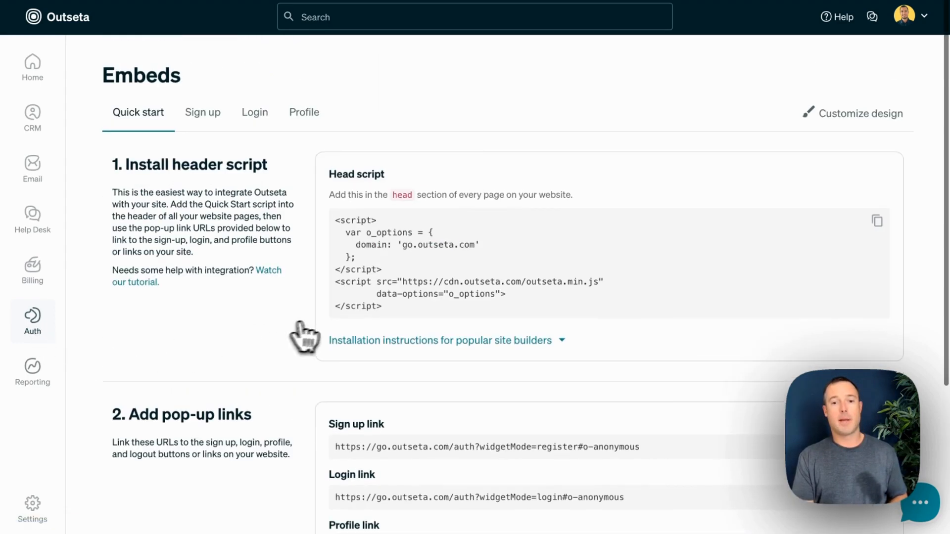
mouse_move(325, 333)
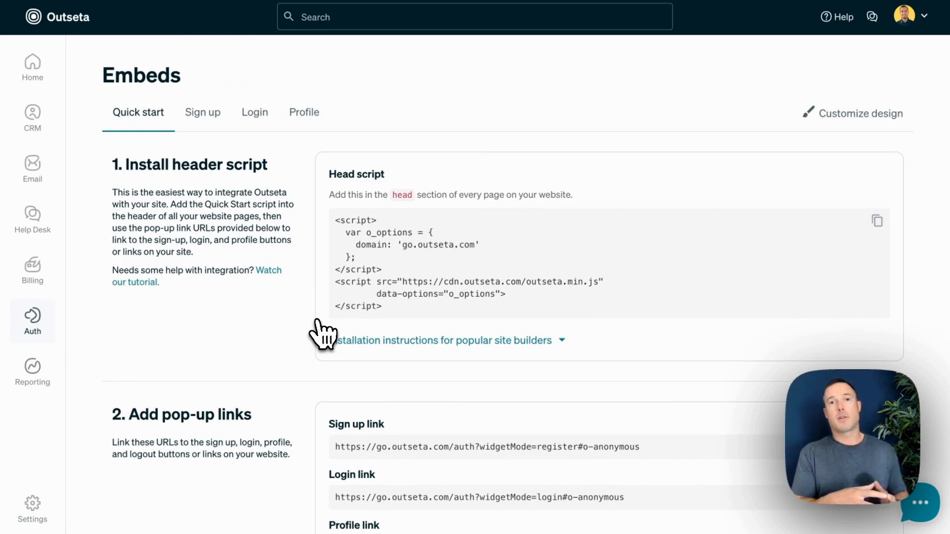
mouse_move(254, 112)
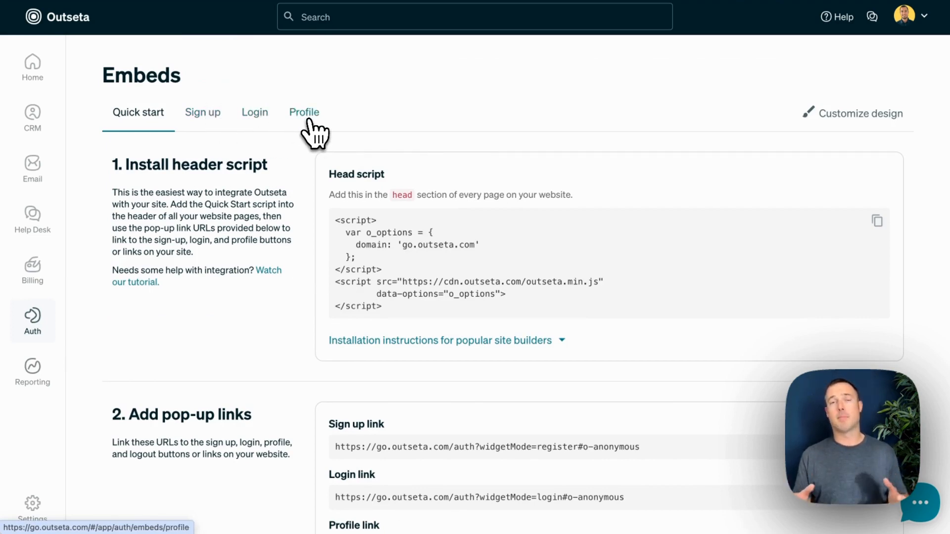
mouse_move(452, 167)
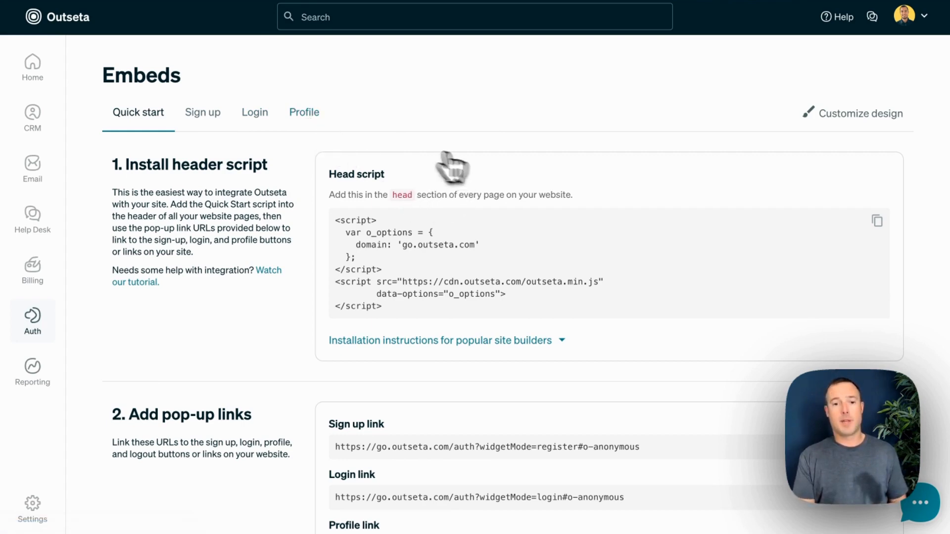
mouse_move(877, 220)
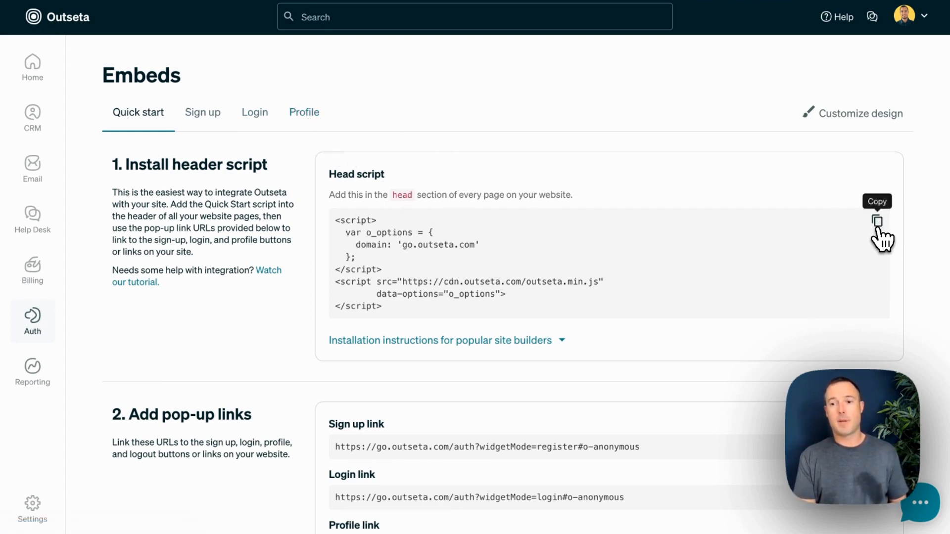
click(877, 219)
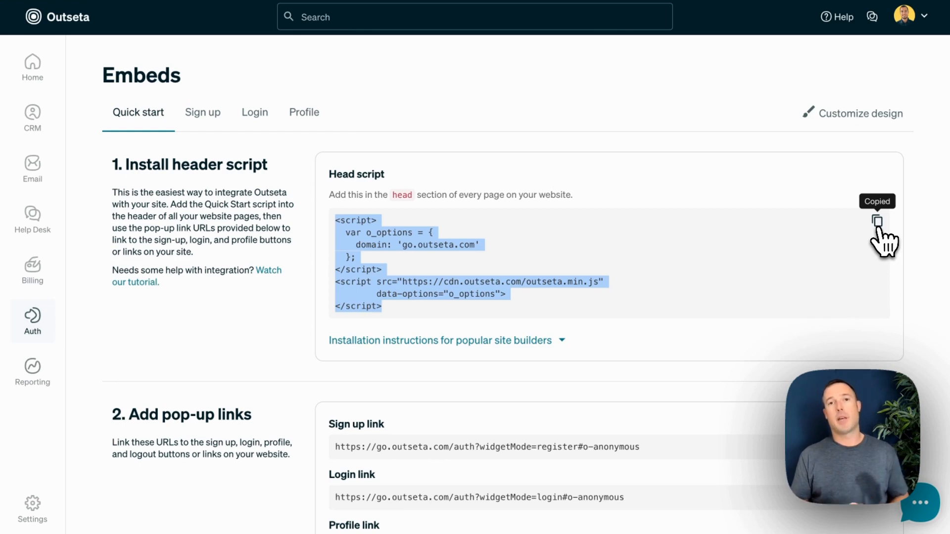
scroll(down, 3)
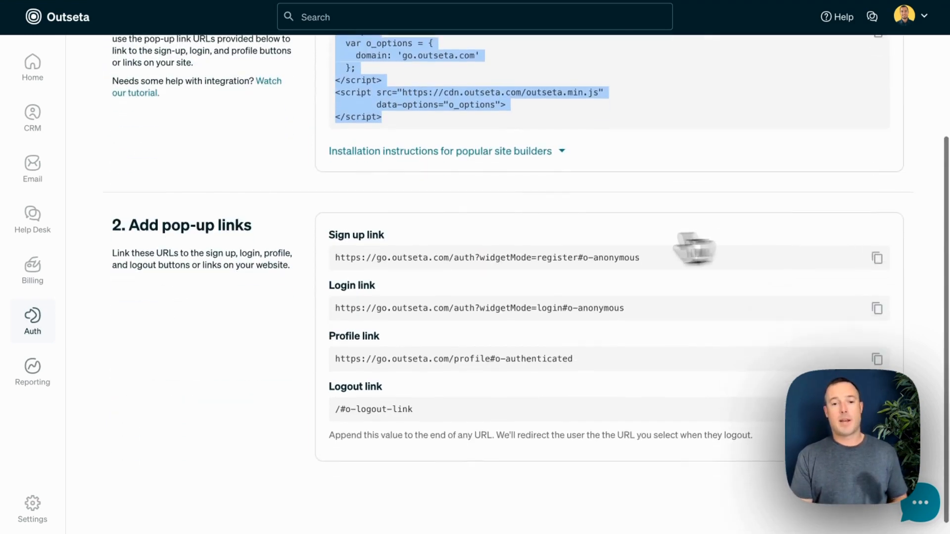
mouse_move(491, 363)
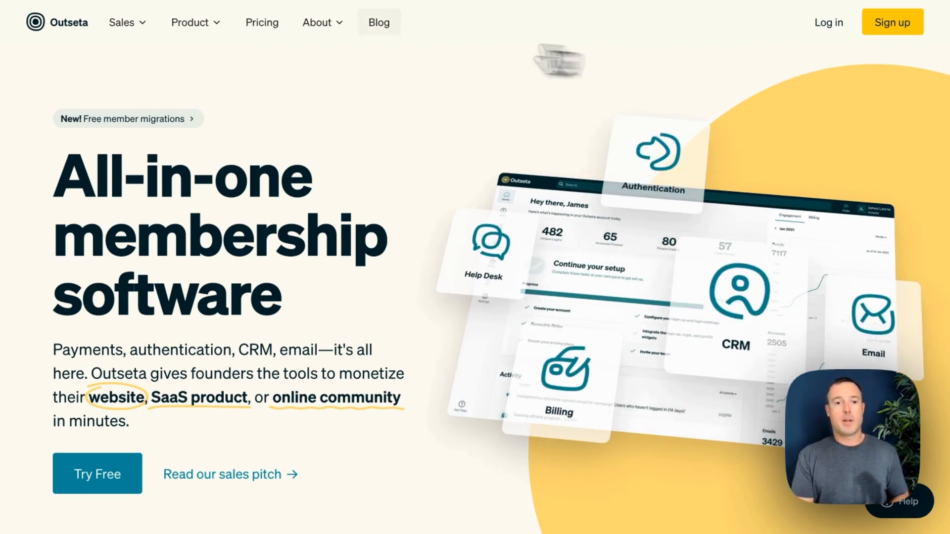
Start signing up for the Start-up plan from the website's pricing page.
click(261, 22)
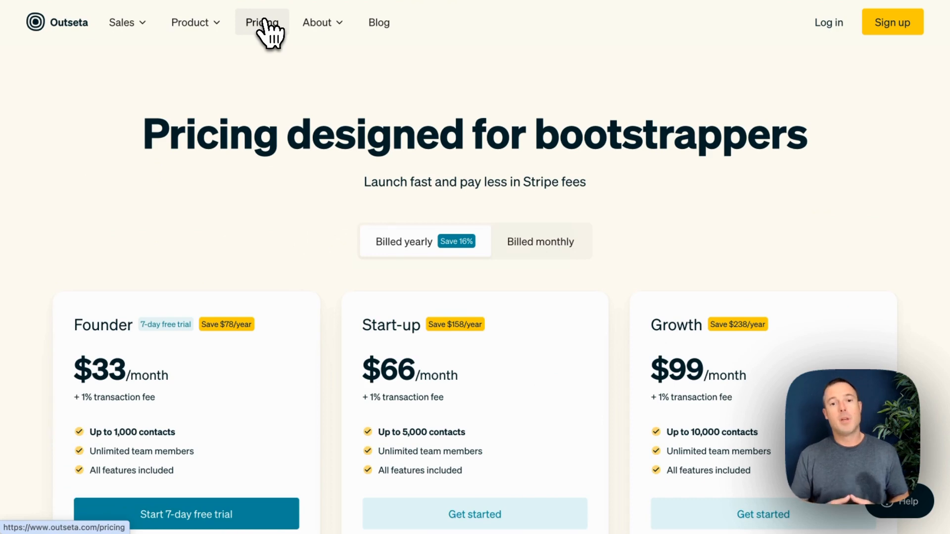
scroll(down, 3)
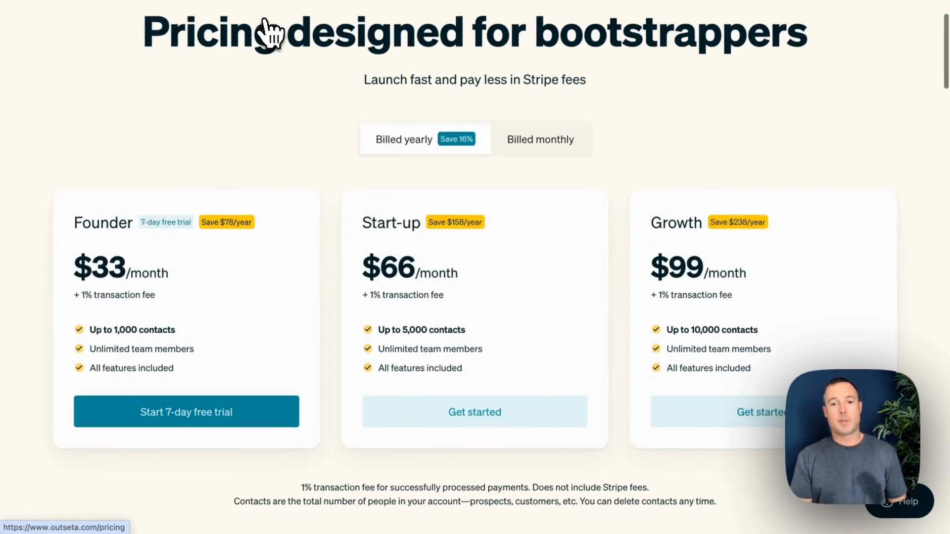
click(539, 140)
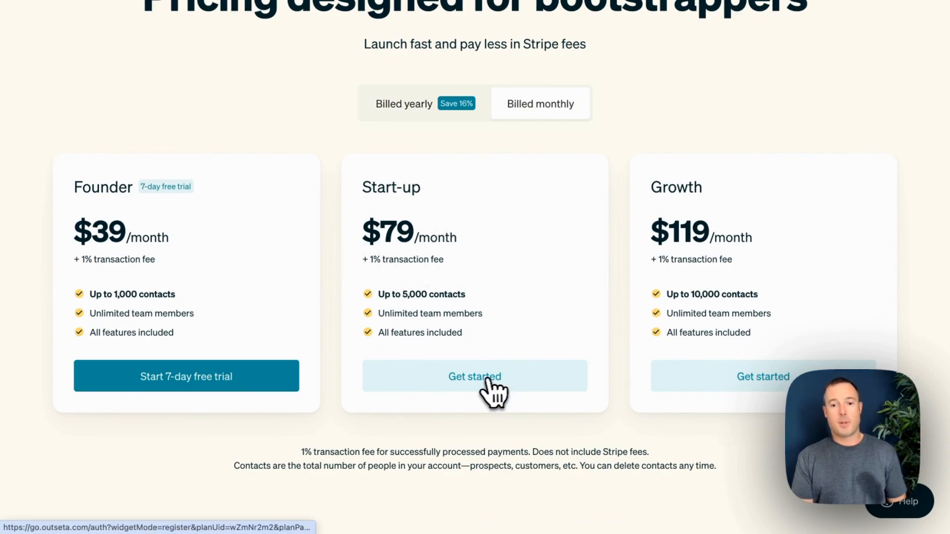
click(474, 376)
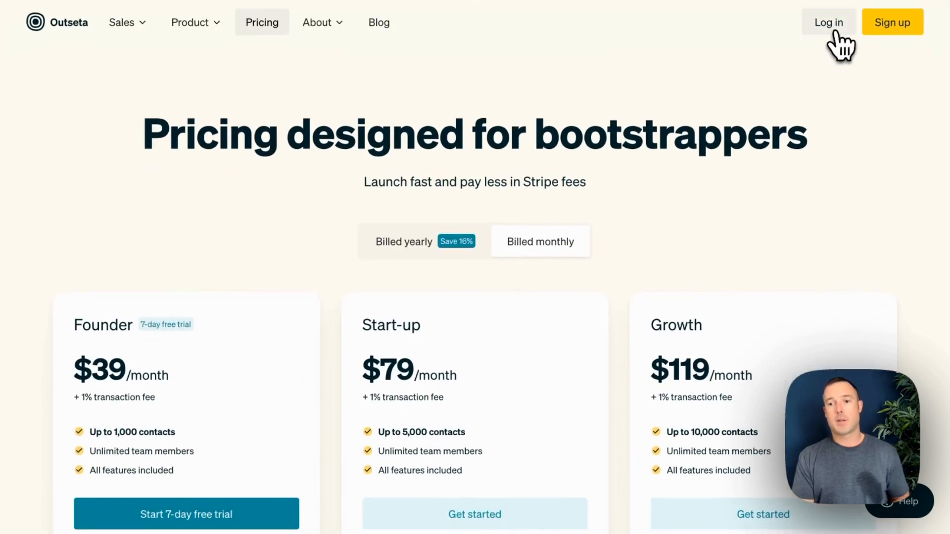
Sign in through the Login pop-up to enter the Outseta app.
click(828, 23)
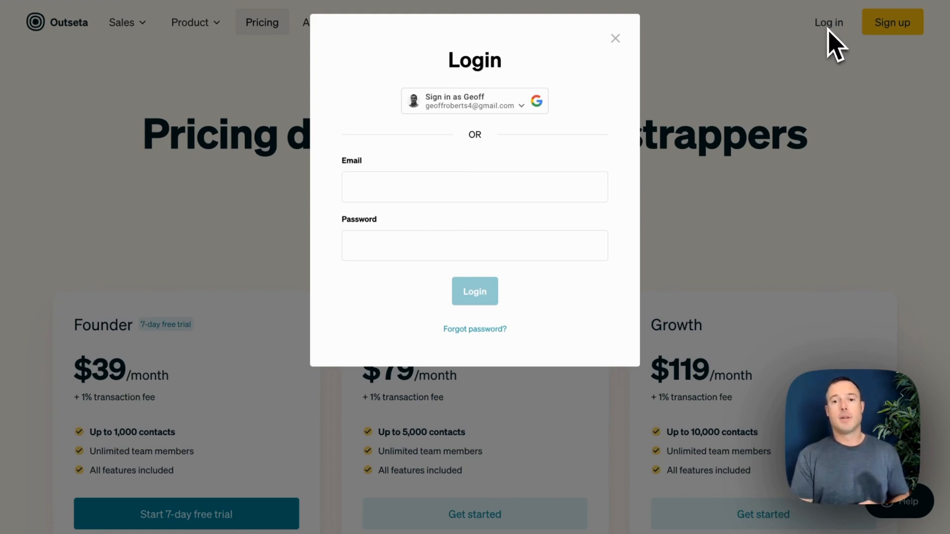
click(474, 101)
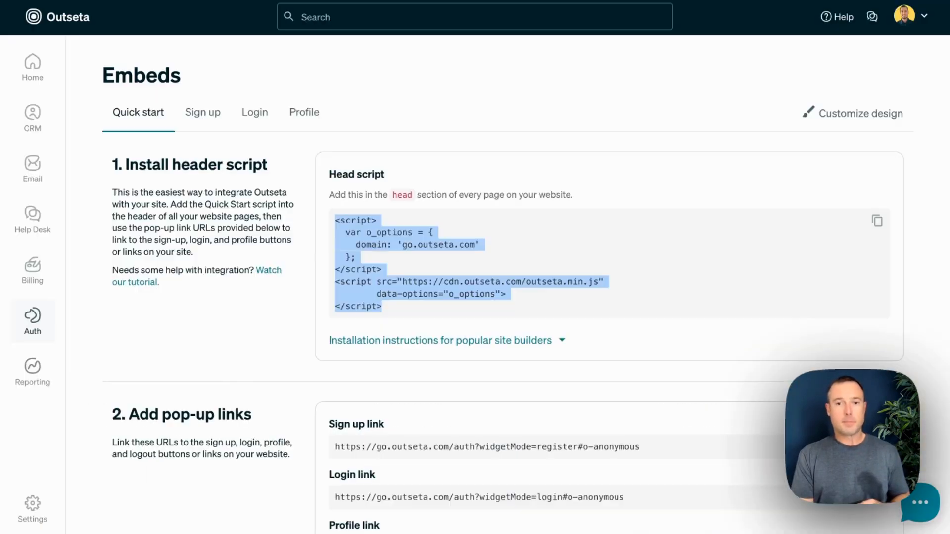
click(904, 17)
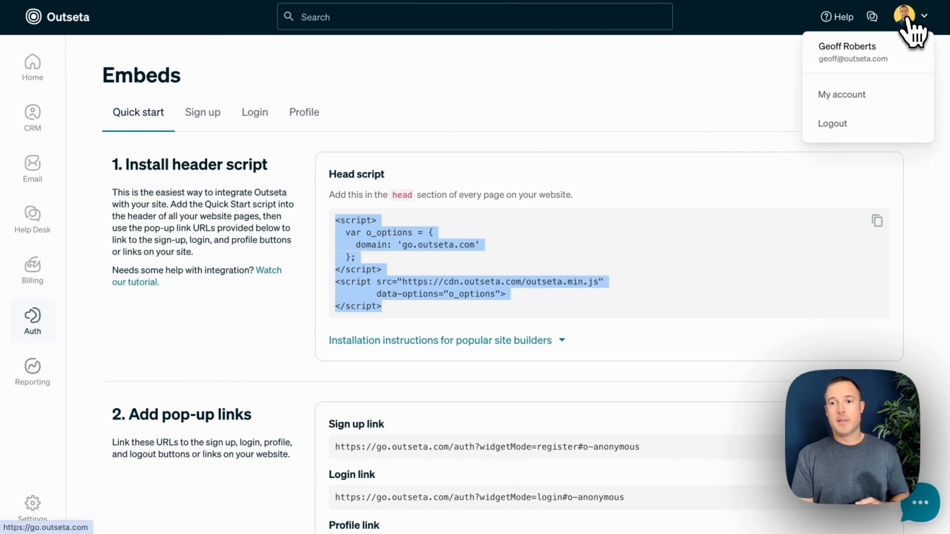
mouse_move(841, 95)
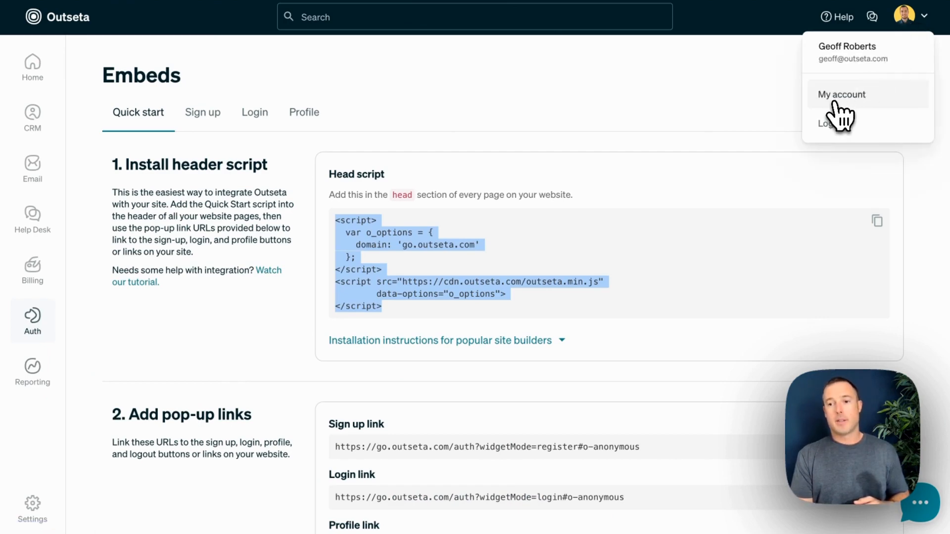
click(841, 94)
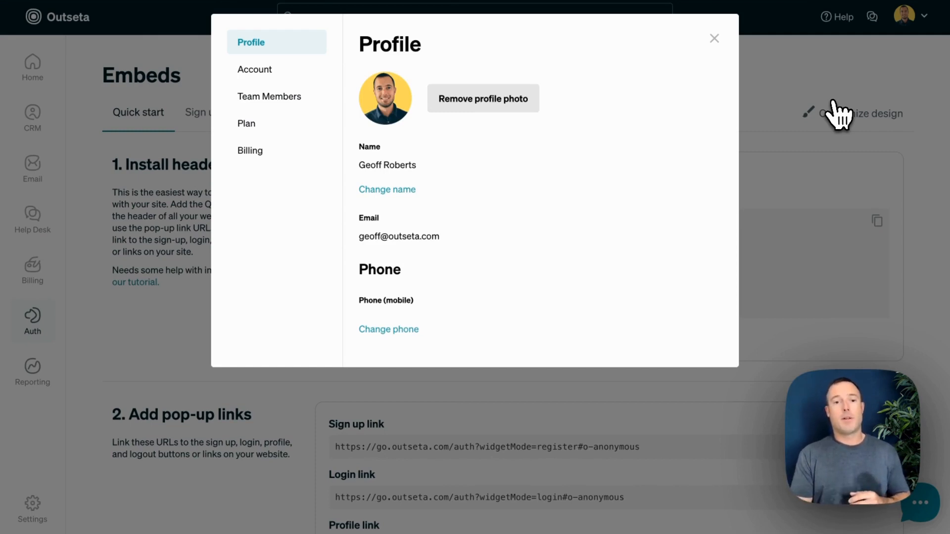
click(270, 96)
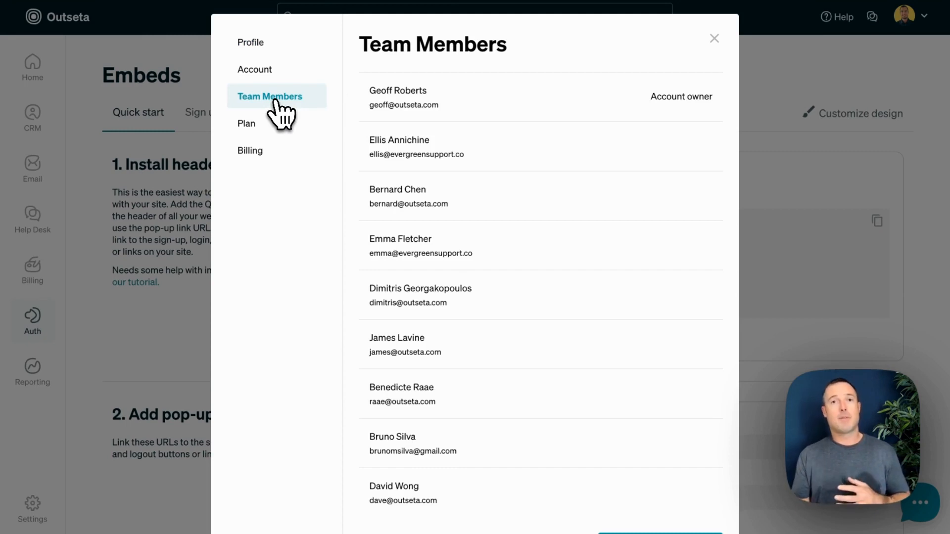
mouse_move(247, 122)
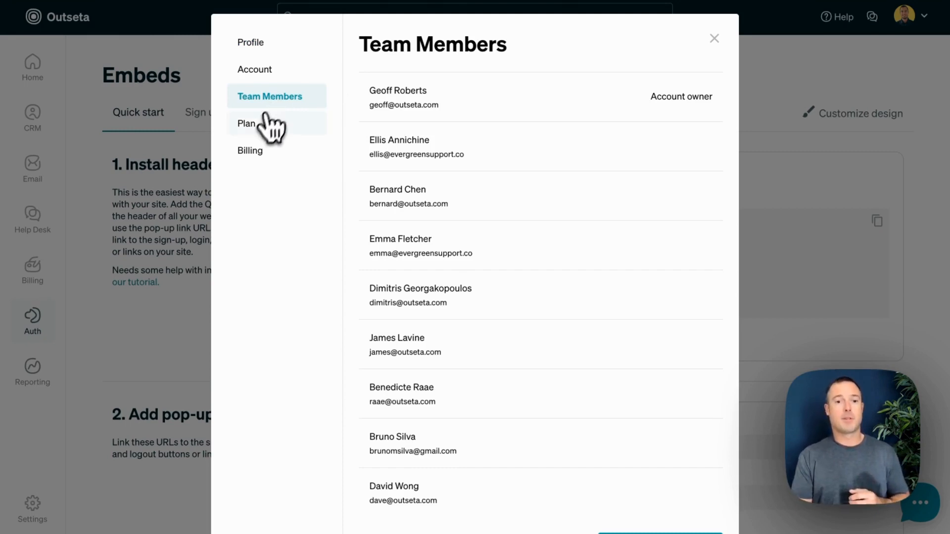
click(247, 123)
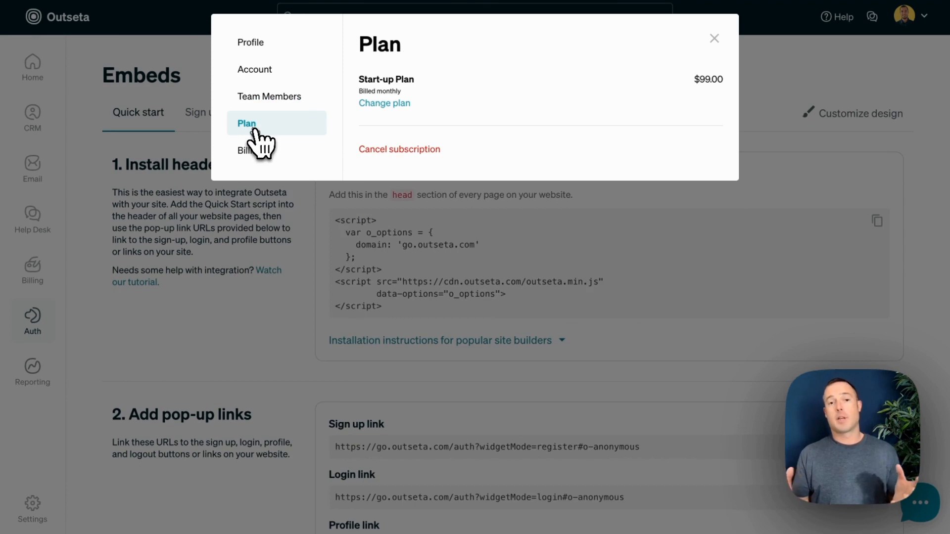
click(250, 150)
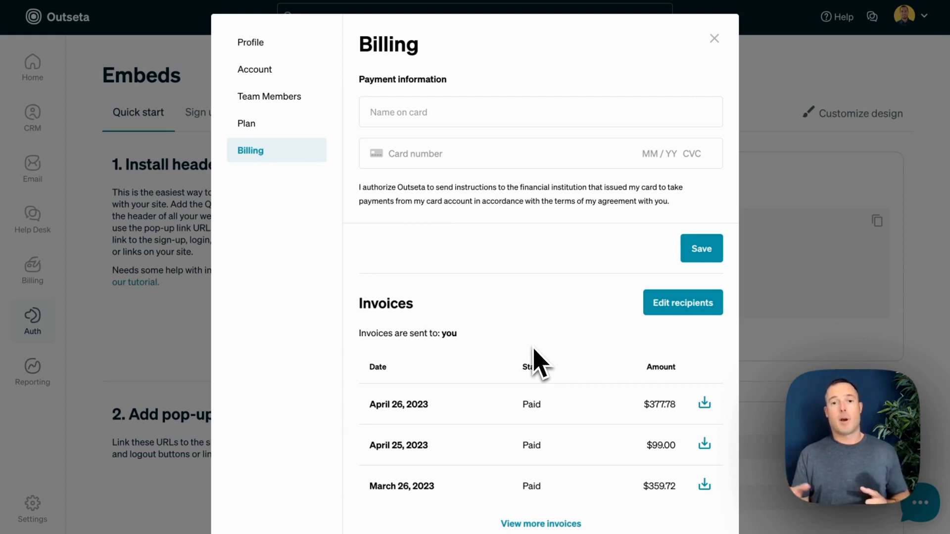
mouse_move(542, 357)
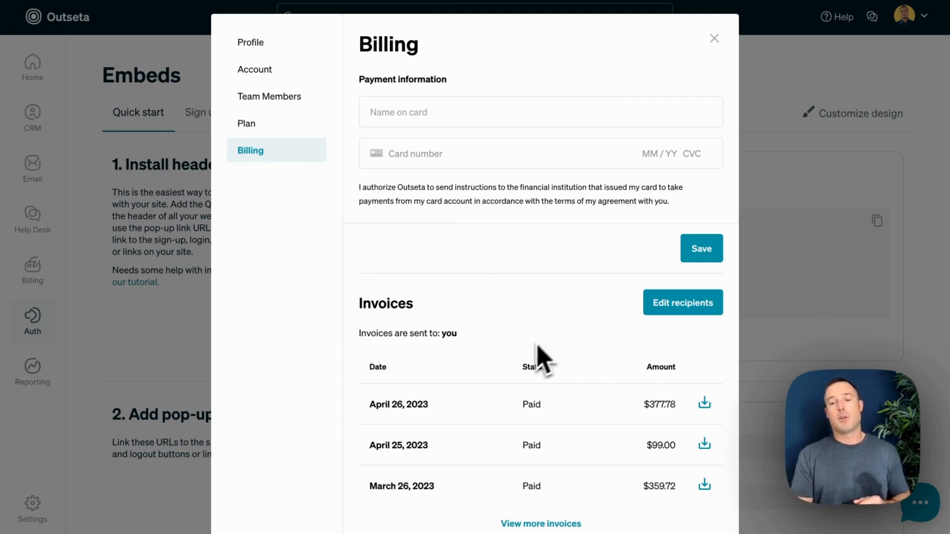
click(713, 38)
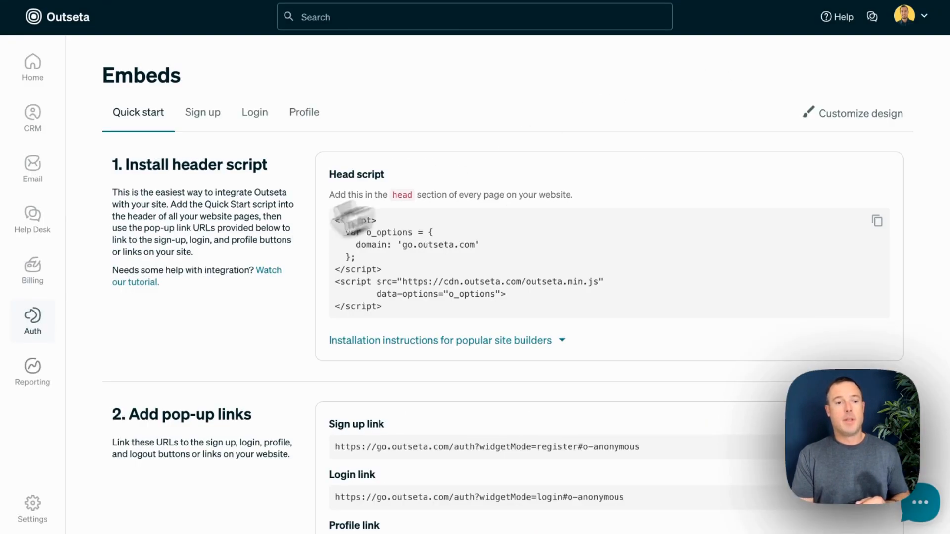
Add a Members Only protected content group hiding URLs starting with members-only/.
click(134, 403)
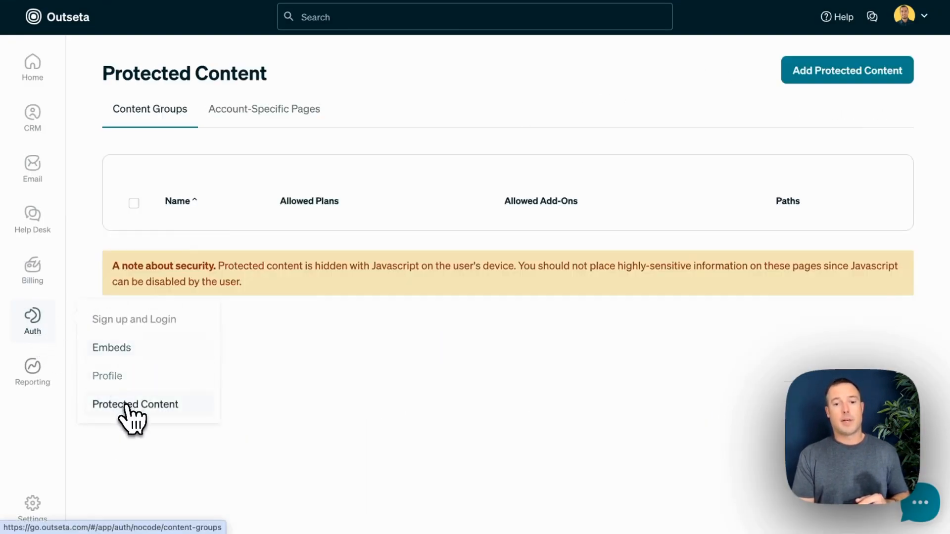
click(847, 70)
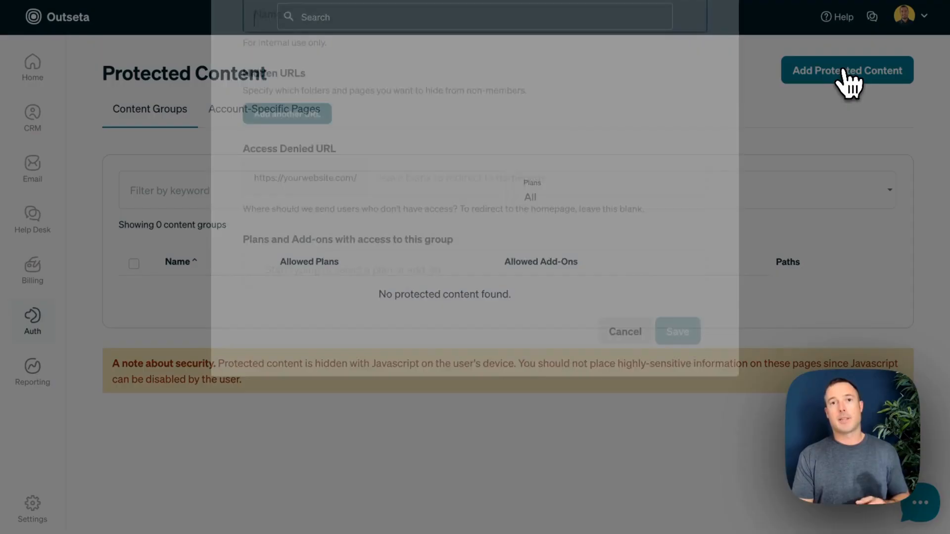
text(Members Only)
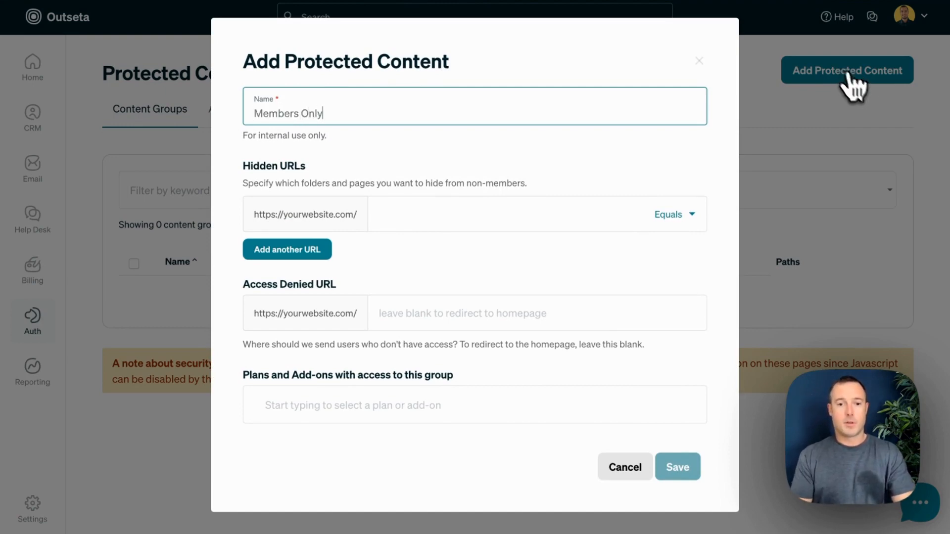
text(members-only)
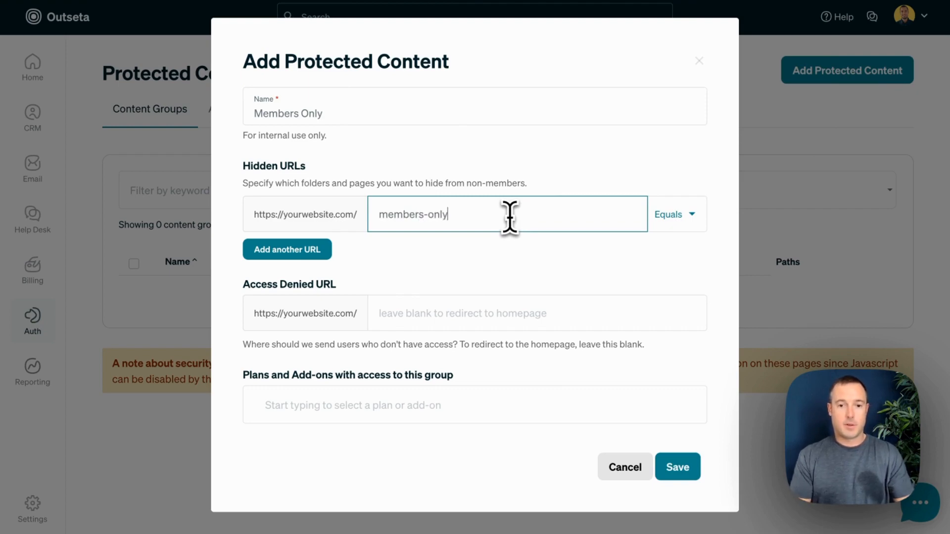
click(673, 214)
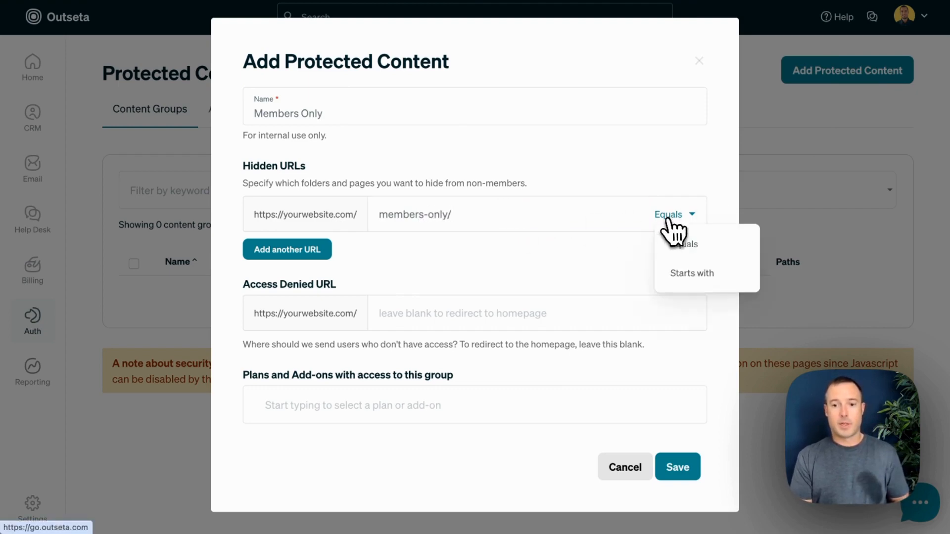
click(692, 273)
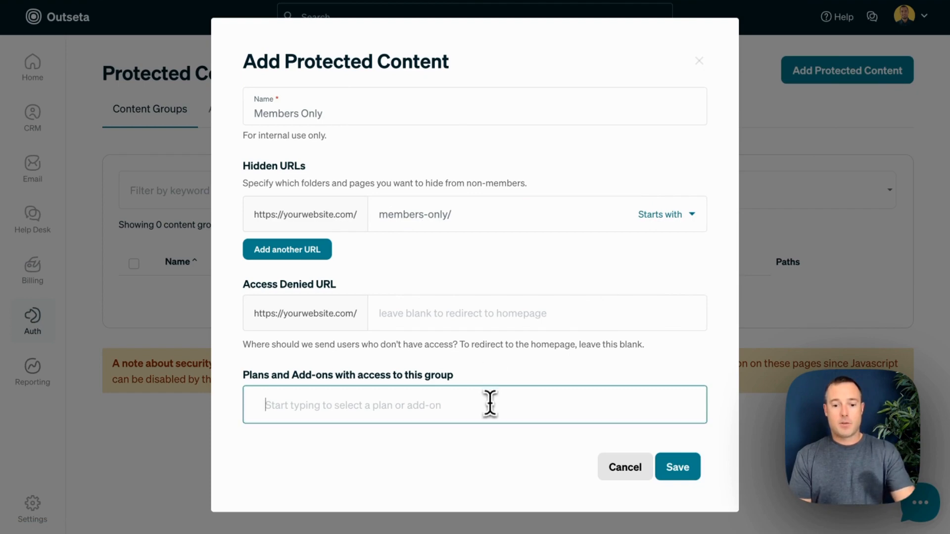
Grant the Growth Plan access to the Members Only group.
text(growth)
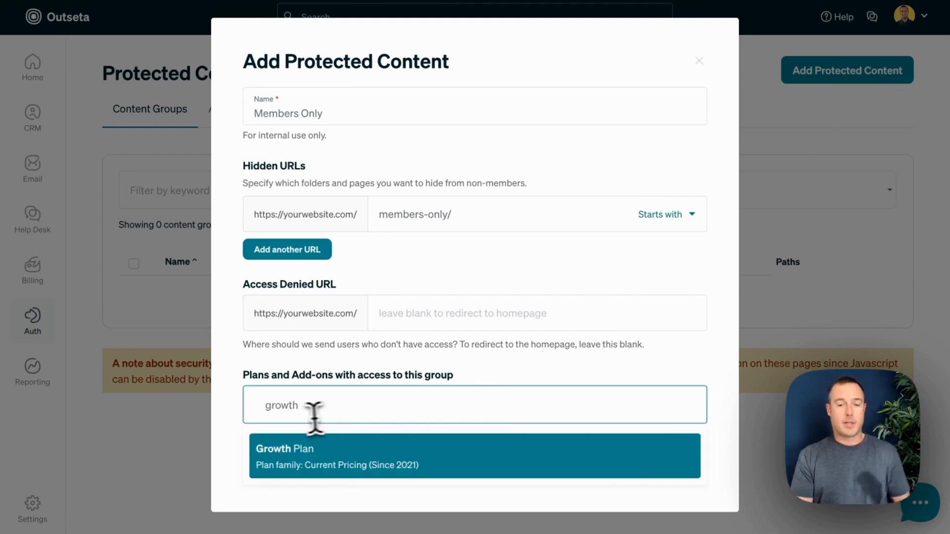
click(474, 455)
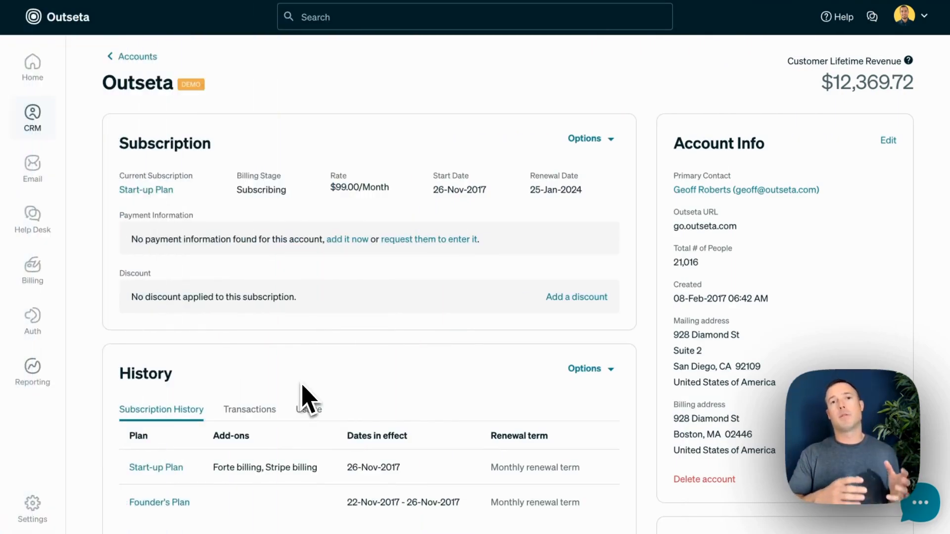
mouse_move(251, 363)
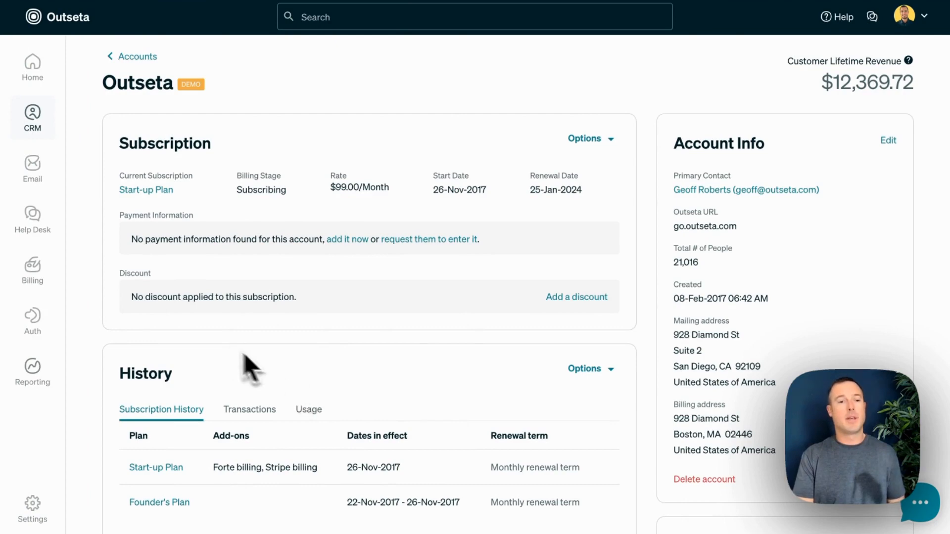
Show the demo account's subscription options: change renewal date, change subscription or cancel.
click(31, 118)
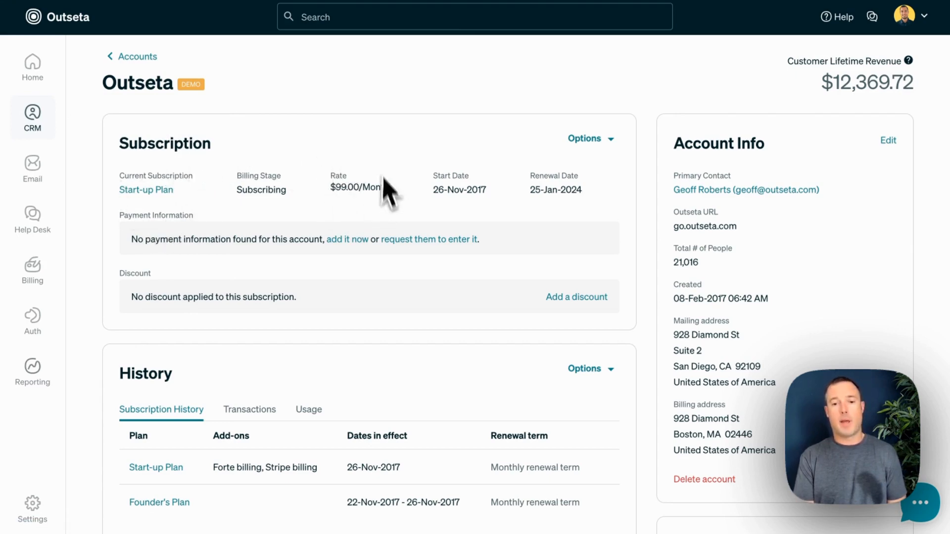
mouse_move(479, 194)
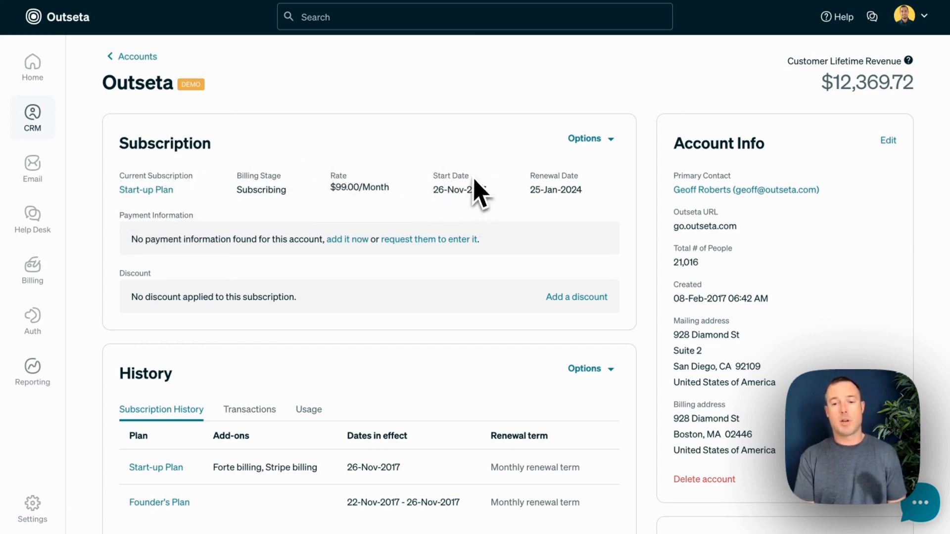
mouse_move(590, 218)
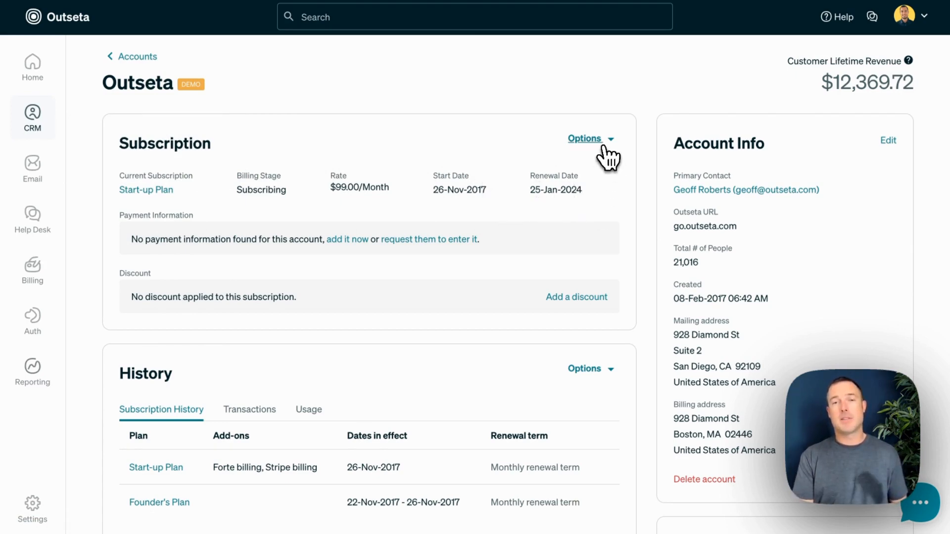
click(586, 139)
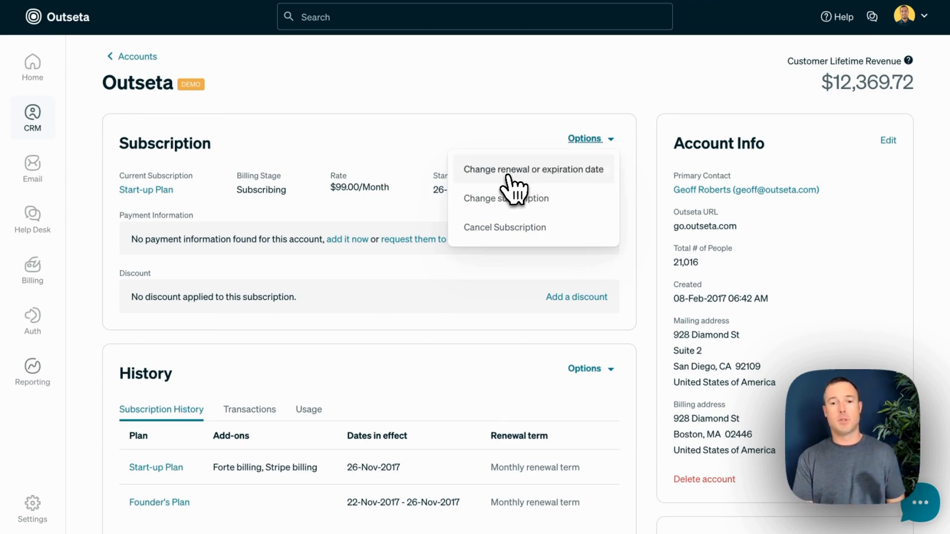
mouse_move(520, 206)
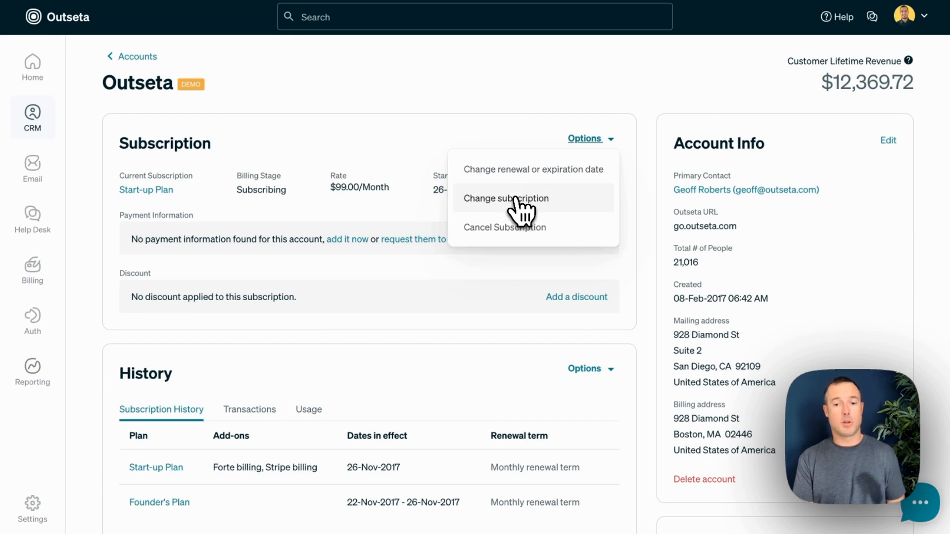
mouse_move(532, 237)
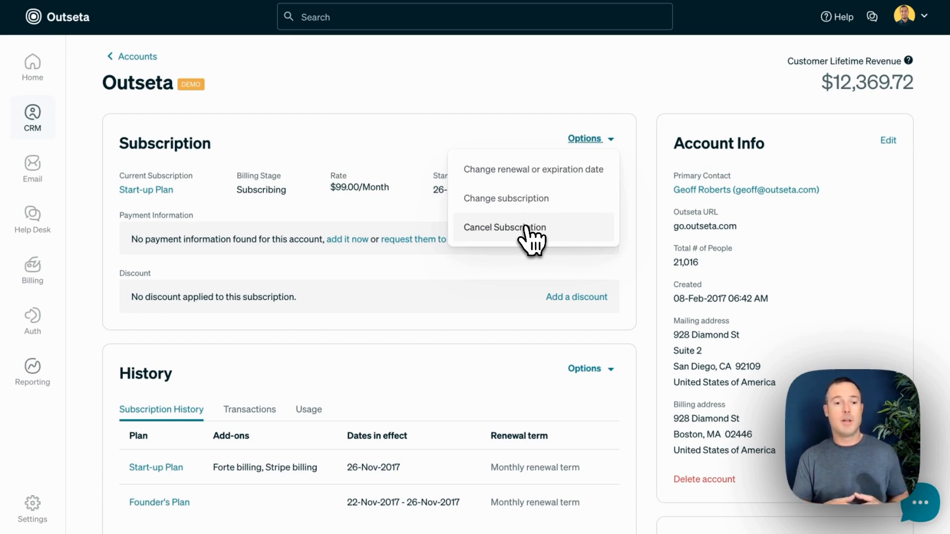
scroll(down, 3)
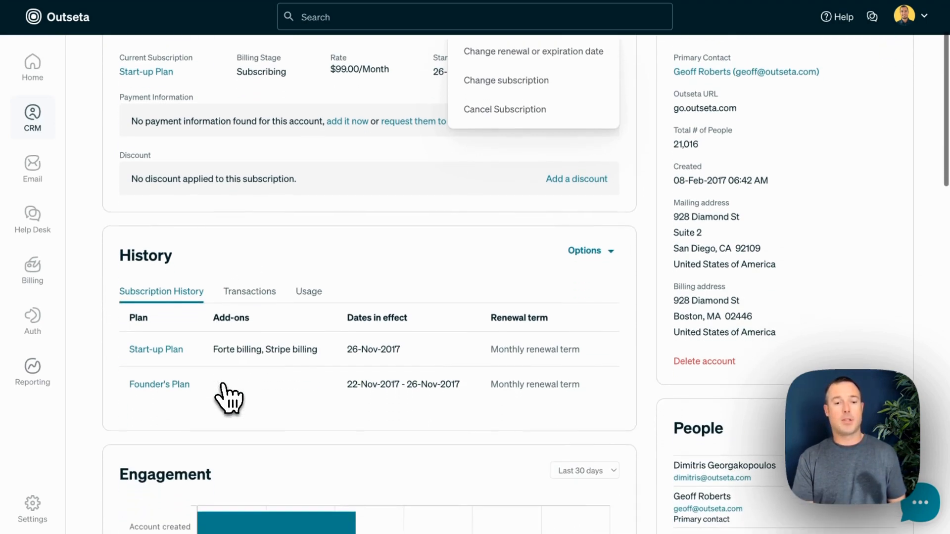
mouse_move(248, 357)
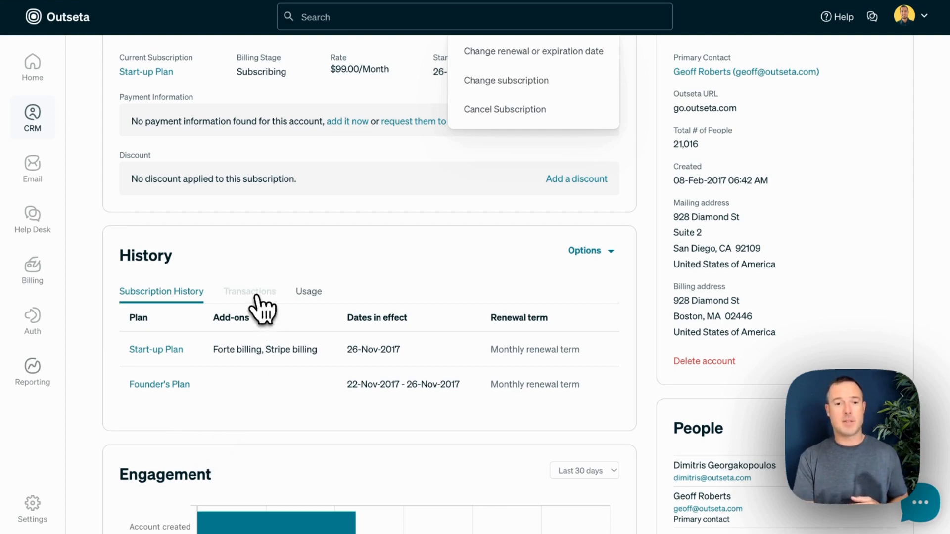
click(250, 291)
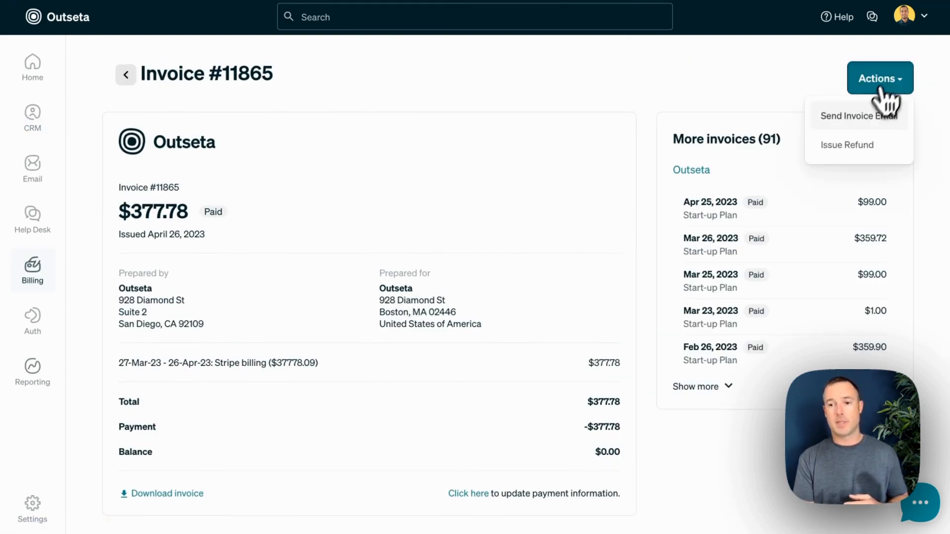
mouse_move(852, 153)
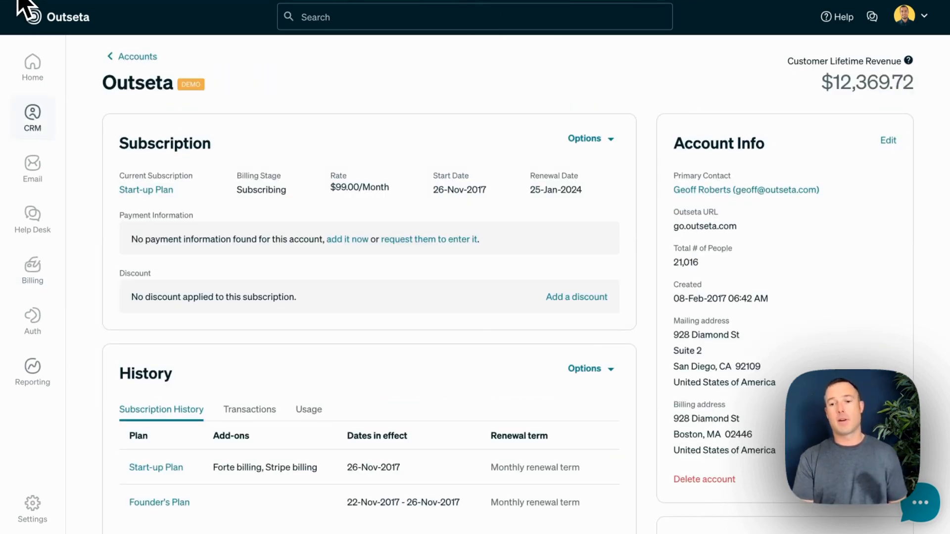
mouse_move(724, 324)
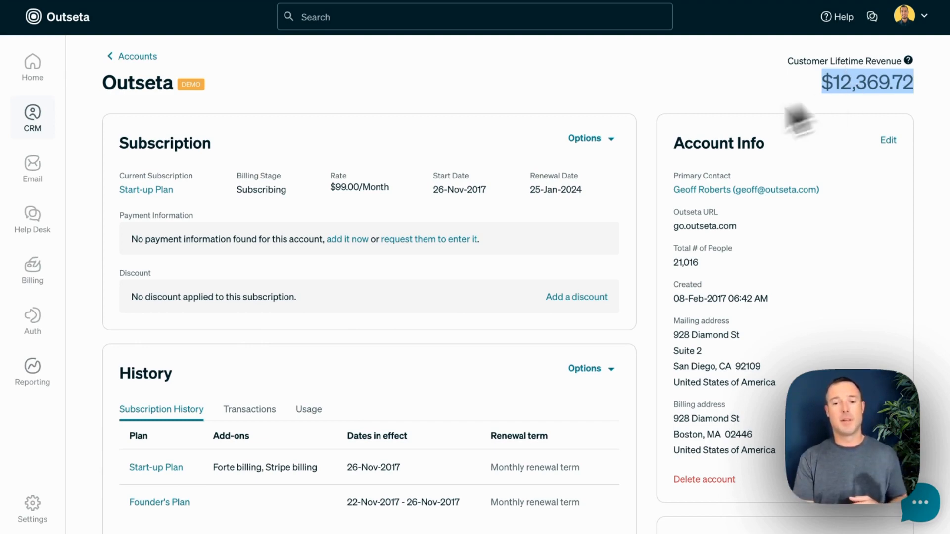
scroll(down, 3)
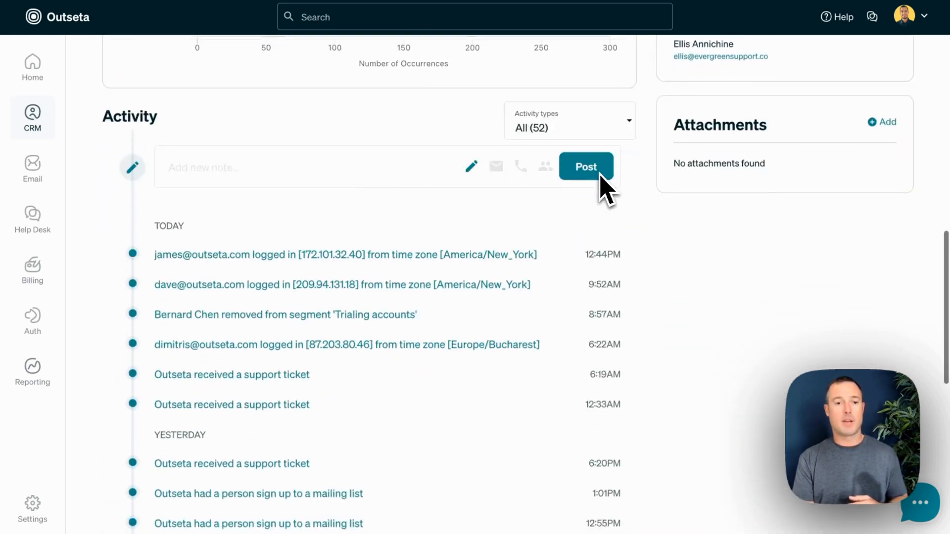
scroll(down, 3)
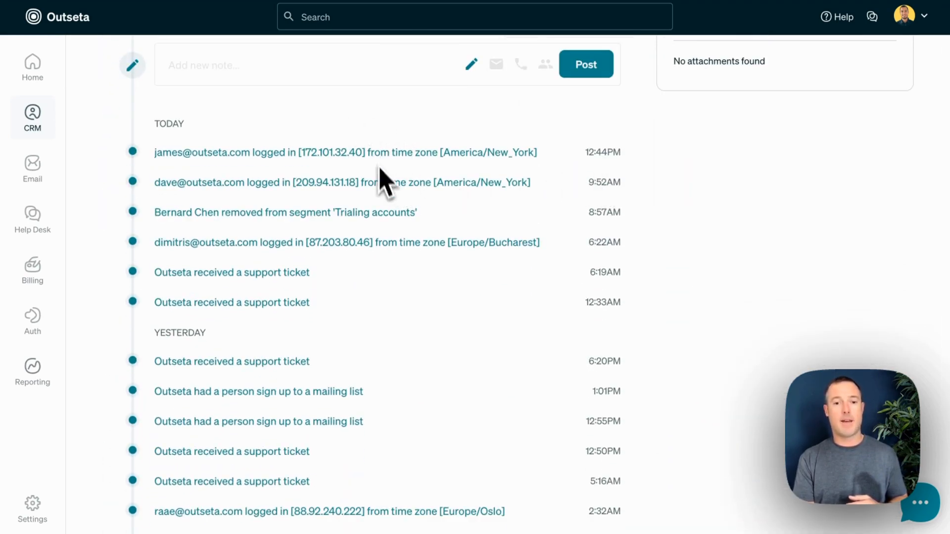
mouse_move(417, 366)
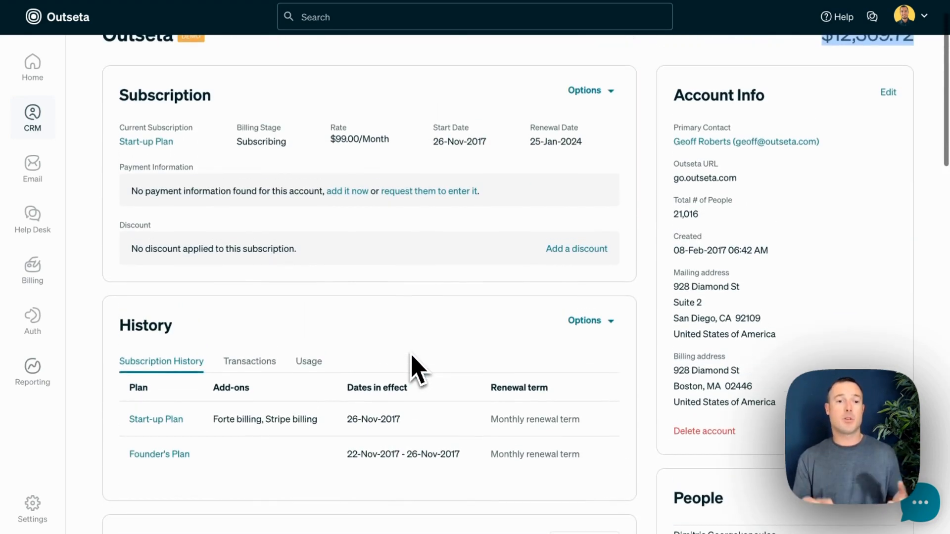
Show the CRM Sales Pipeline board of deals.
click(31, 115)
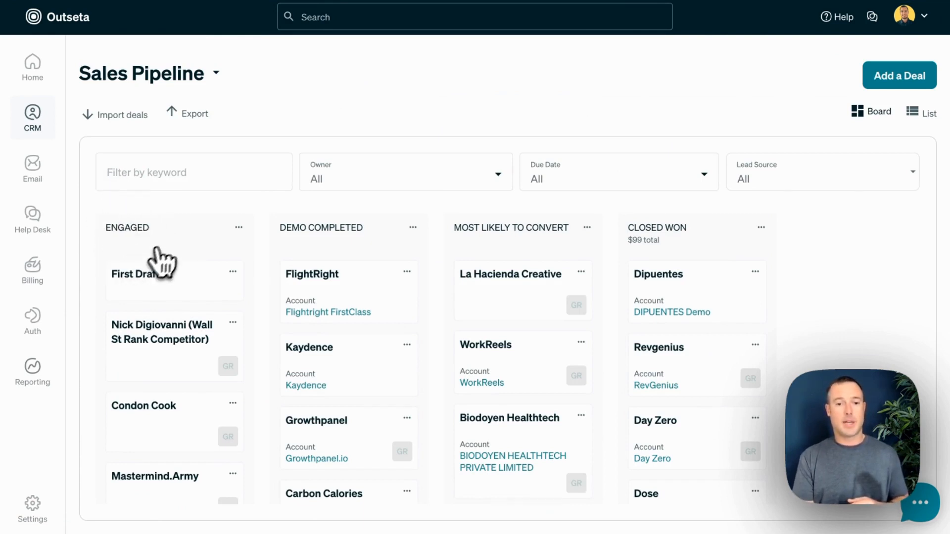
mouse_move(656, 261)
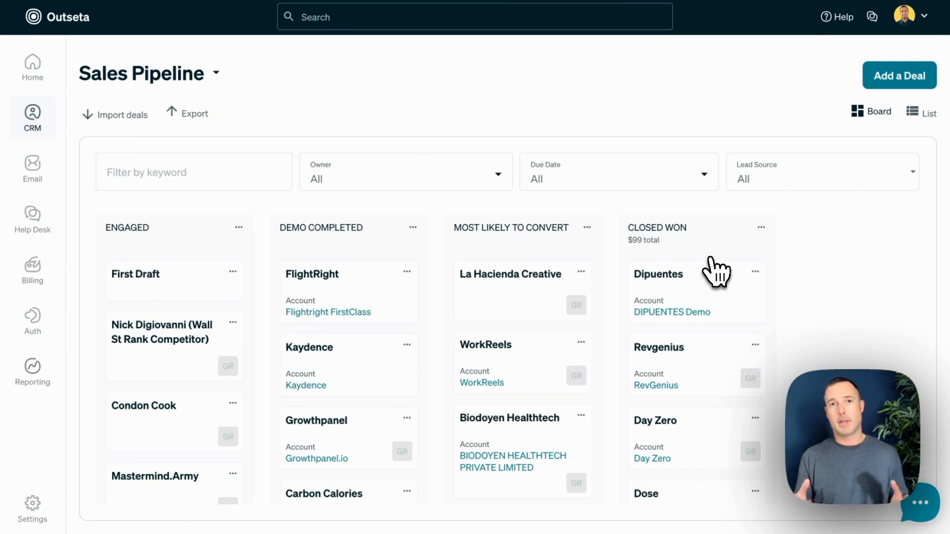
mouse_move(351, 303)
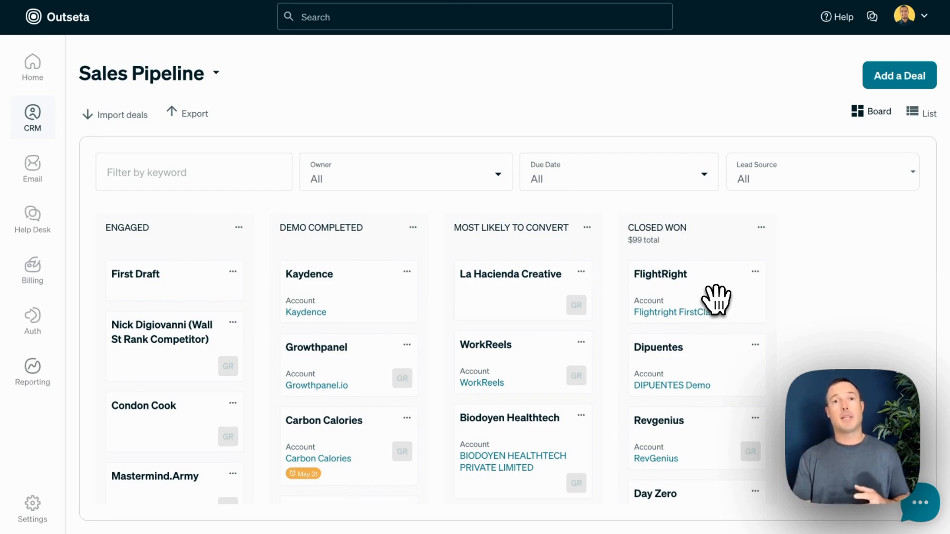
mouse_move(33, 139)
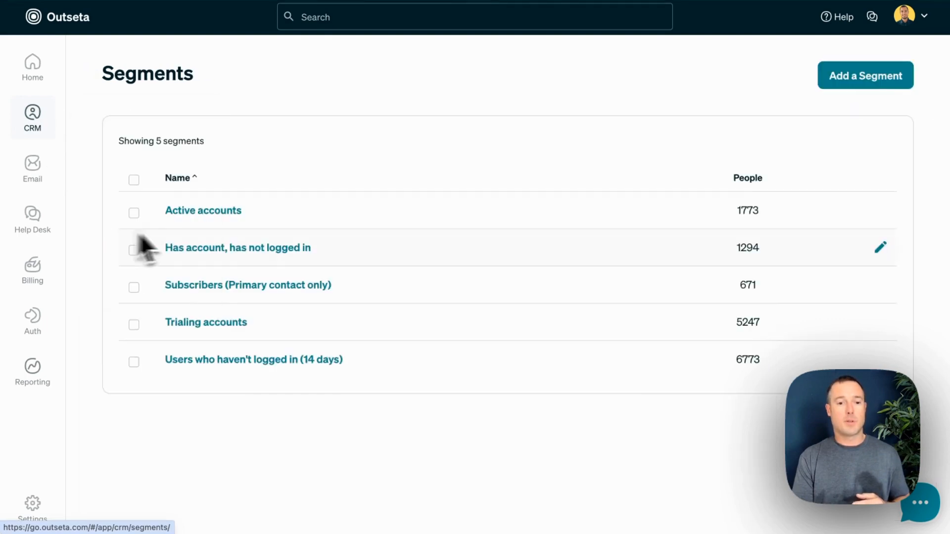
Review the Trialing accounts and 14-day no-login segment criteria, then go to Drip Campaigns.
click(206, 322)
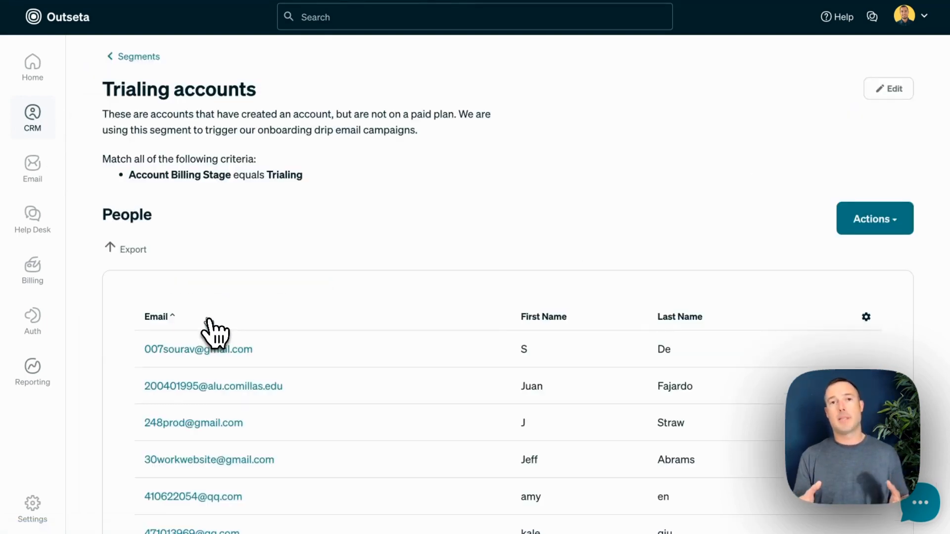
mouse_move(179, 209)
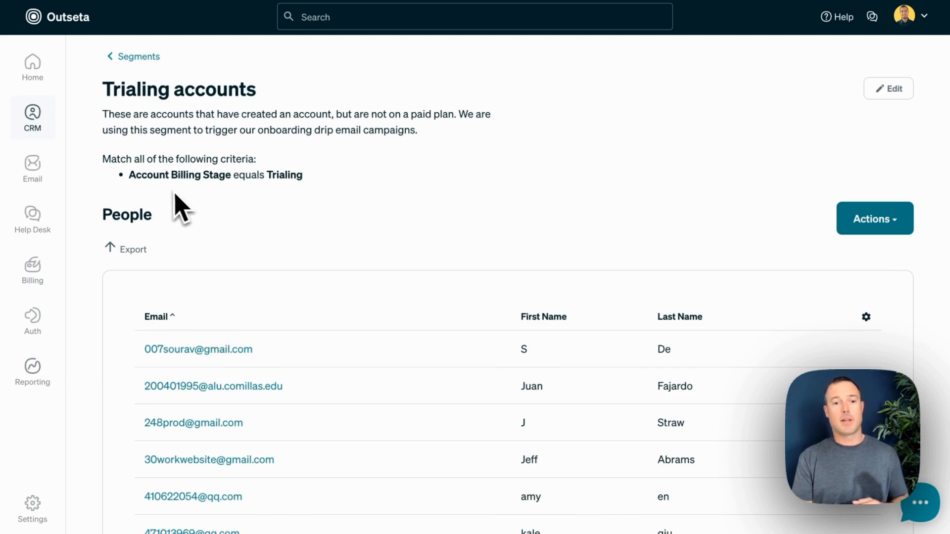
mouse_move(280, 203)
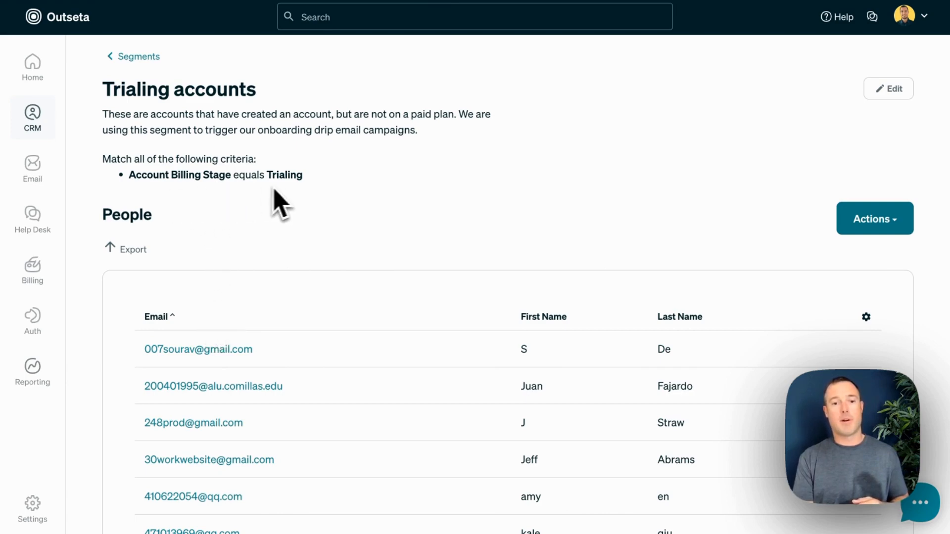
mouse_move(307, 203)
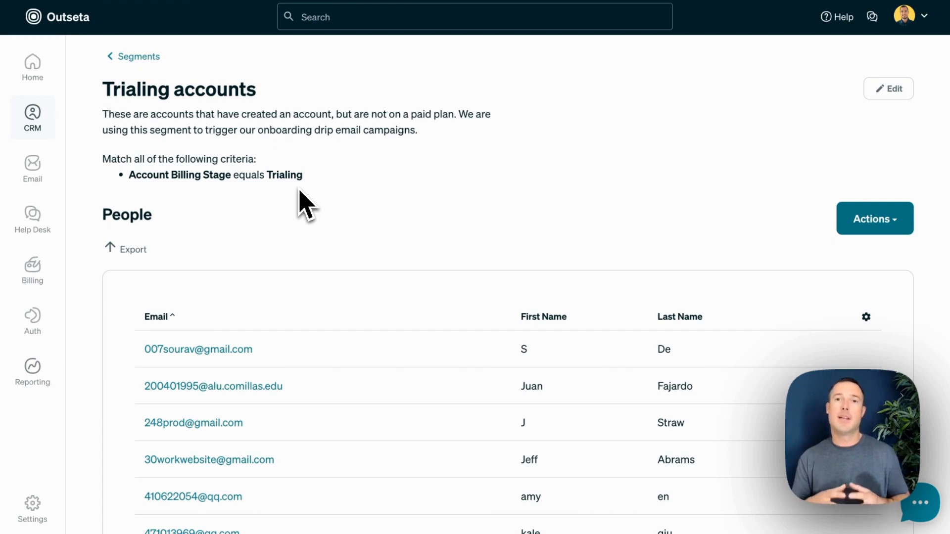
mouse_move(297, 209)
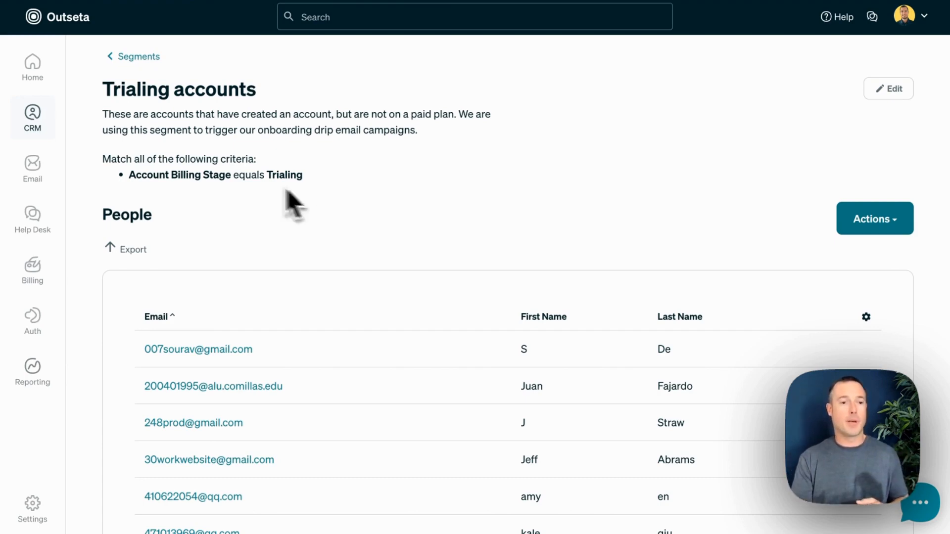
click(138, 56)
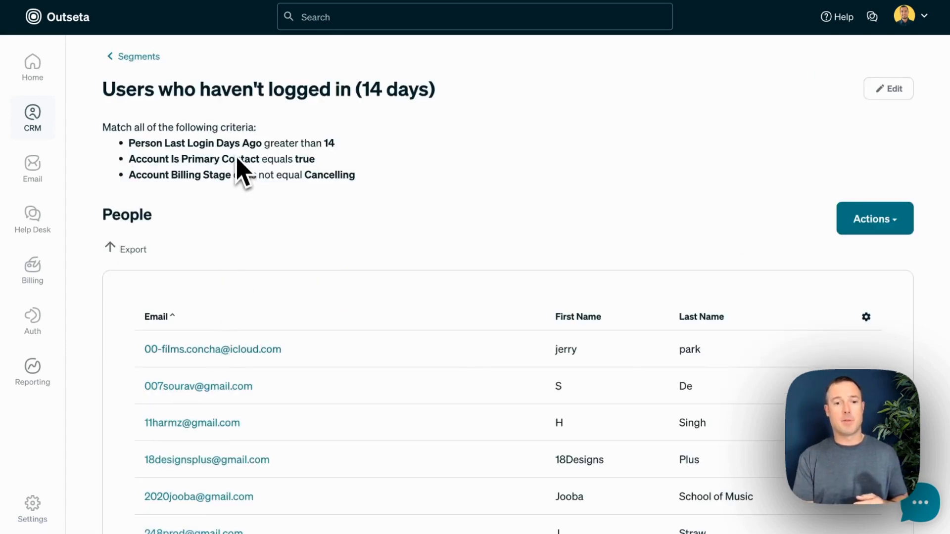
drag(128, 142, 334, 143)
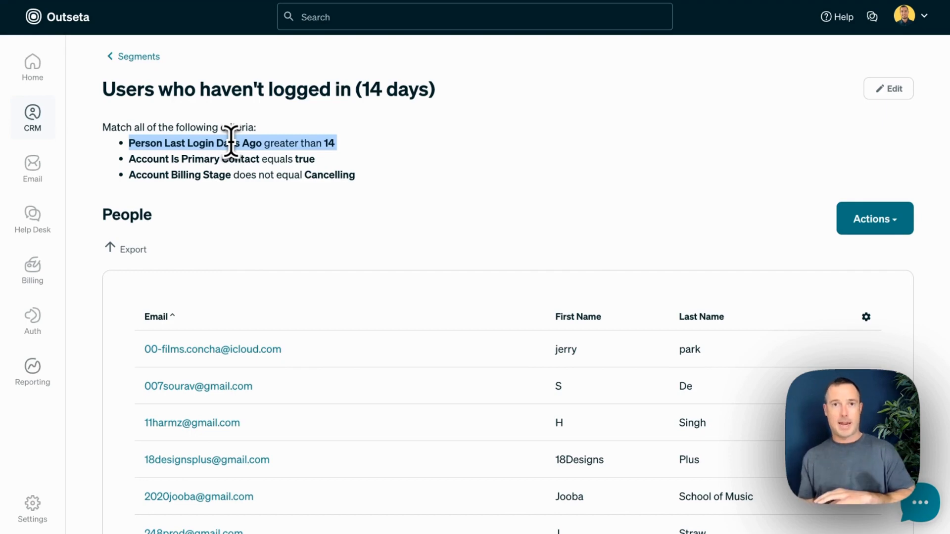
click(32, 168)
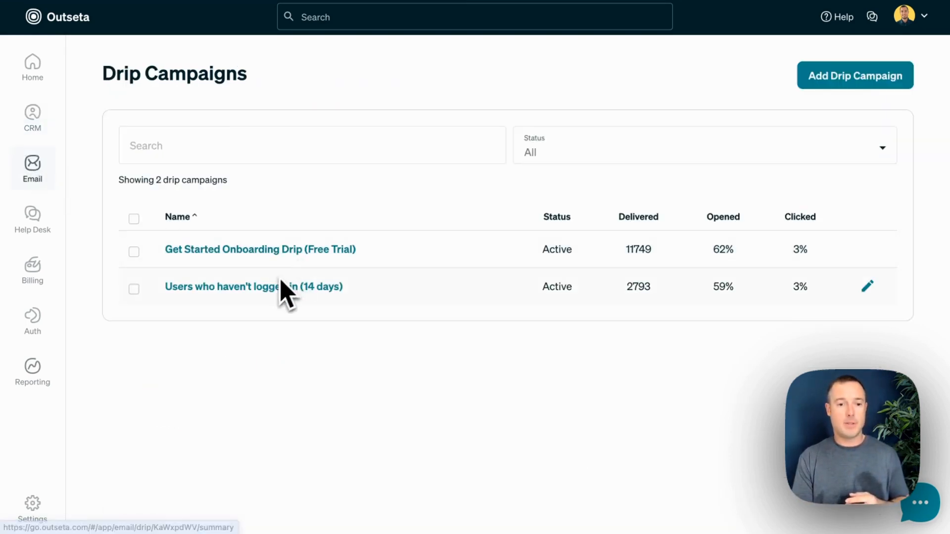
View the 14-day no-login drip campaign's triggers, sender and email content.
click(253, 287)
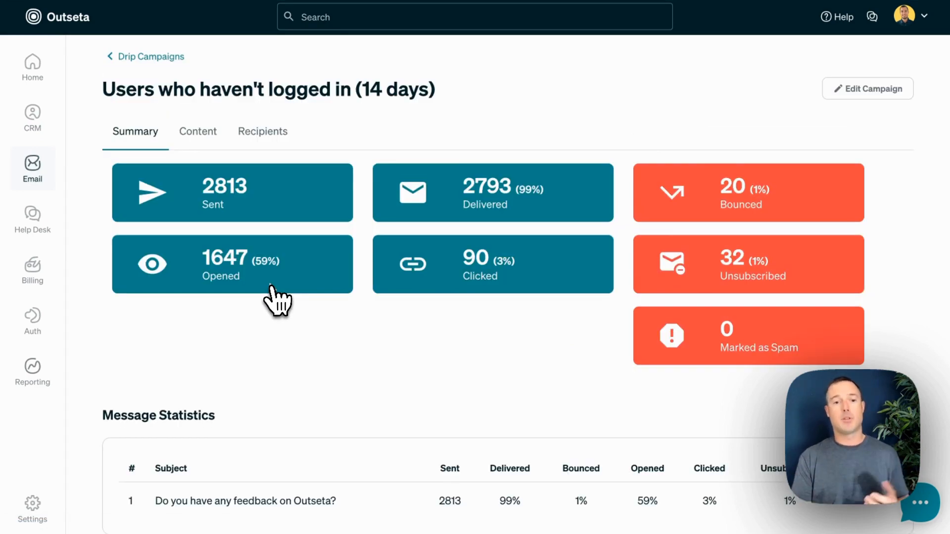
click(198, 130)
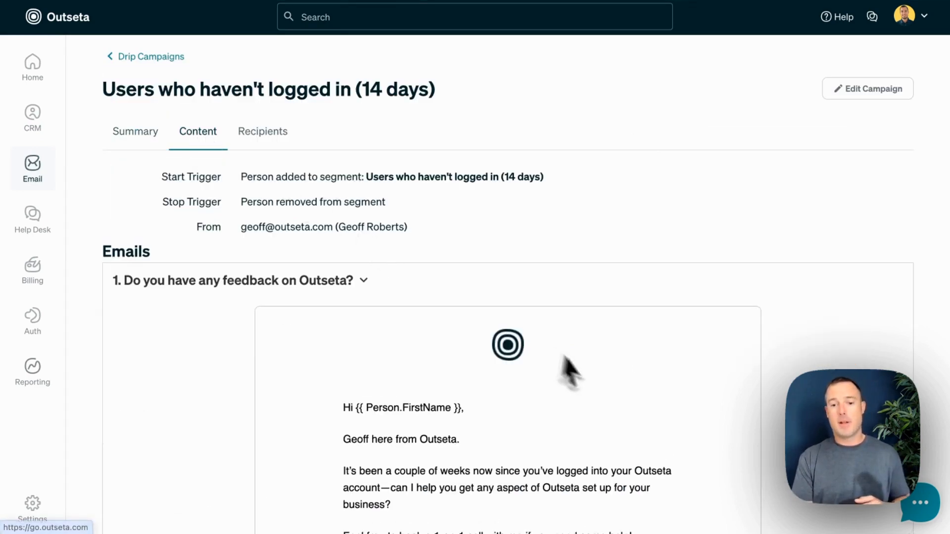
scroll(down, 3)
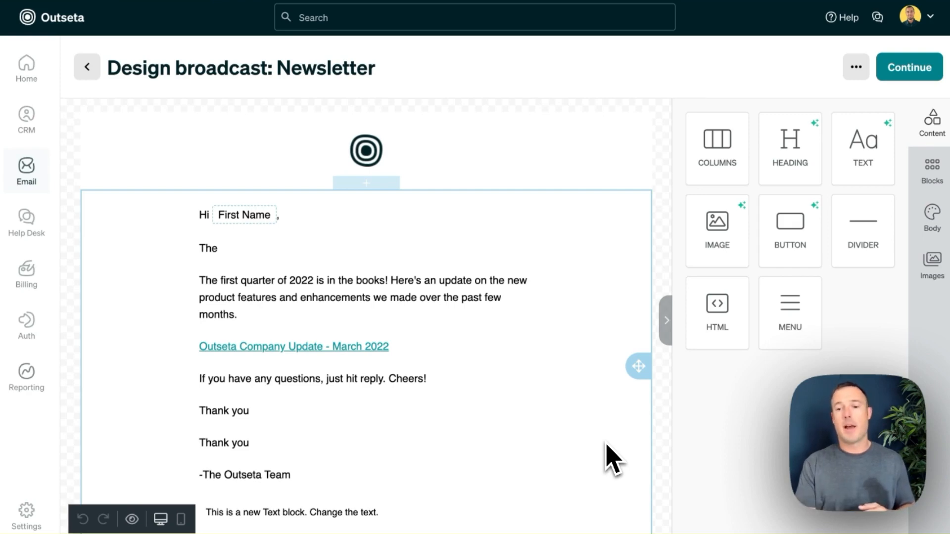
mouse_move(656, 337)
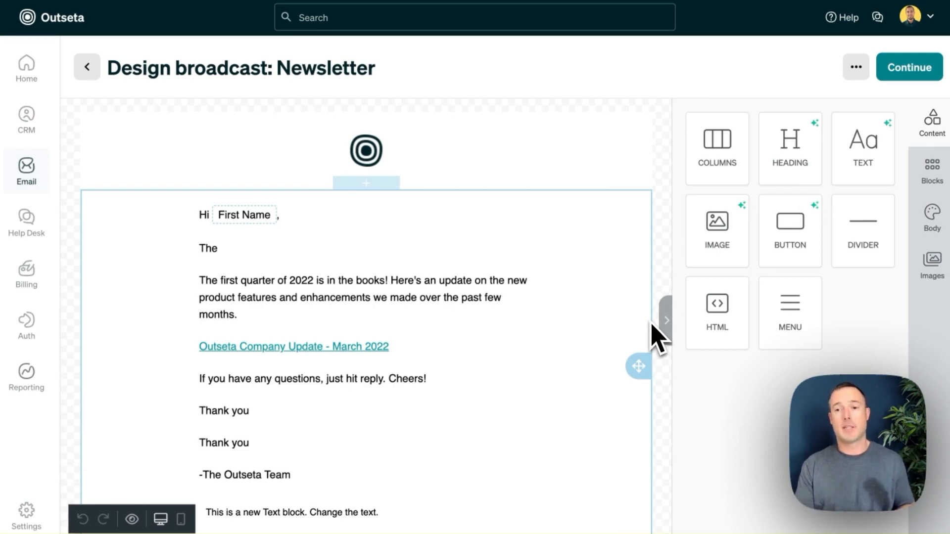
Leave the Newsletter broadcast designer via its ... menu and go to the Email Broadcasts list.
click(855, 67)
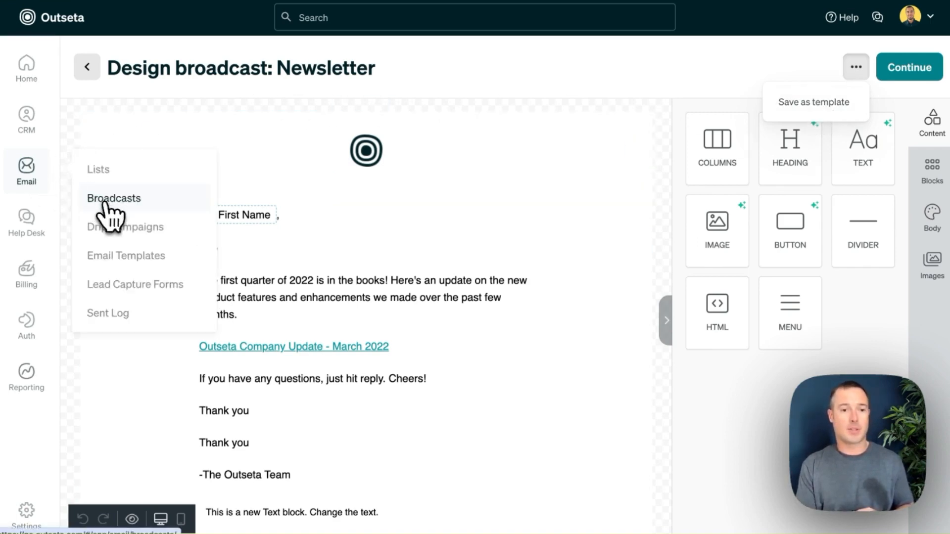
click(114, 198)
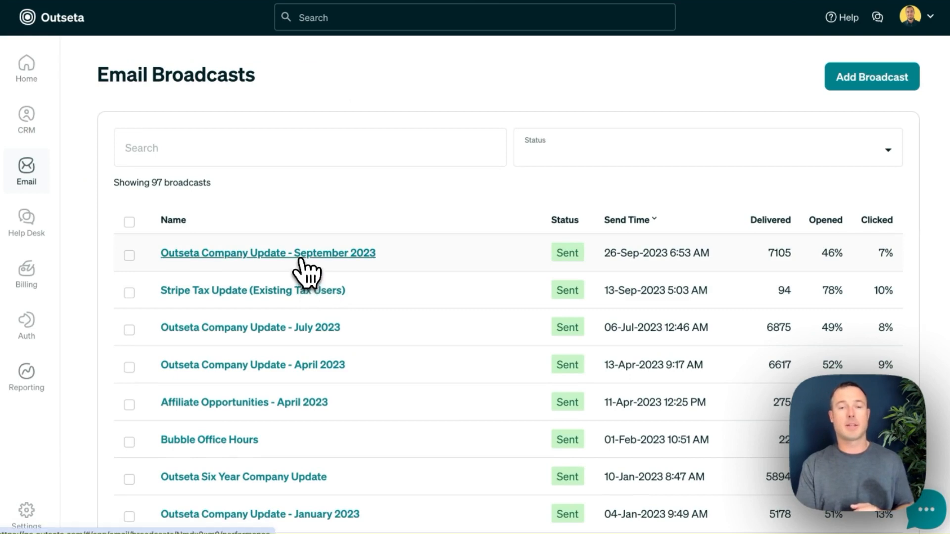
View the September 2023 company update broadcast and switch to its Recipients list.
click(267, 253)
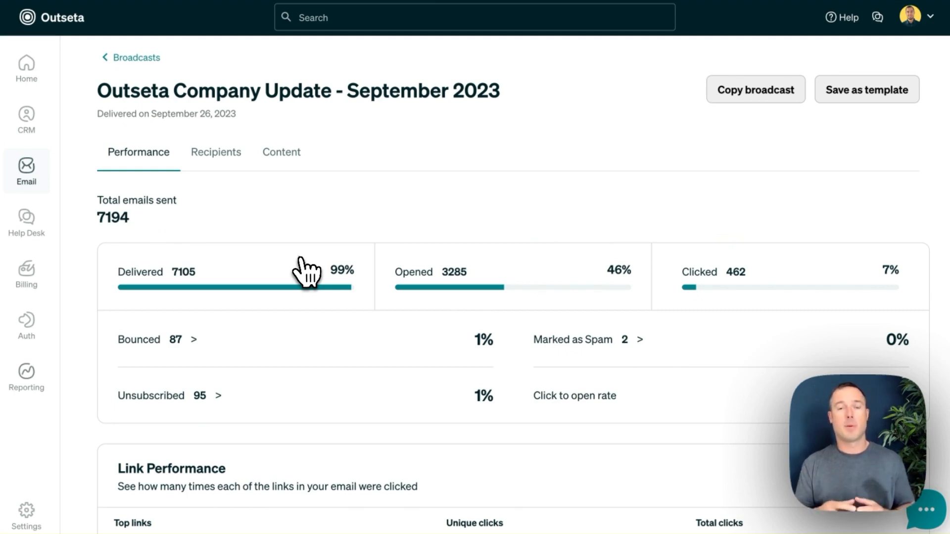
scroll(down, 3)
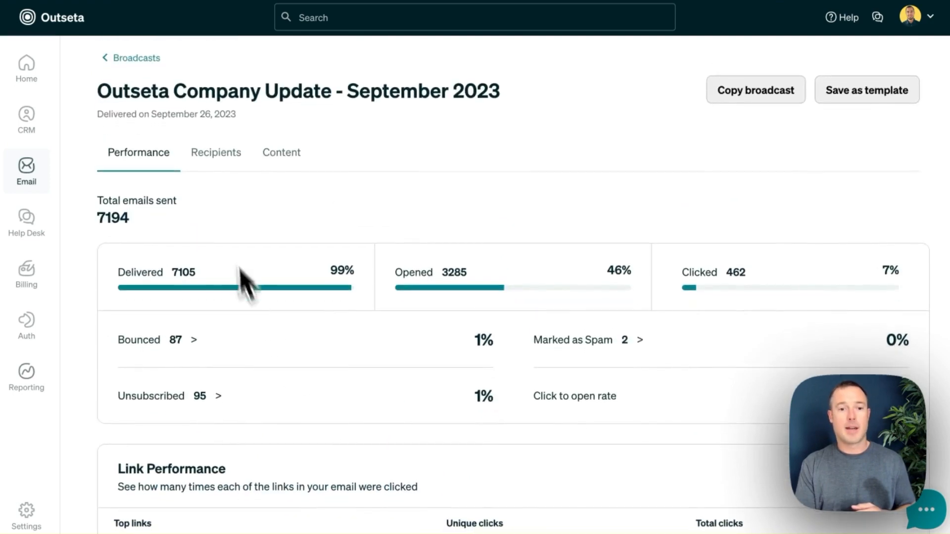
click(214, 152)
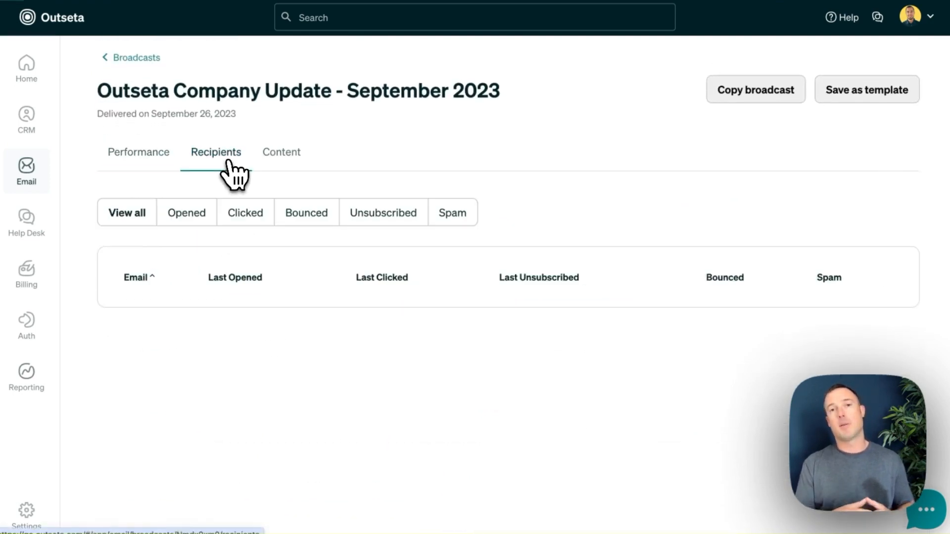
click(215, 153)
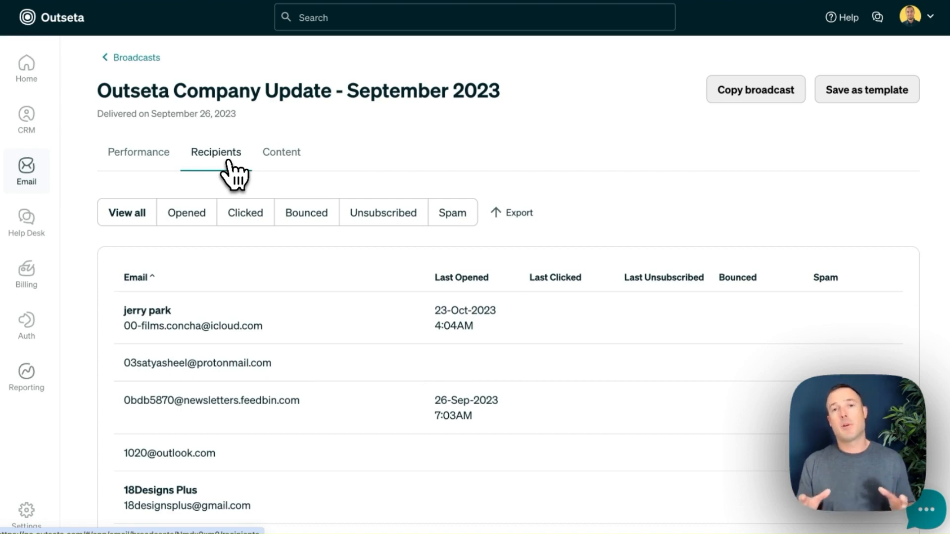
click(25, 171)
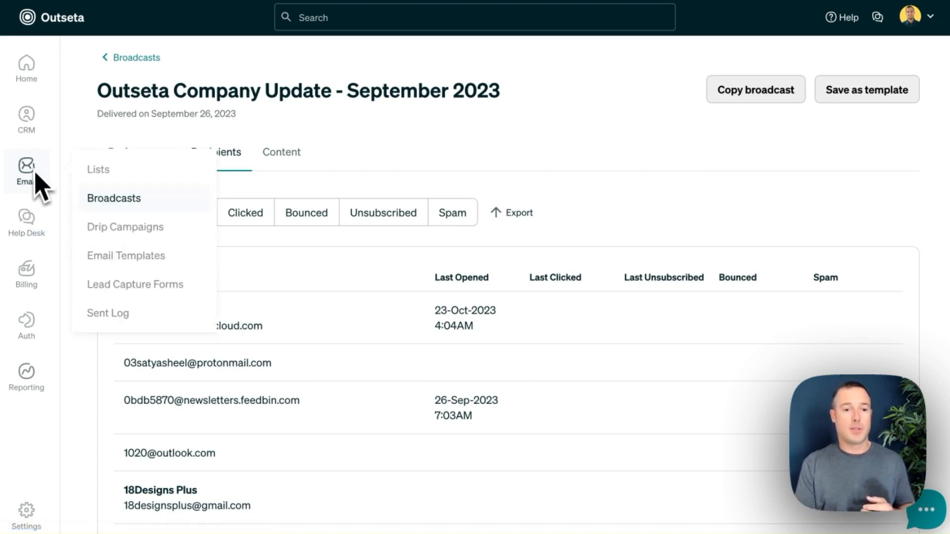
Go to Drip Campaigns and show the Get Started Onboarding Drip campaign's Content.
click(124, 227)
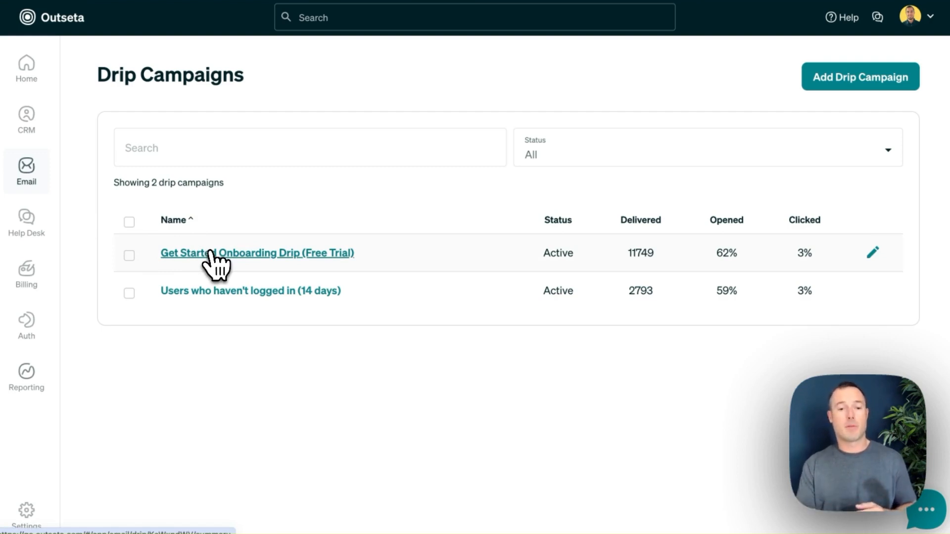
click(257, 253)
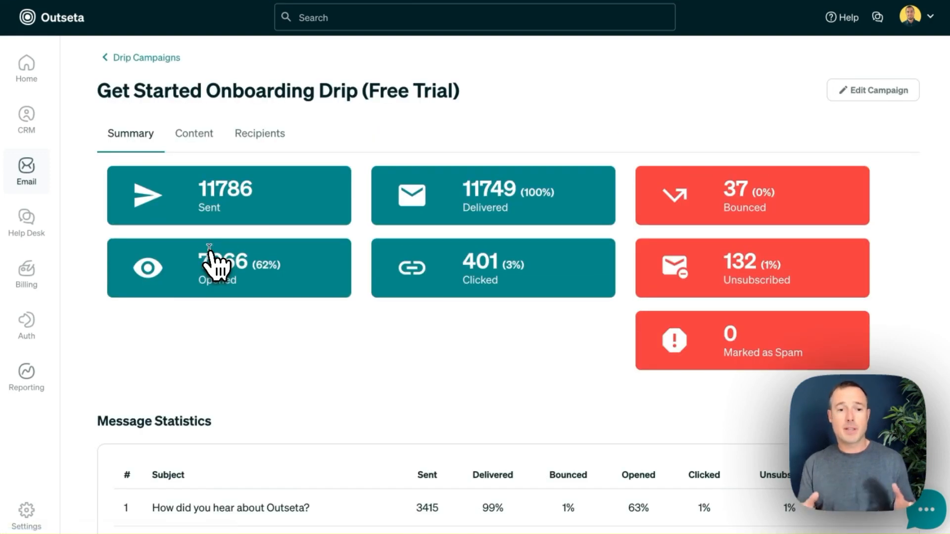
click(194, 133)
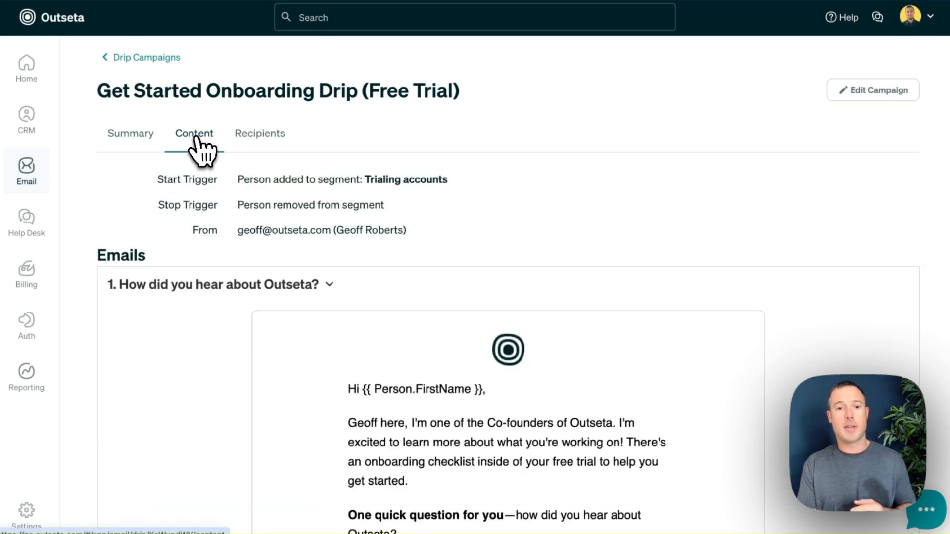
Expand the second drip email, Getting started with Outseta, below the Trialing accounts trigger.
scroll(down, 3)
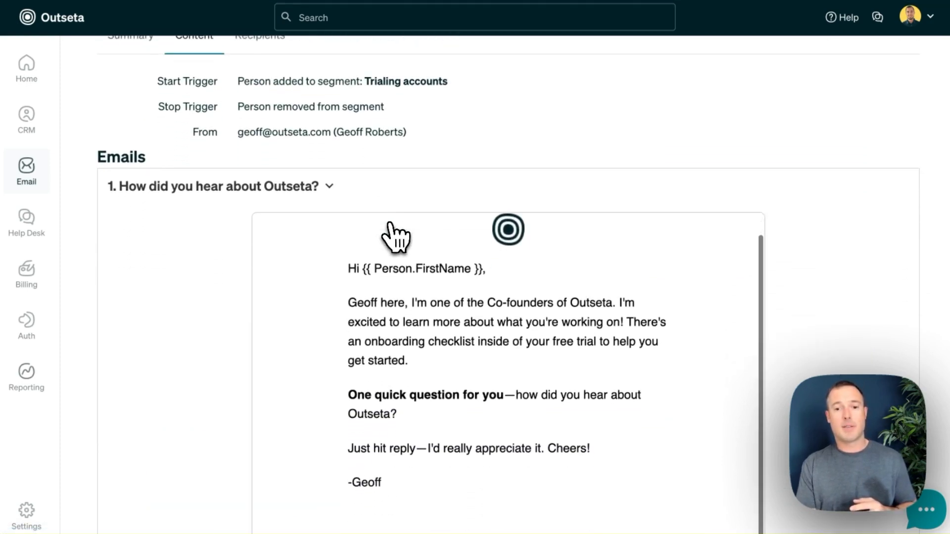
scroll(down, 3)
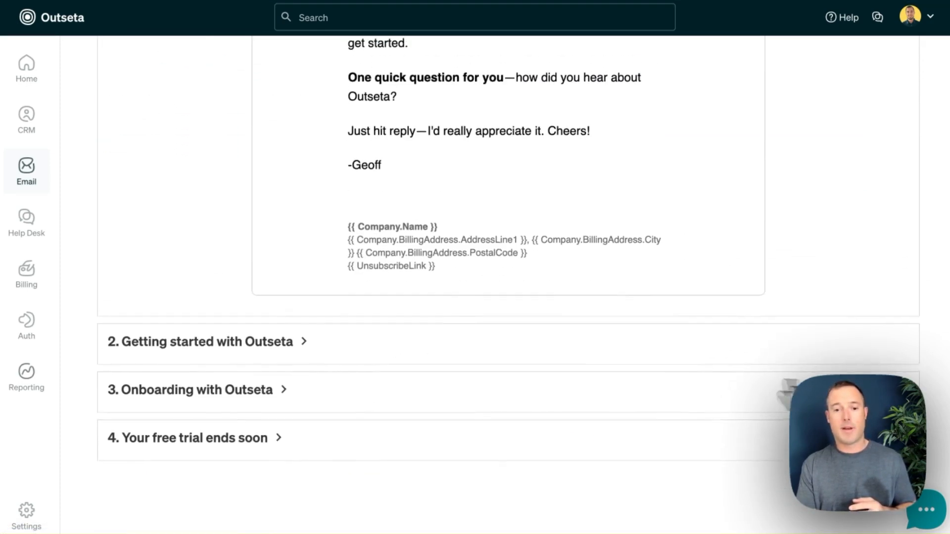
click(203, 341)
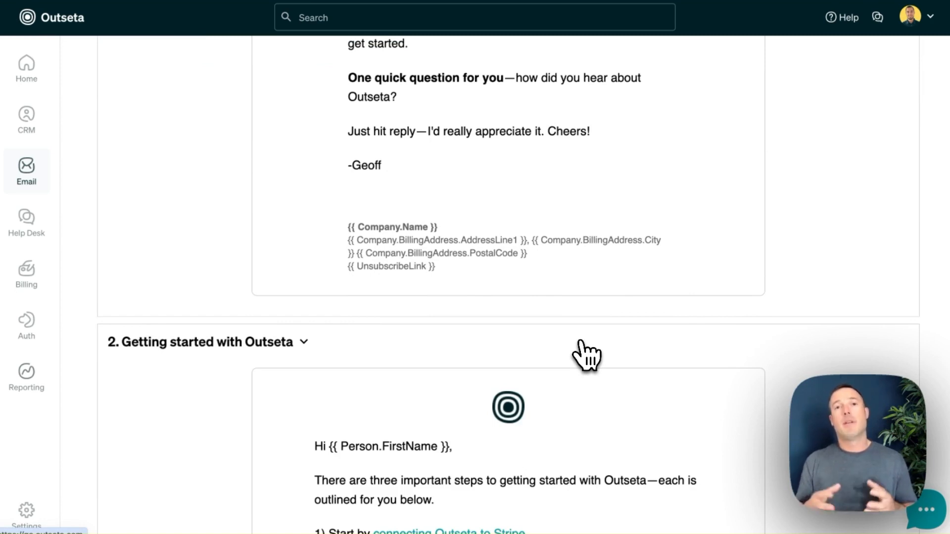
click(26, 512)
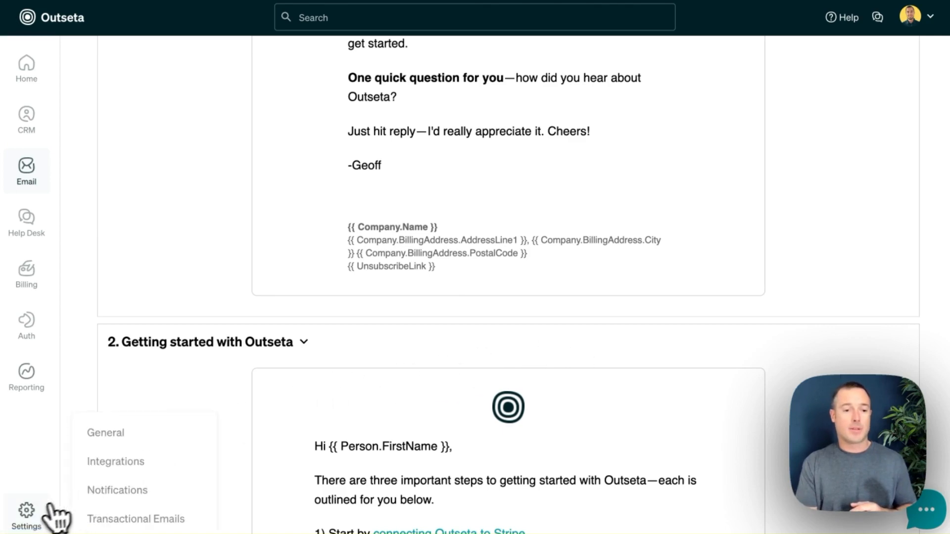
Show the Transactional Emails settings on the Layouts tab listing saved templates.
click(136, 518)
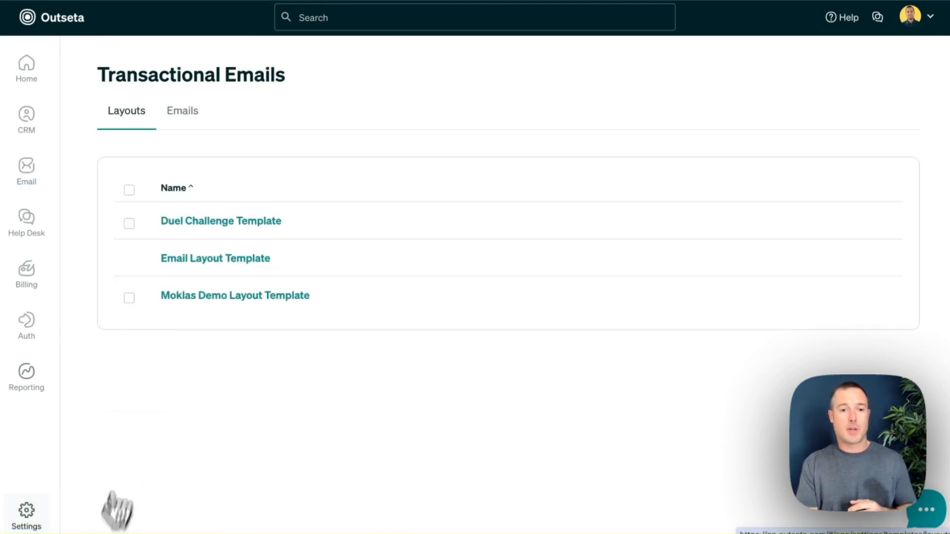
click(182, 111)
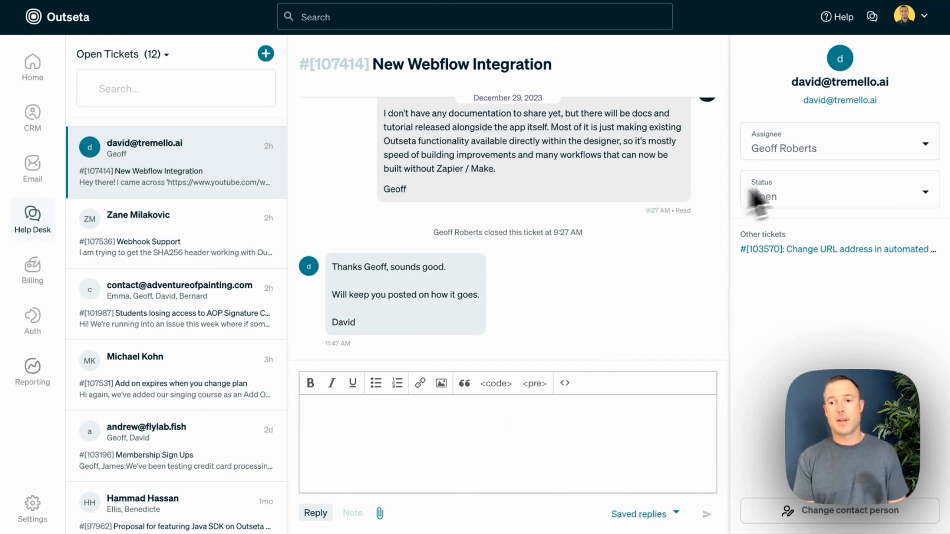
click(838, 147)
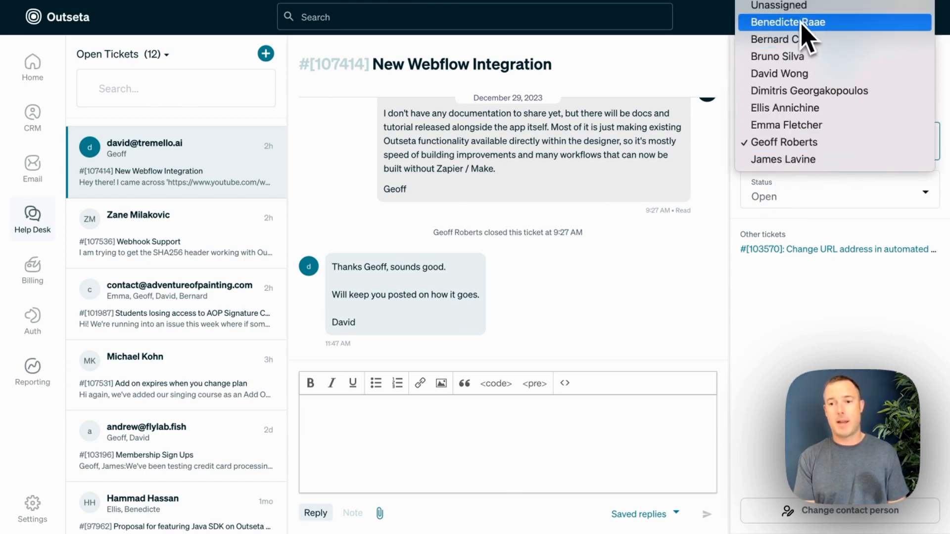
mouse_move(786, 126)
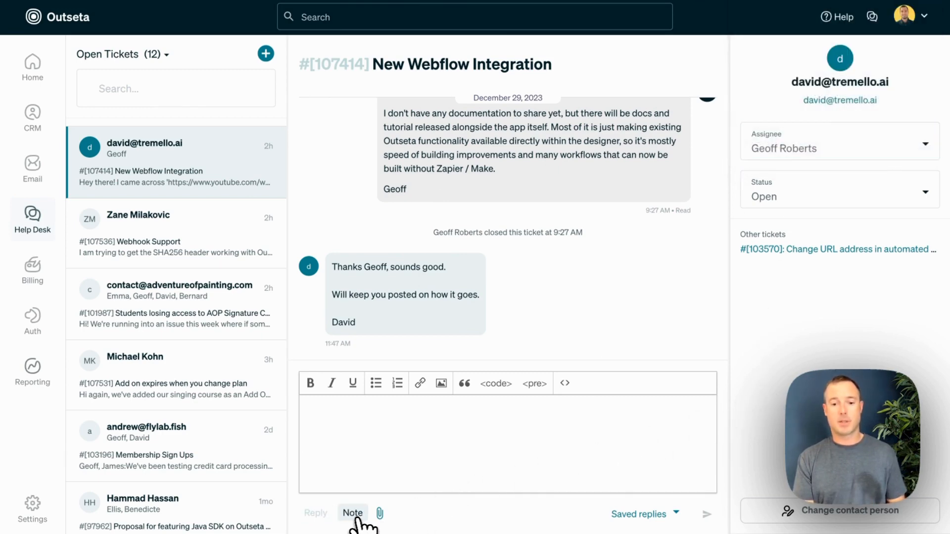
mouse_move(475, 468)
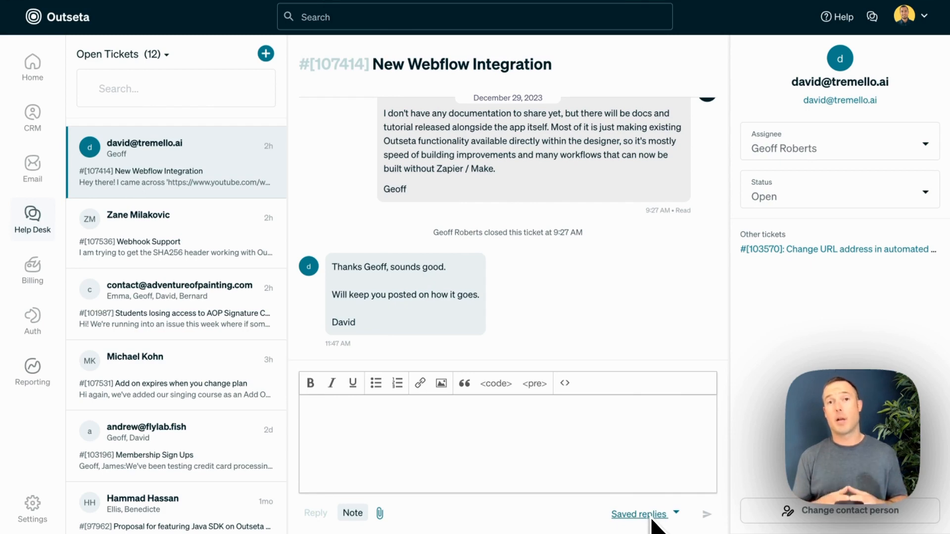
mouse_move(528, 425)
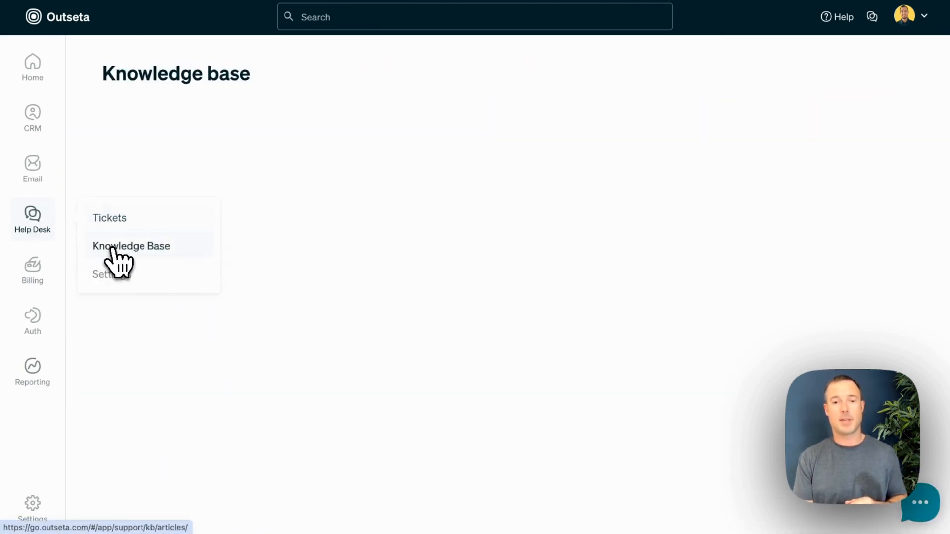
Start a blank Knowledge Base article and list its statuses Draft, WaitingReview and Published.
click(130, 247)
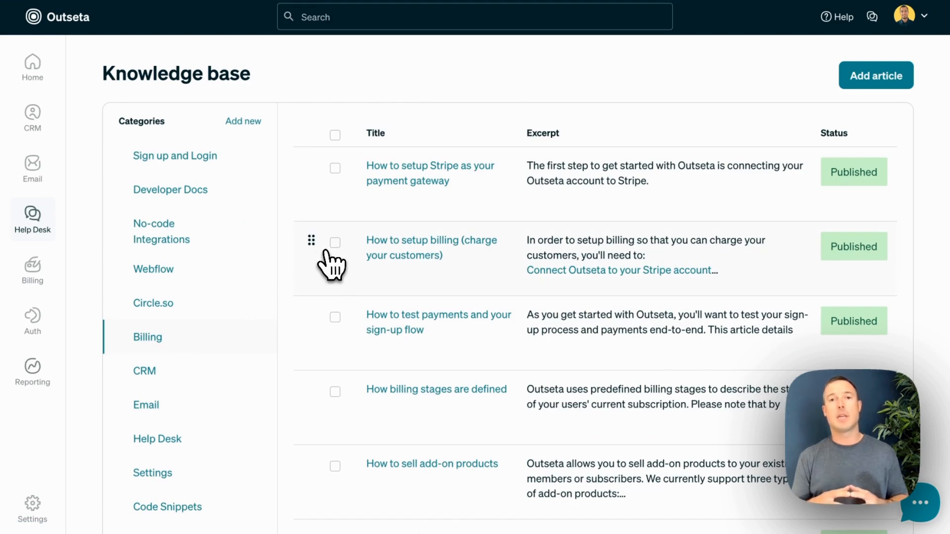
mouse_move(316, 185)
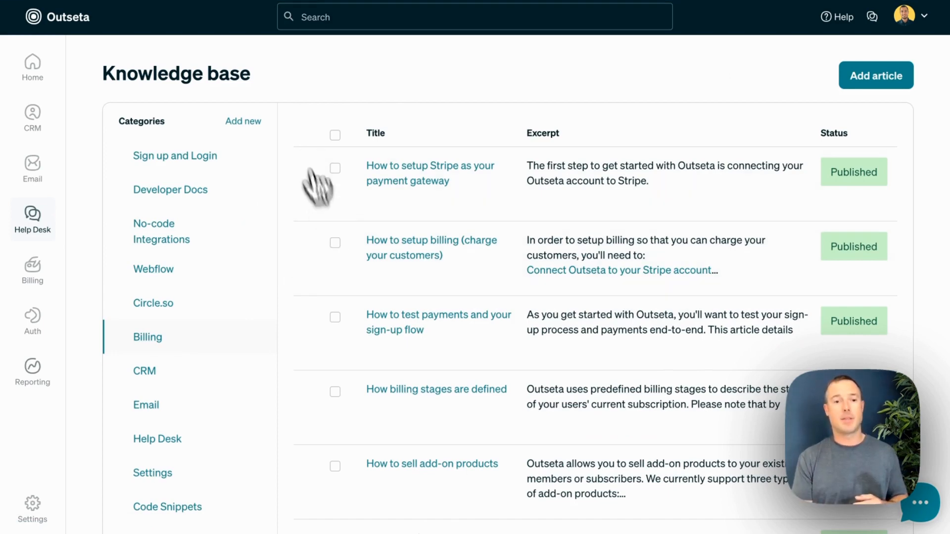
mouse_move(245, 315)
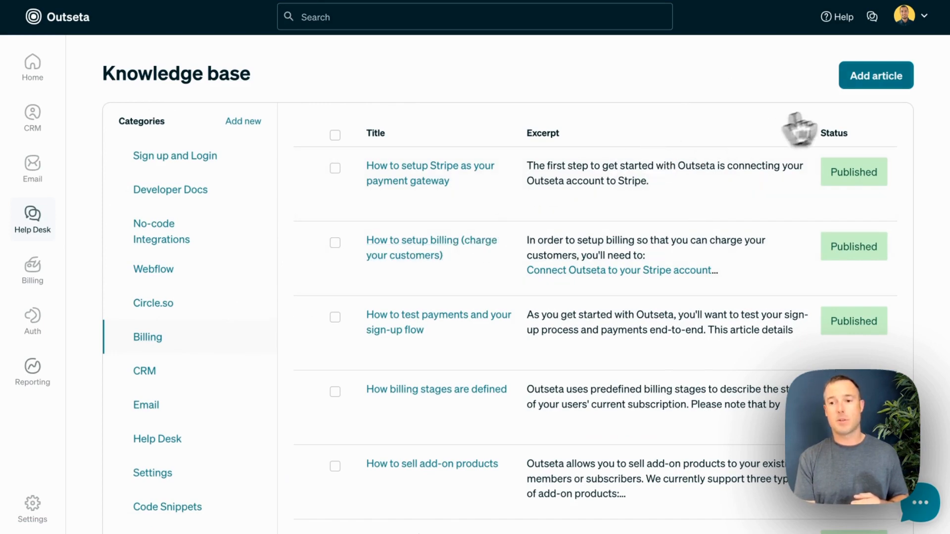
click(876, 75)
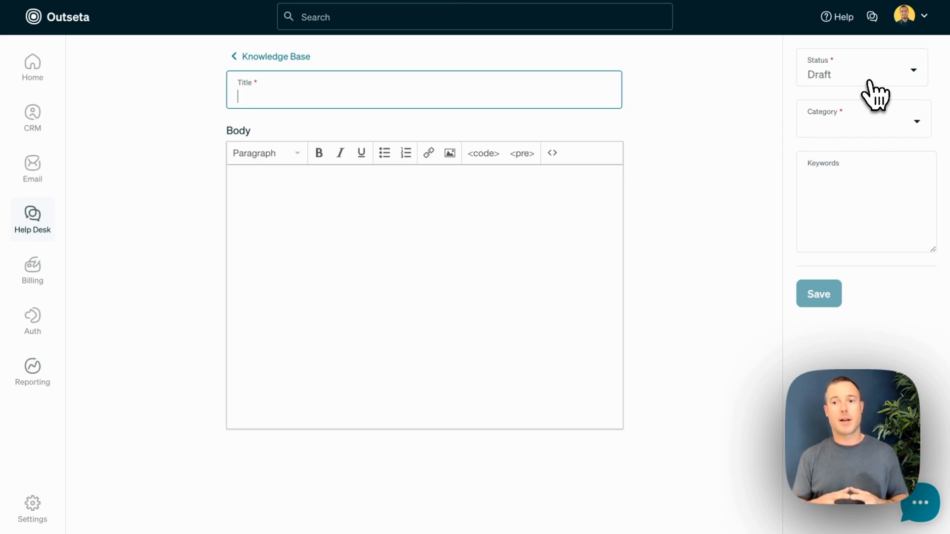
click(859, 71)
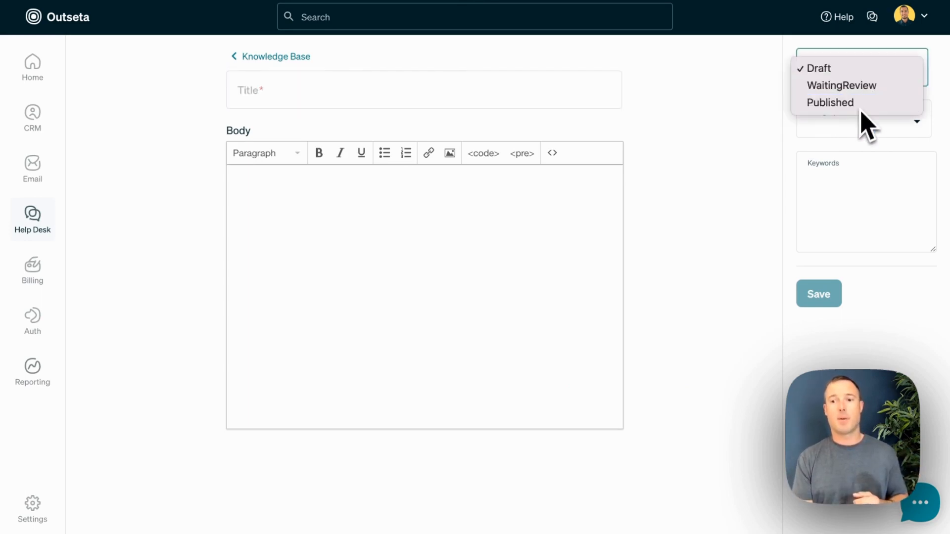
mouse_move(831, 102)
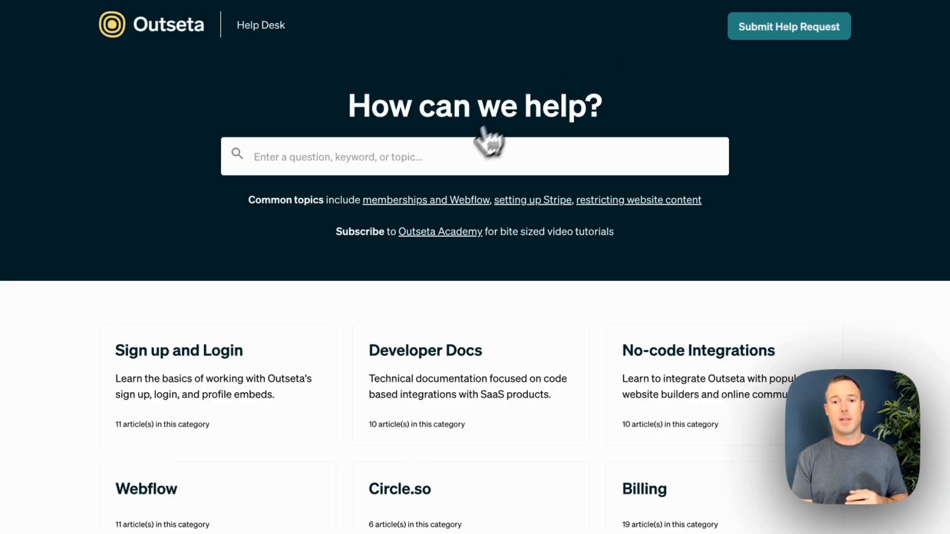
mouse_move(213, 479)
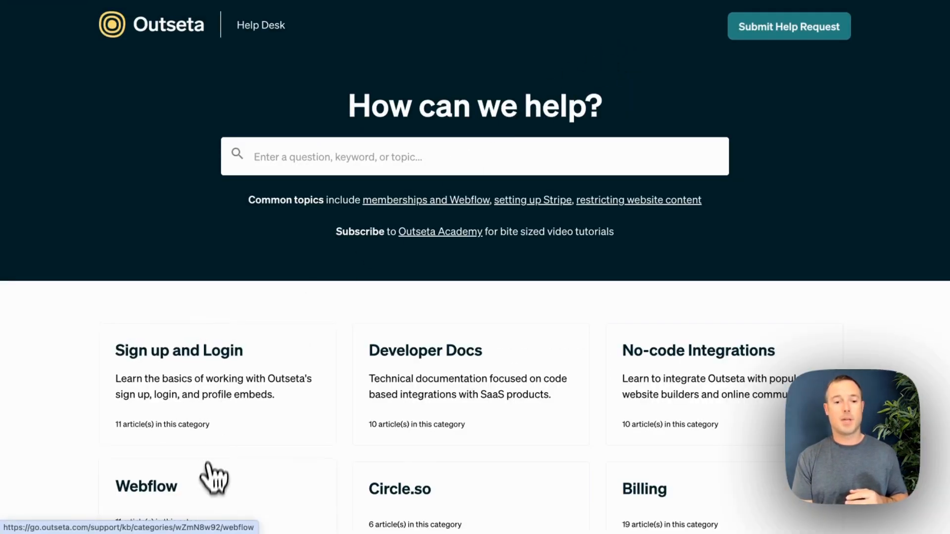
click(146, 486)
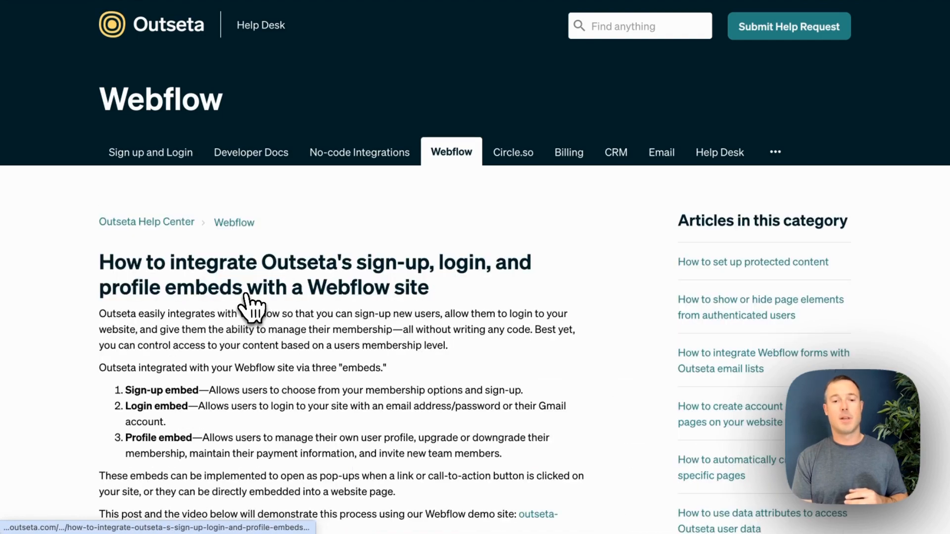
scroll(down, 3)
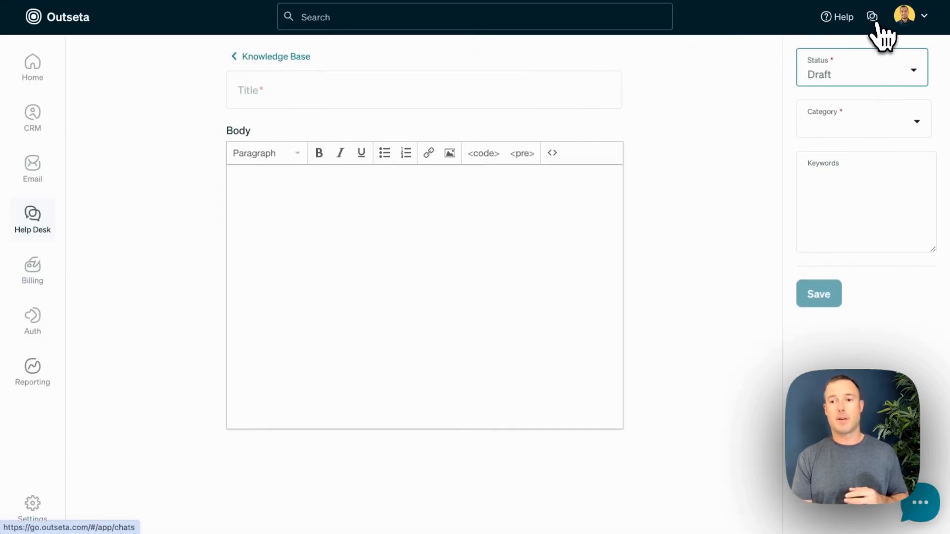
click(872, 17)
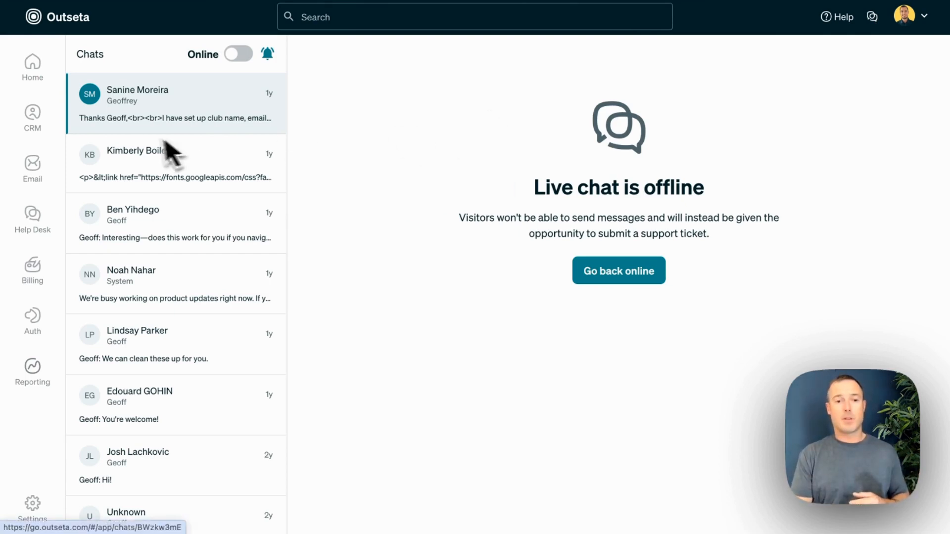
mouse_move(161, 115)
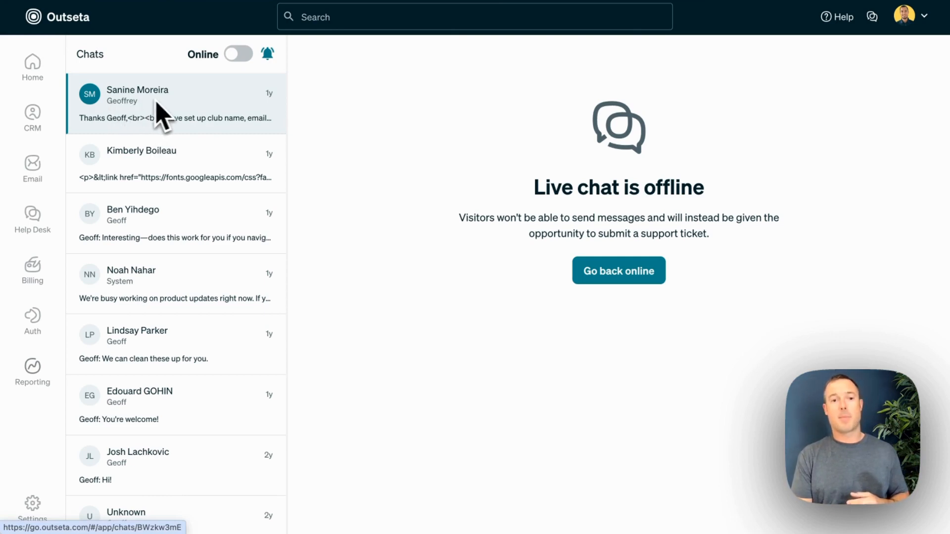
mouse_move(125, 115)
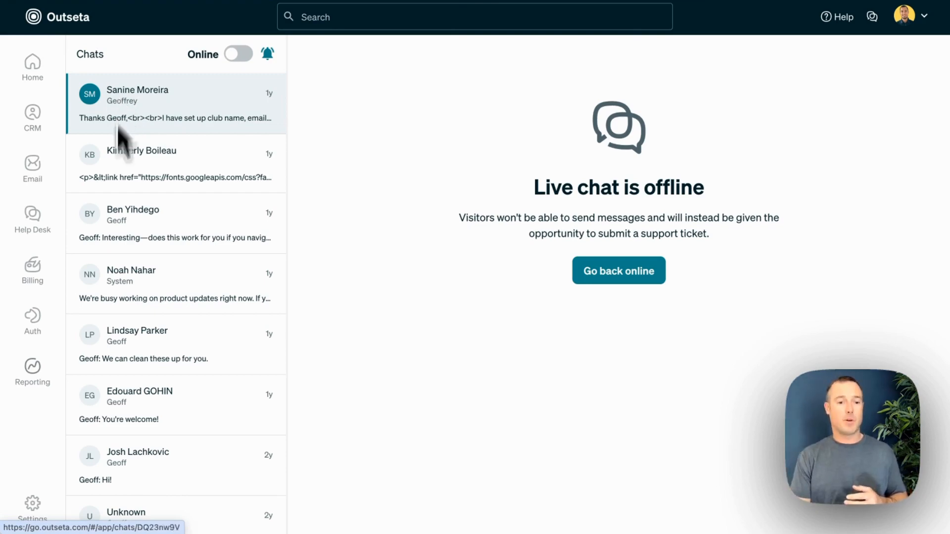
scroll(down, 3)
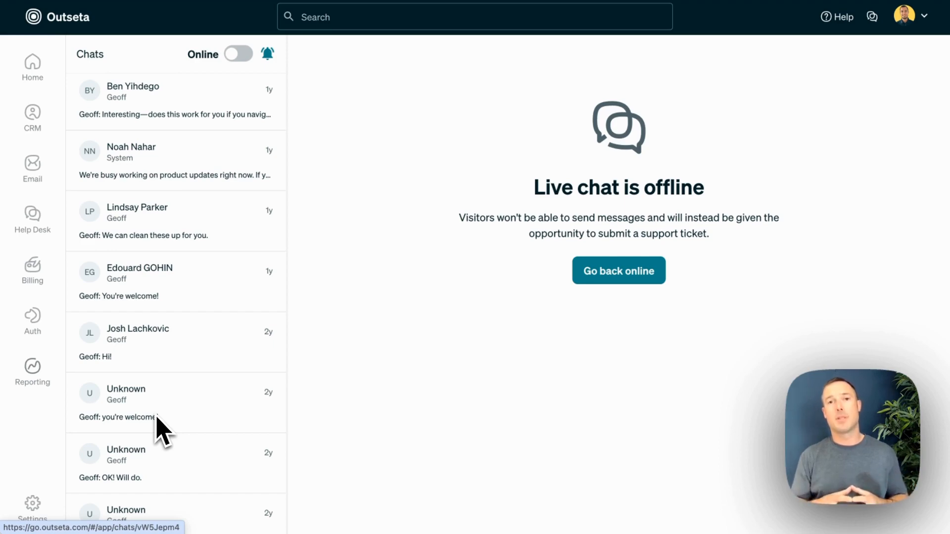
Review the January 2022 Billing report cards and keep the Plan filter on All plans.
click(32, 369)
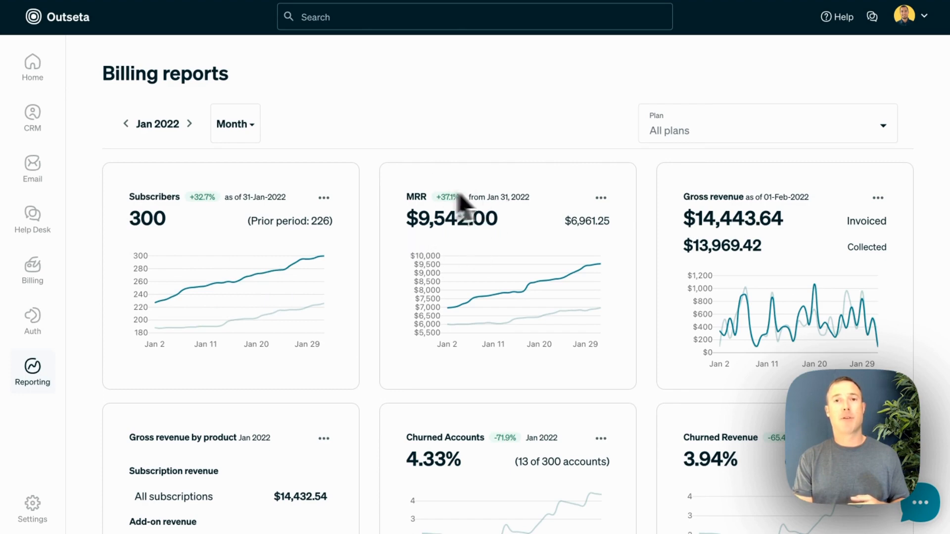
mouse_move(728, 276)
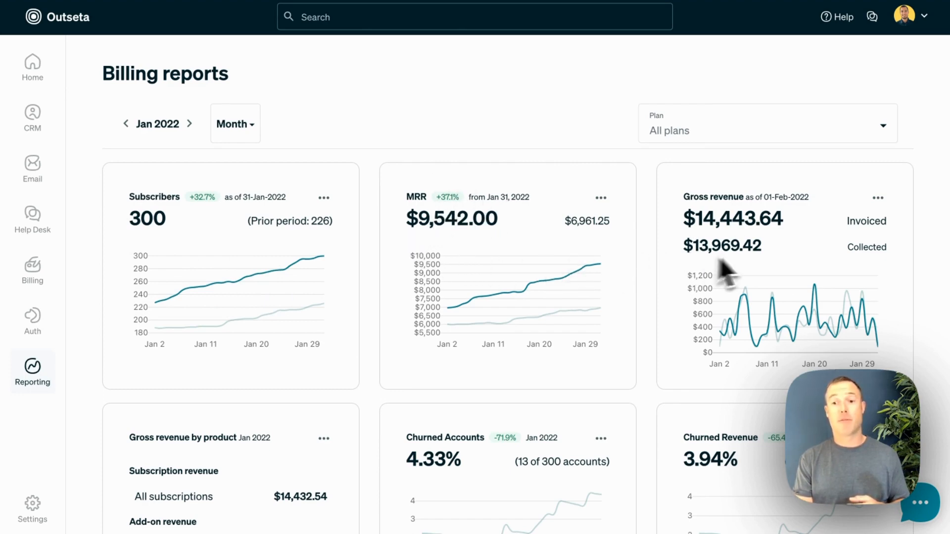
scroll(down, 3)
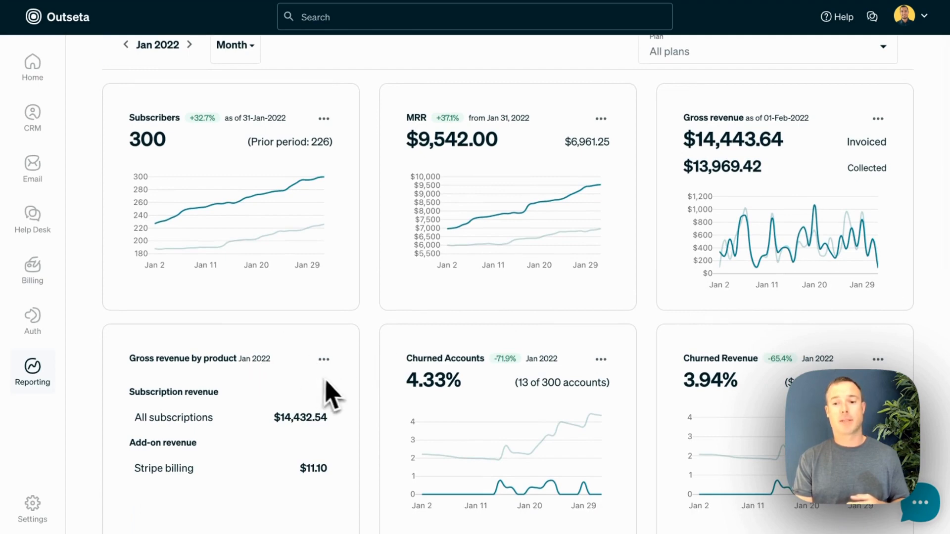
scroll(down, 3)
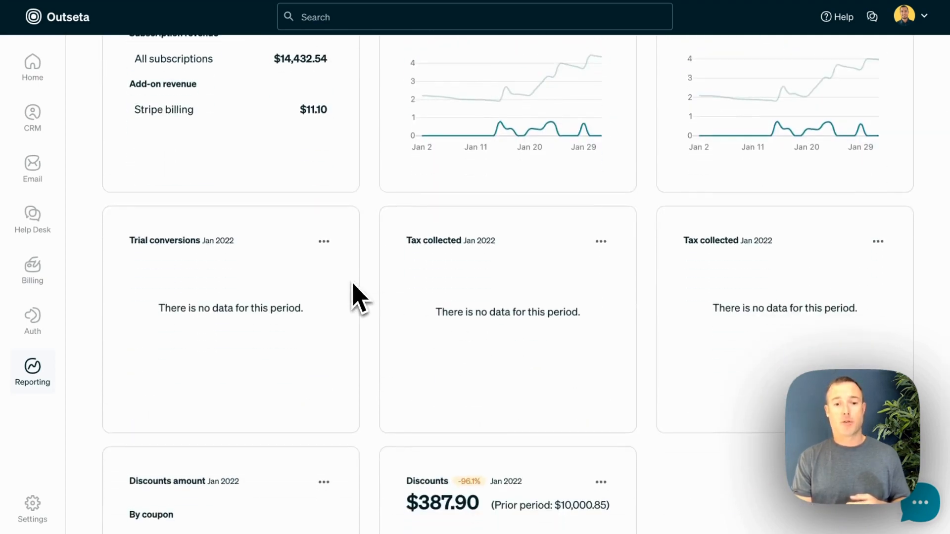
scroll(down, 3)
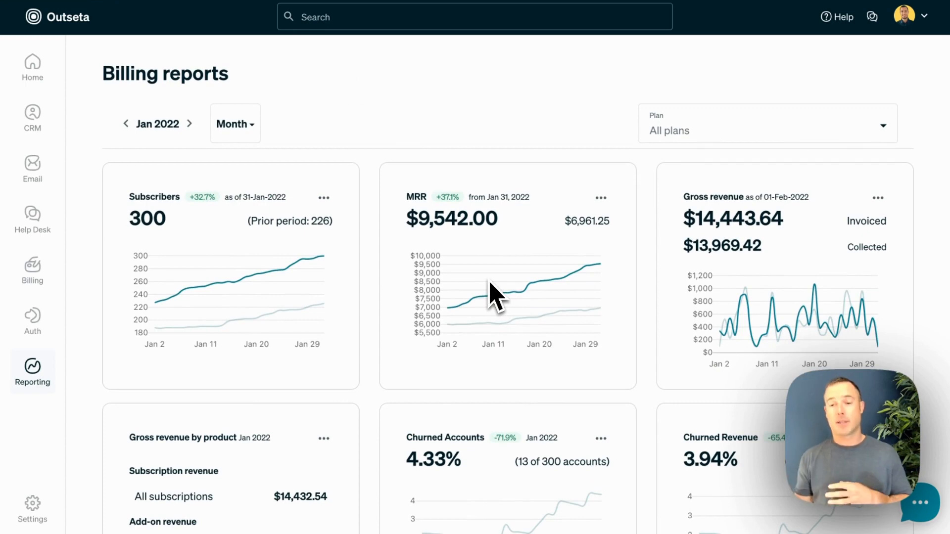
click(765, 130)
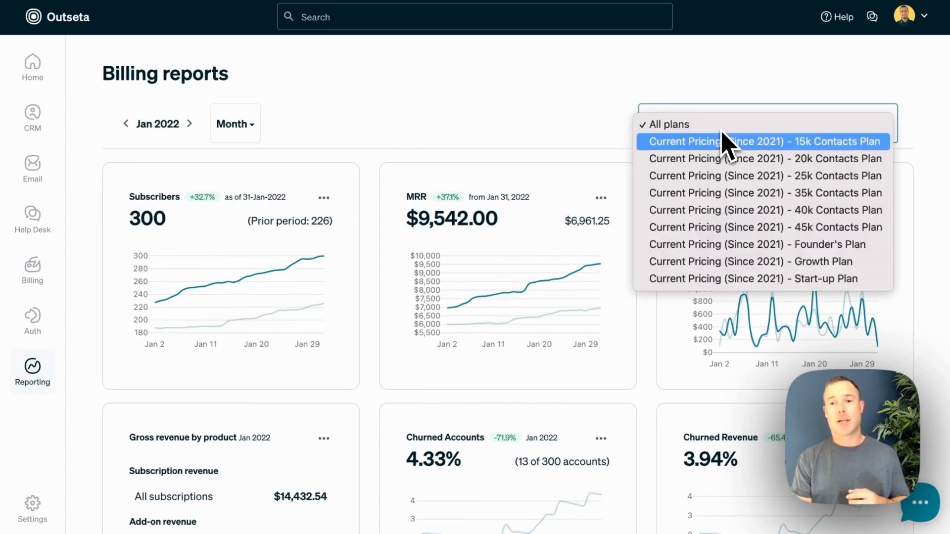
mouse_move(725, 273)
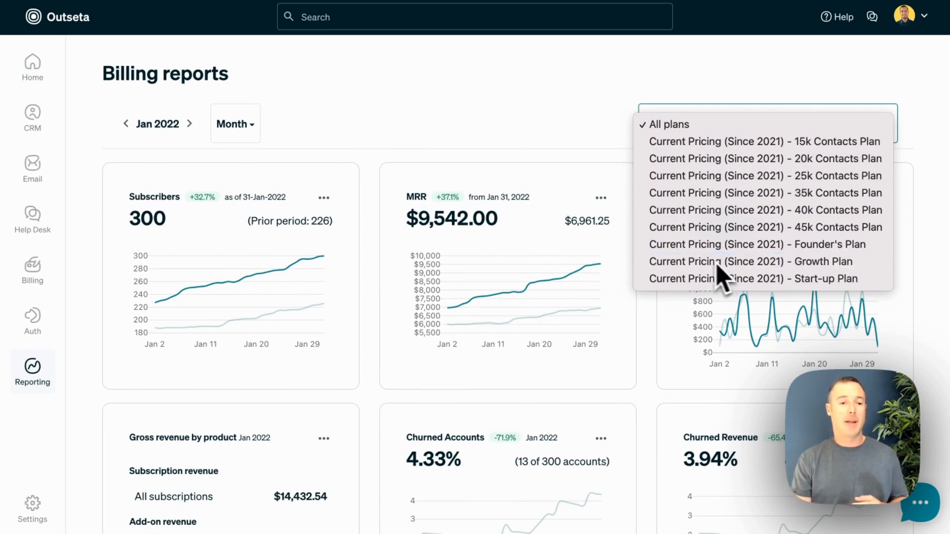
click(668, 125)
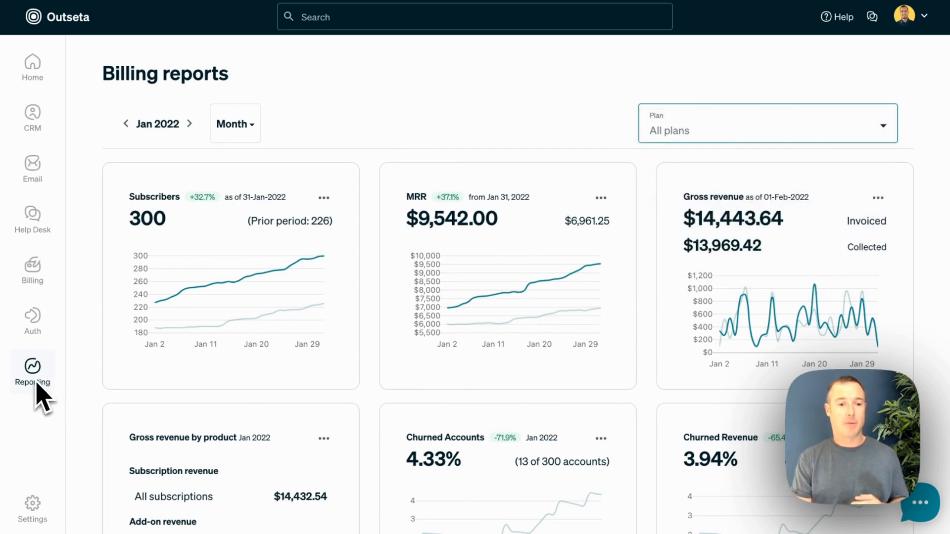
Filter the Engagement reports by account to the Subscribing billing stage for the last 30 days.
click(32, 369)
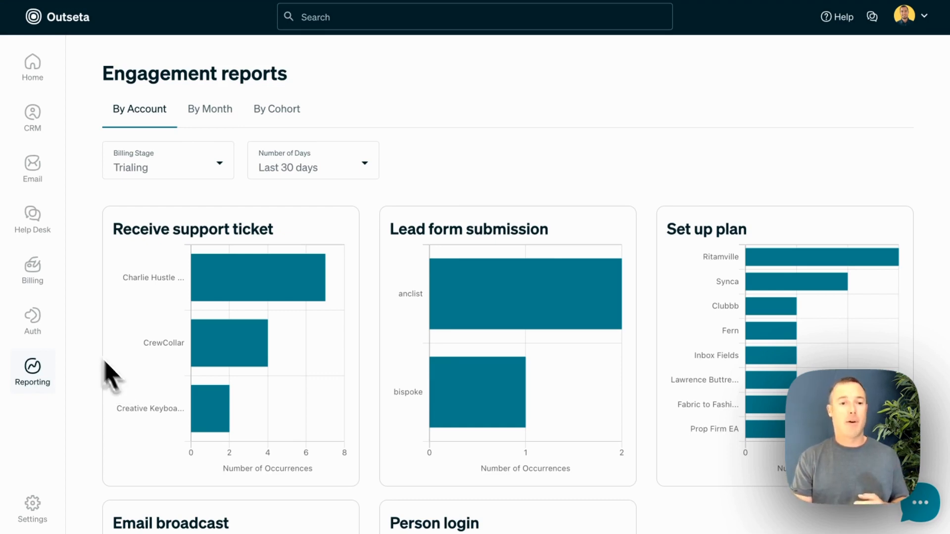
mouse_move(143, 208)
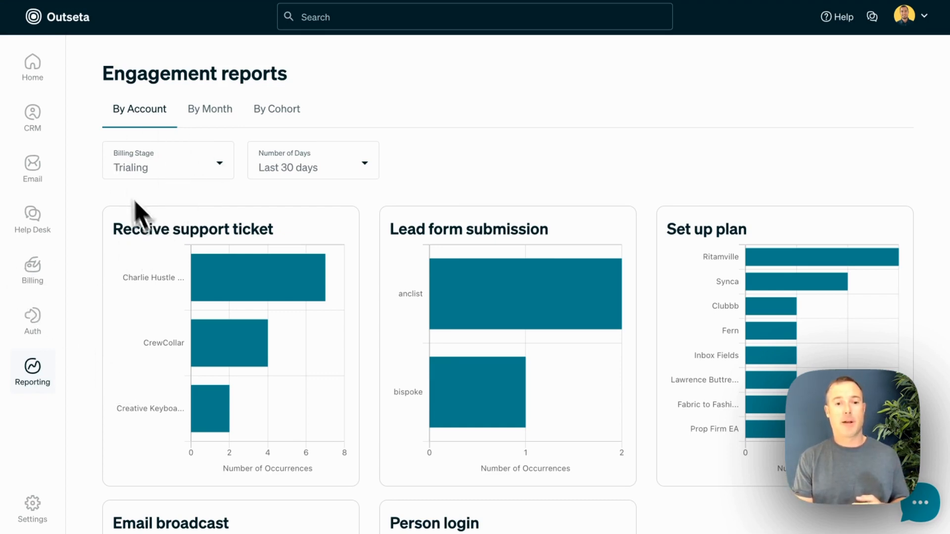
mouse_move(290, 327)
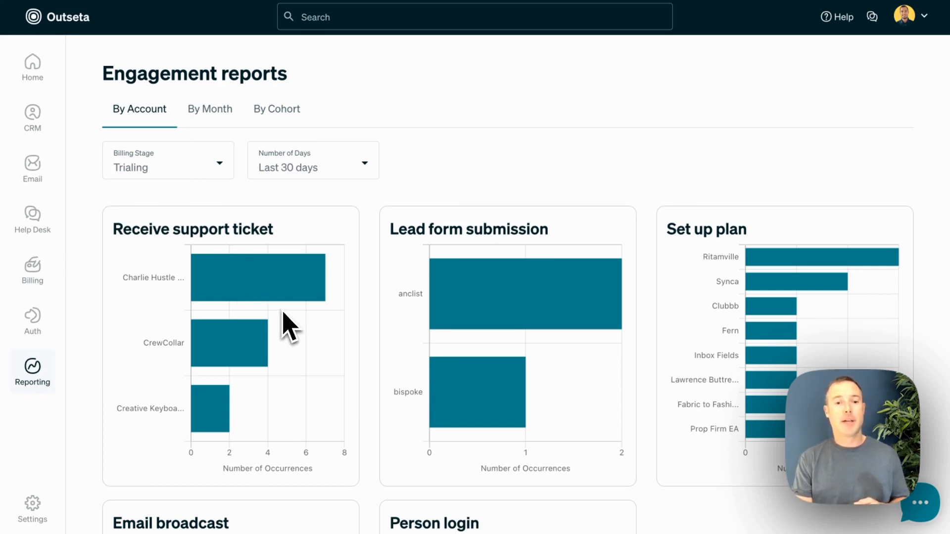
mouse_move(282, 324)
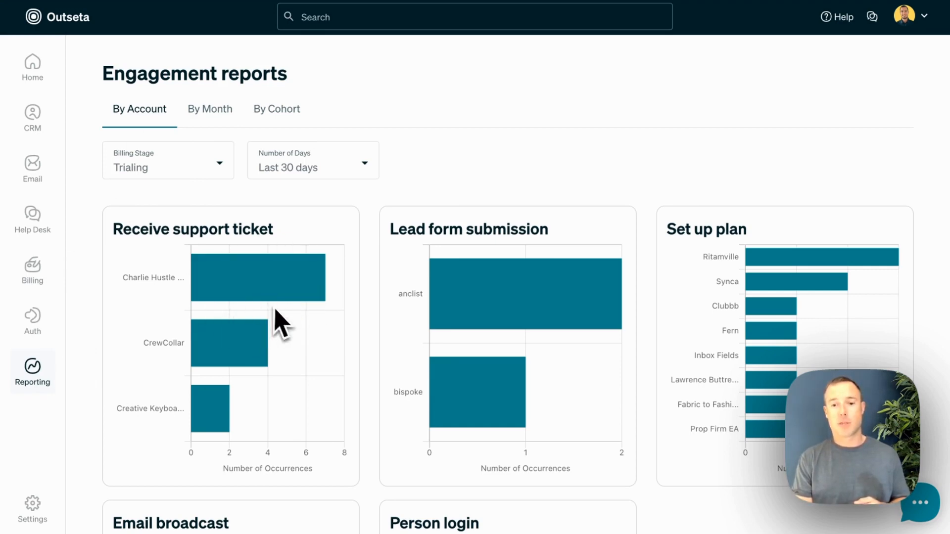
mouse_move(818, 296)
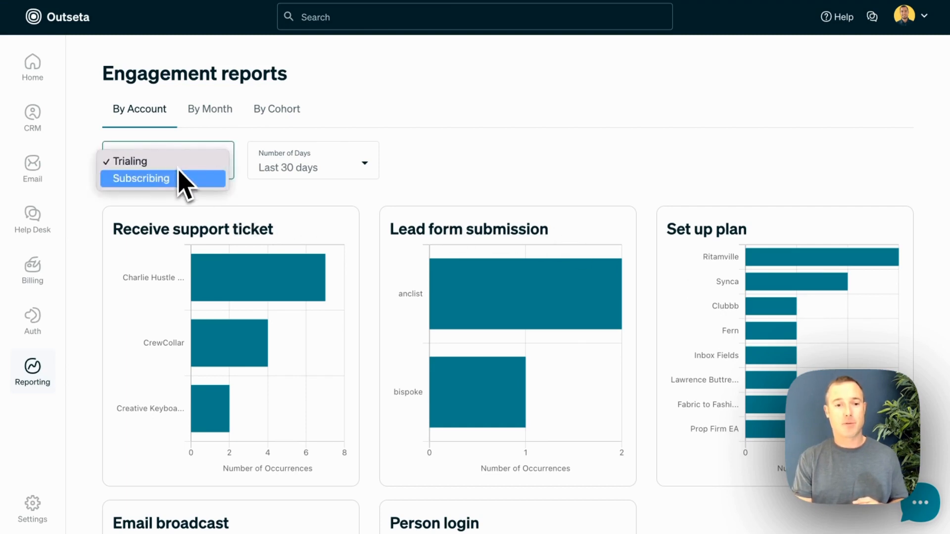
click(140, 178)
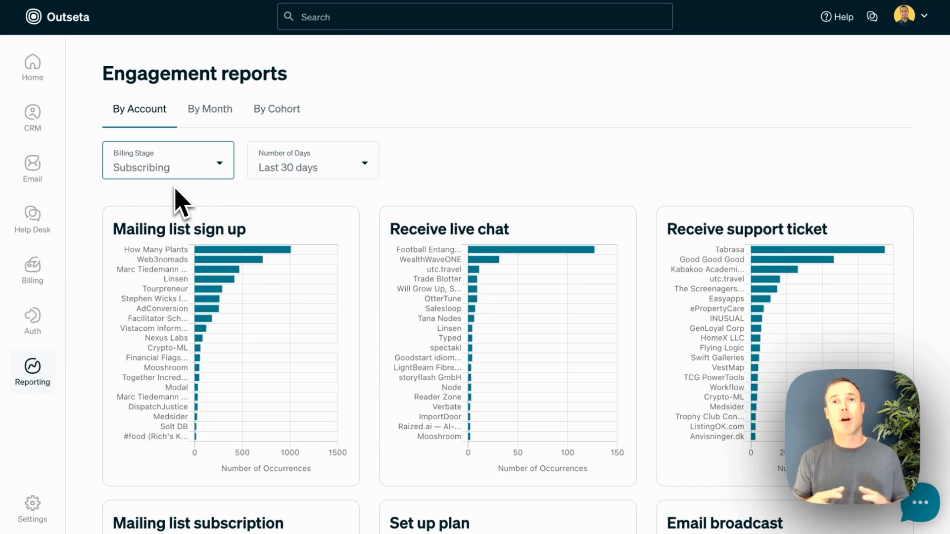
click(32, 369)
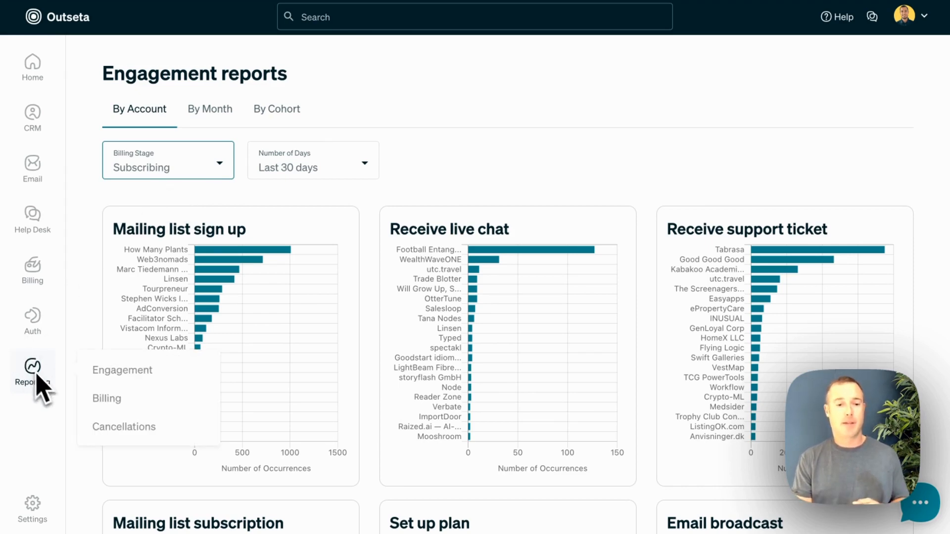
Go to the December 2023 Cancellations report and review the Manage cancellation reasons dialog.
click(124, 427)
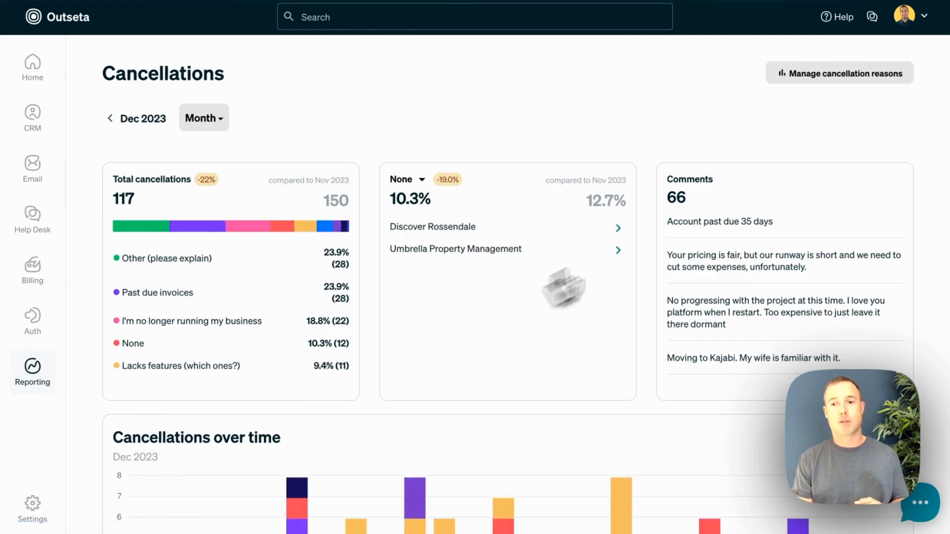
click(840, 72)
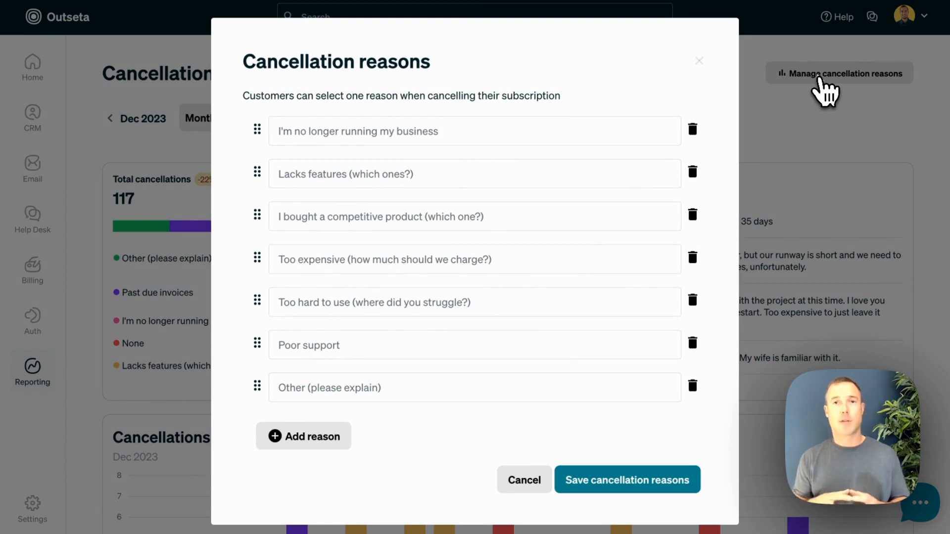
mouse_move(830, 94)
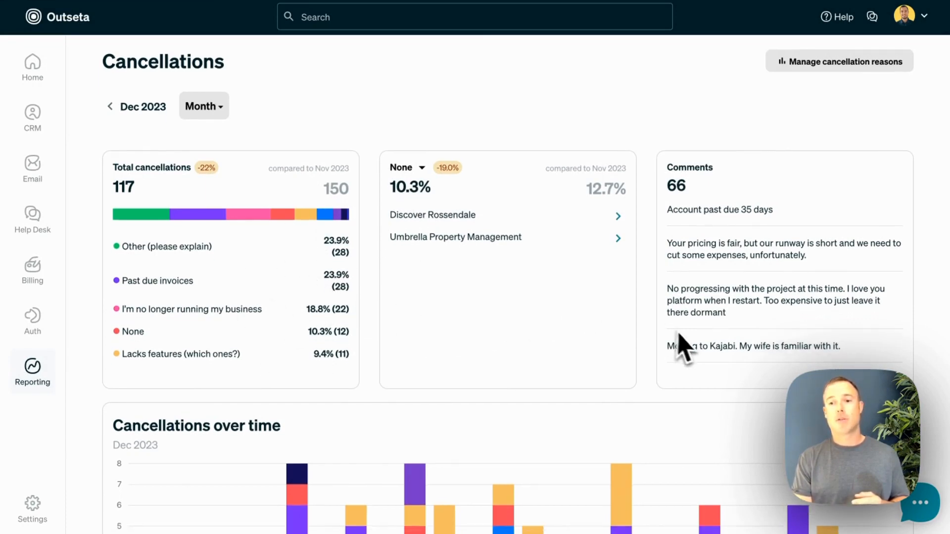
mouse_move(751, 297)
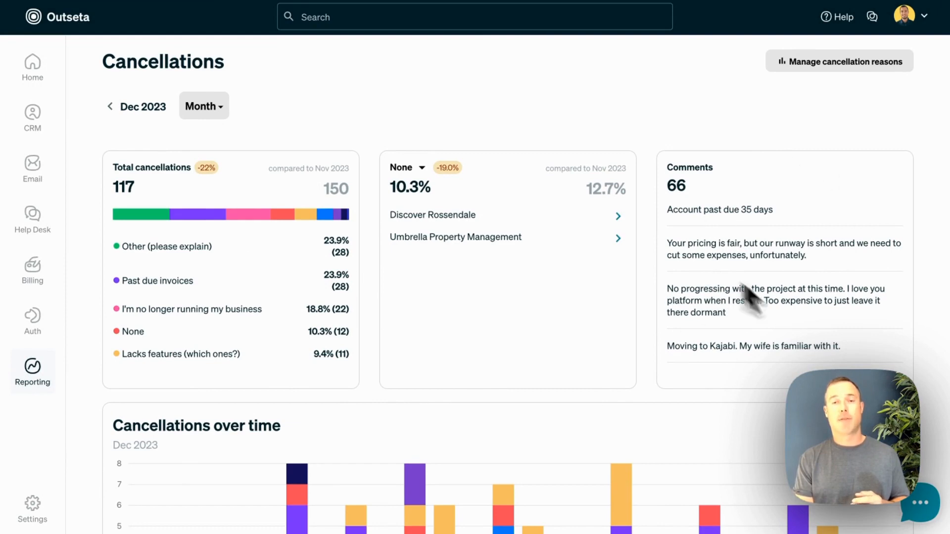
Scroll down through the cancellations chart to the table of 117 cancelled accounts.
scroll(down, 3)
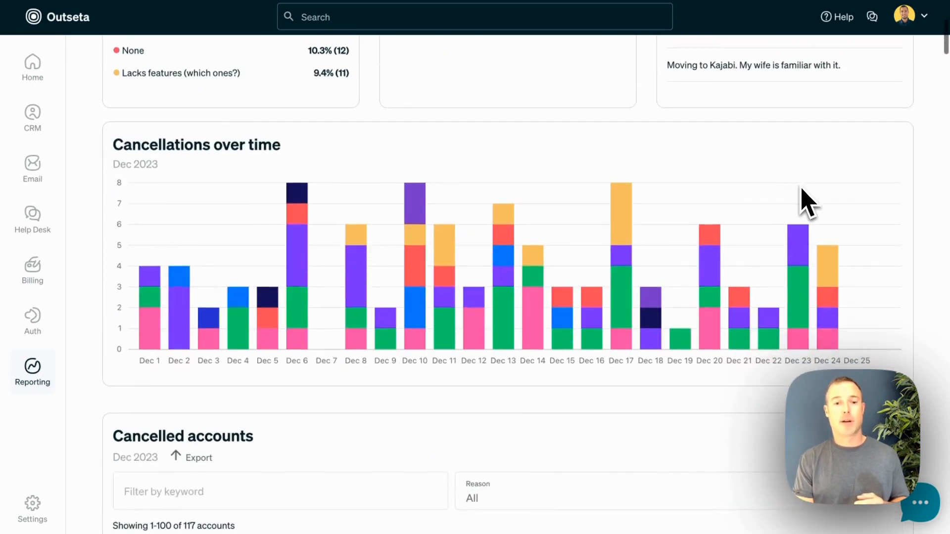
scroll(down, 3)
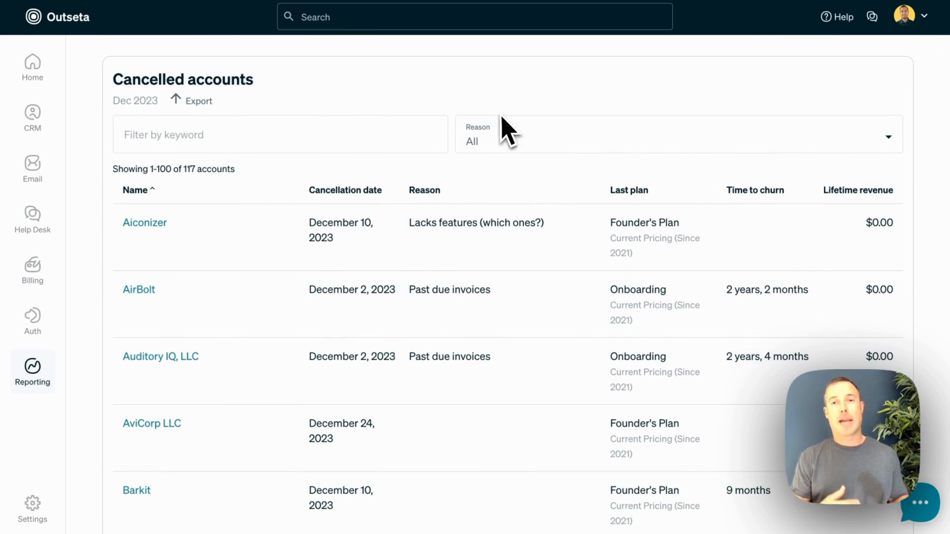
mouse_move(606, 220)
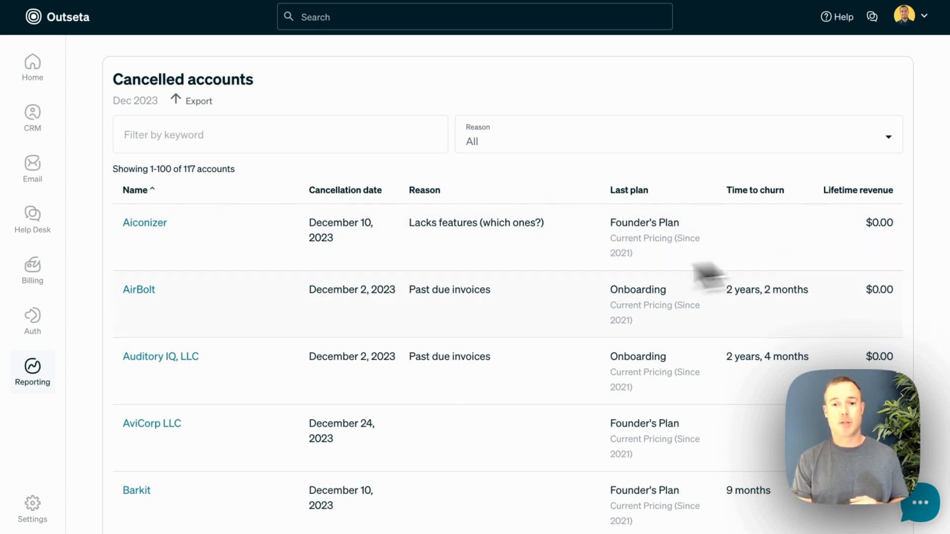
scroll(down, 3)
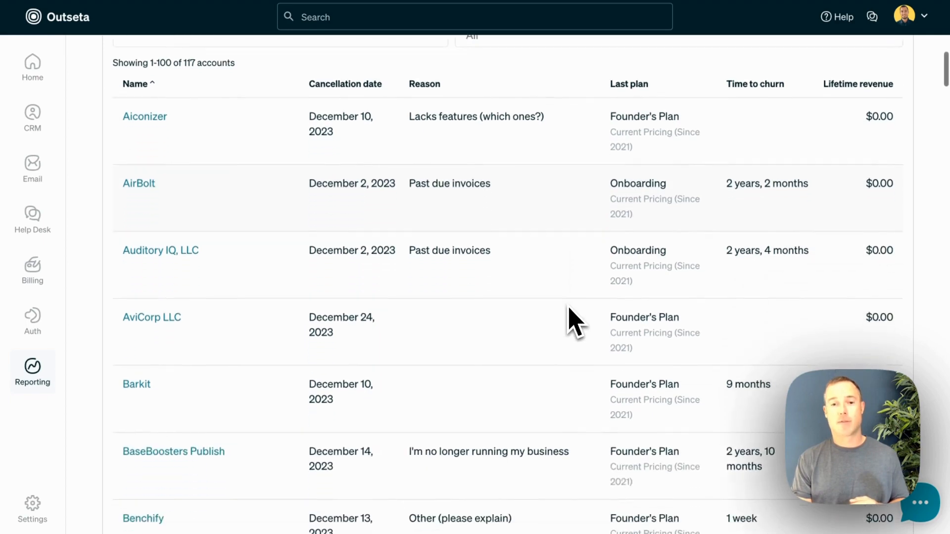